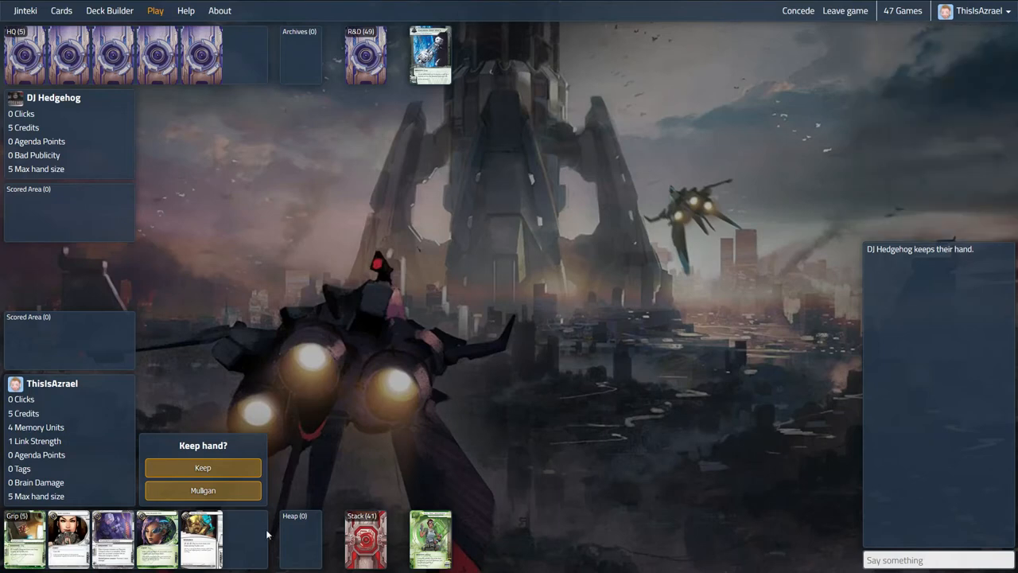
mouse_move(432, 139)
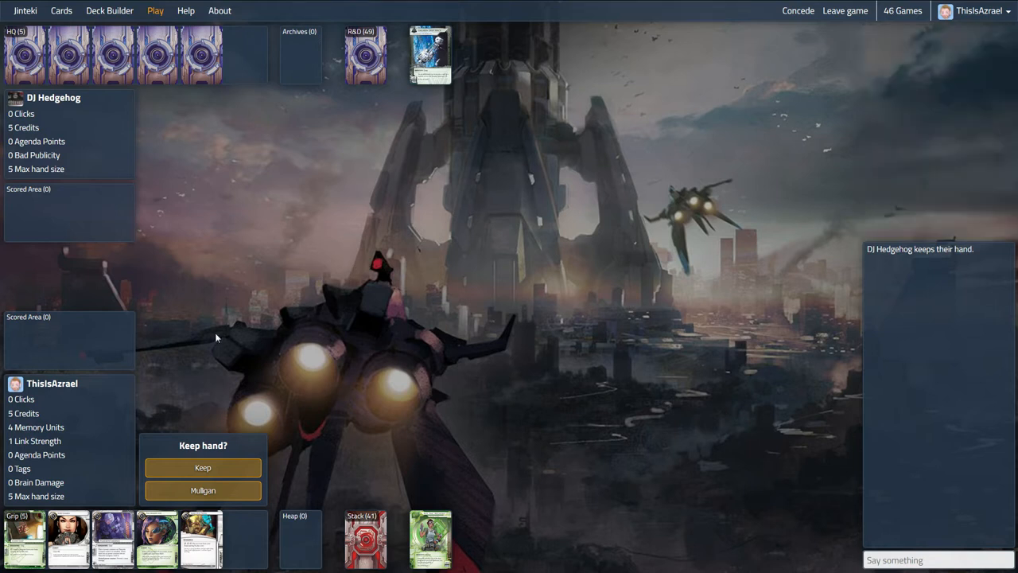
- Mulligan the opening hand for a fresh five-card grip
click(203, 490)
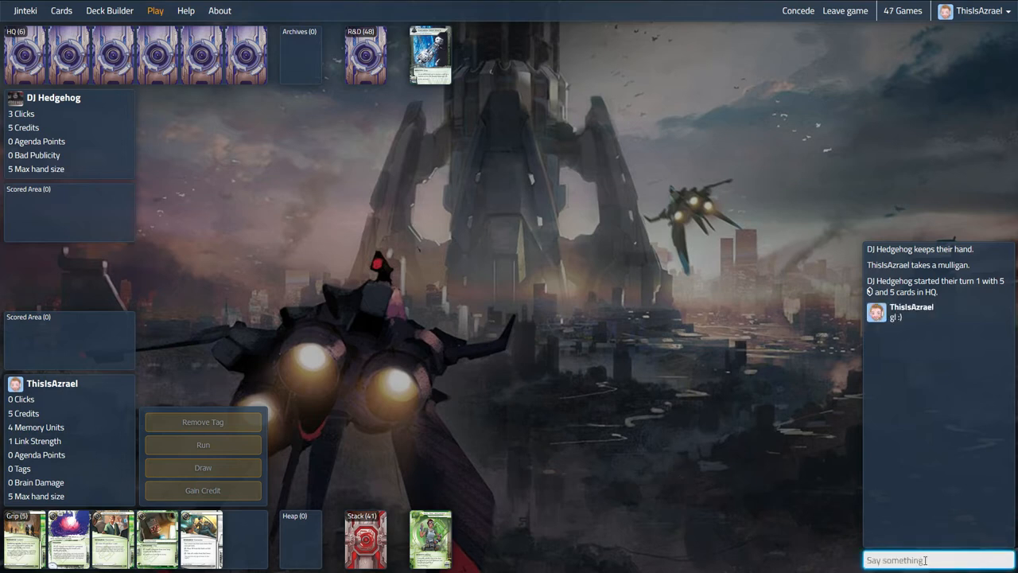
mouse_move(531, 267)
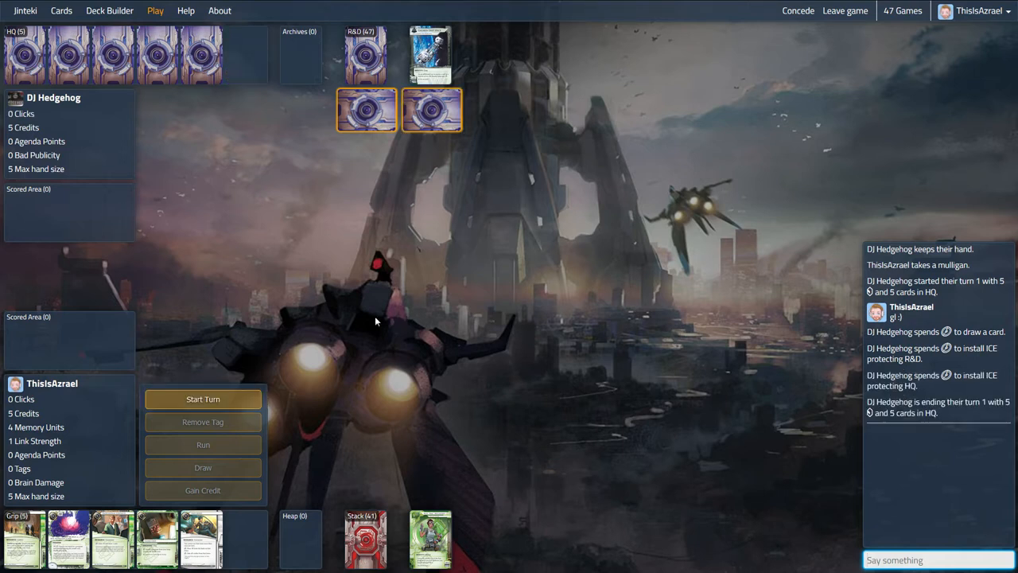
- Start the Runner's first turn
click(203, 398)
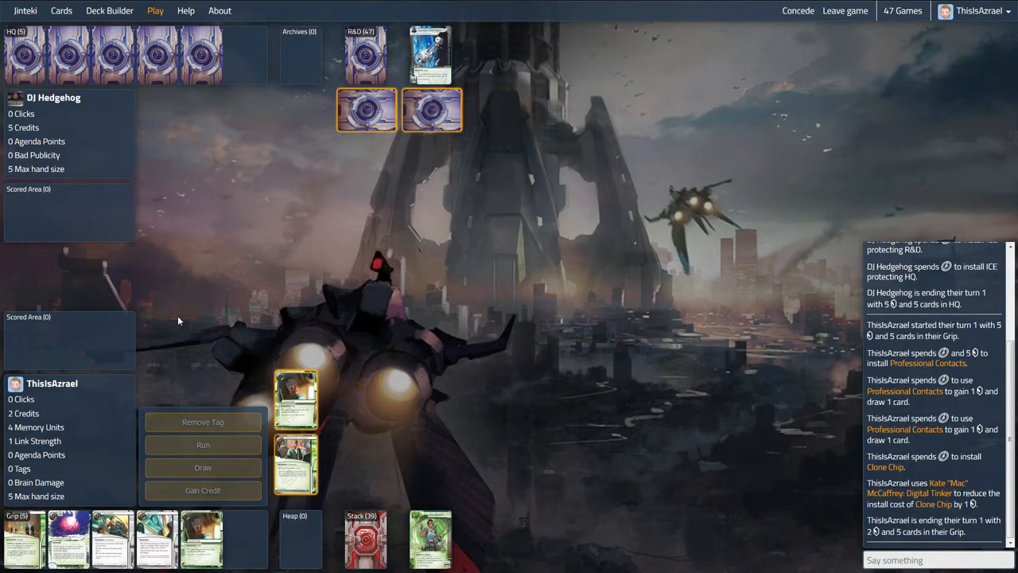
mouse_move(188, 319)
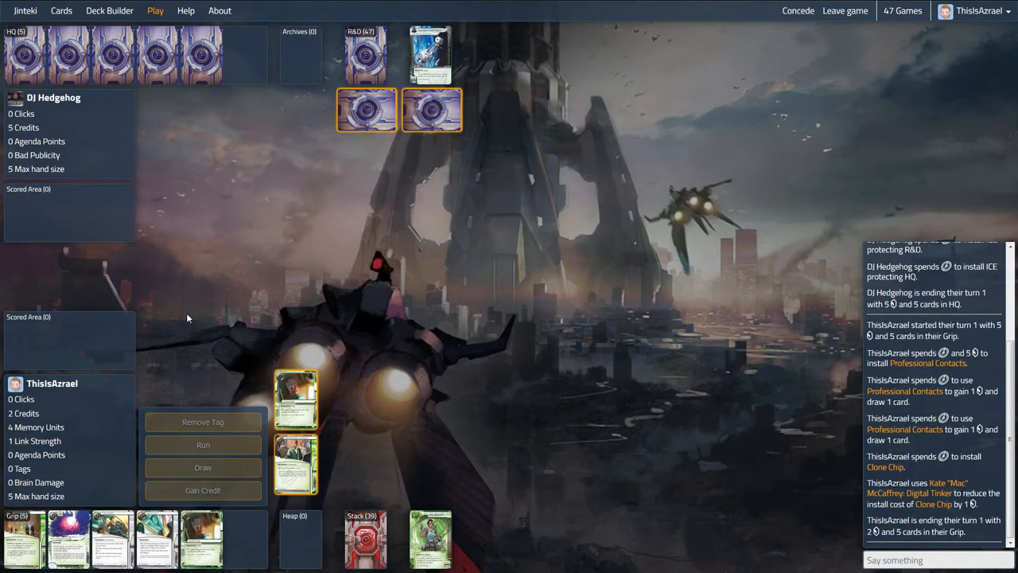
mouse_move(187, 312)
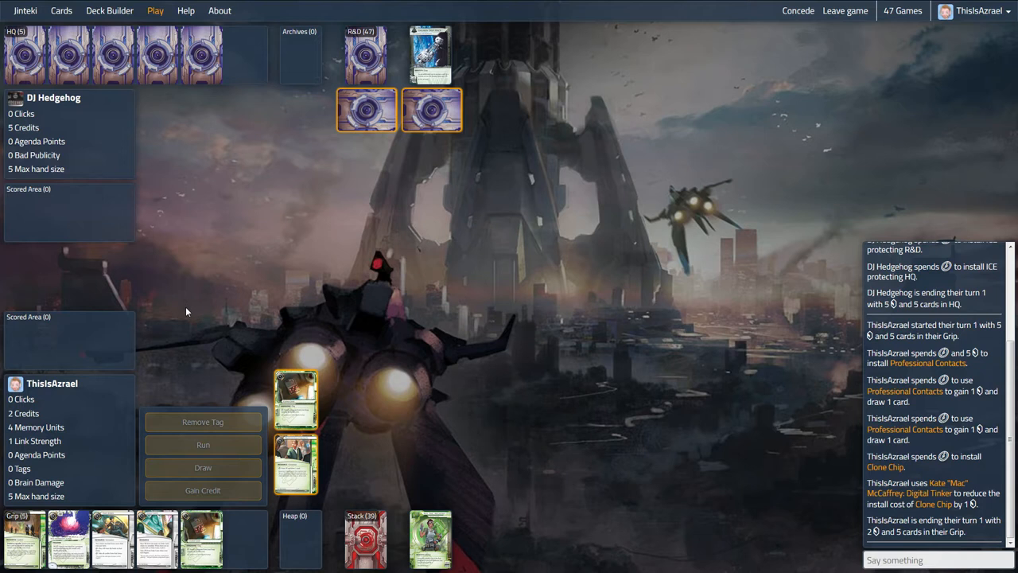
mouse_move(188, 307)
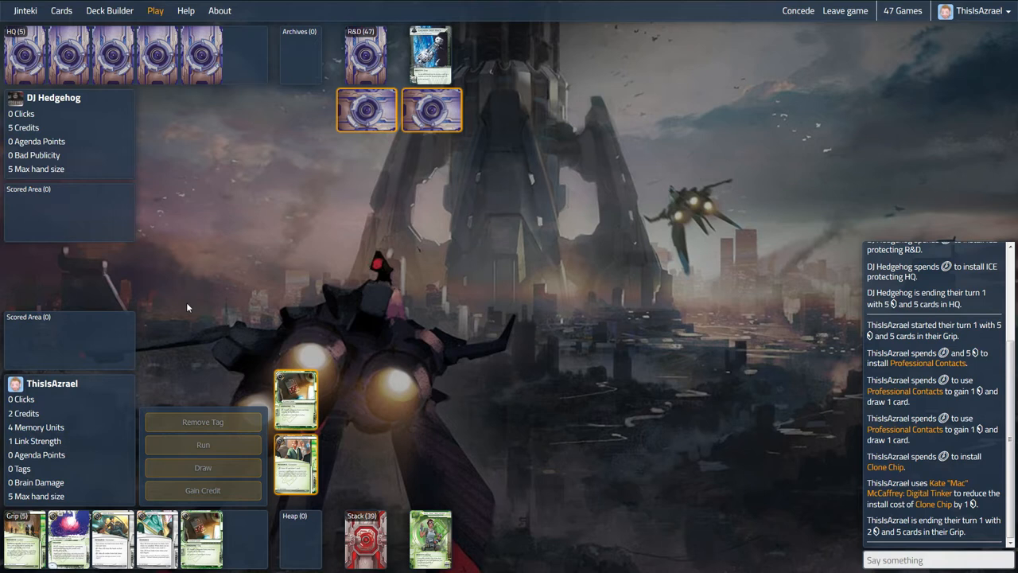
mouse_move(224, 305)
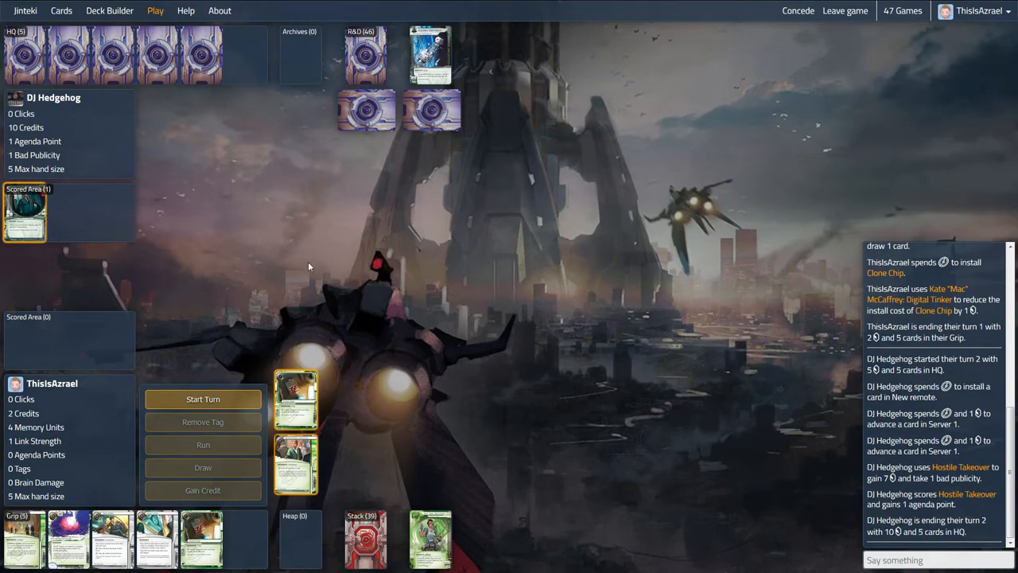
mouse_move(229, 380)
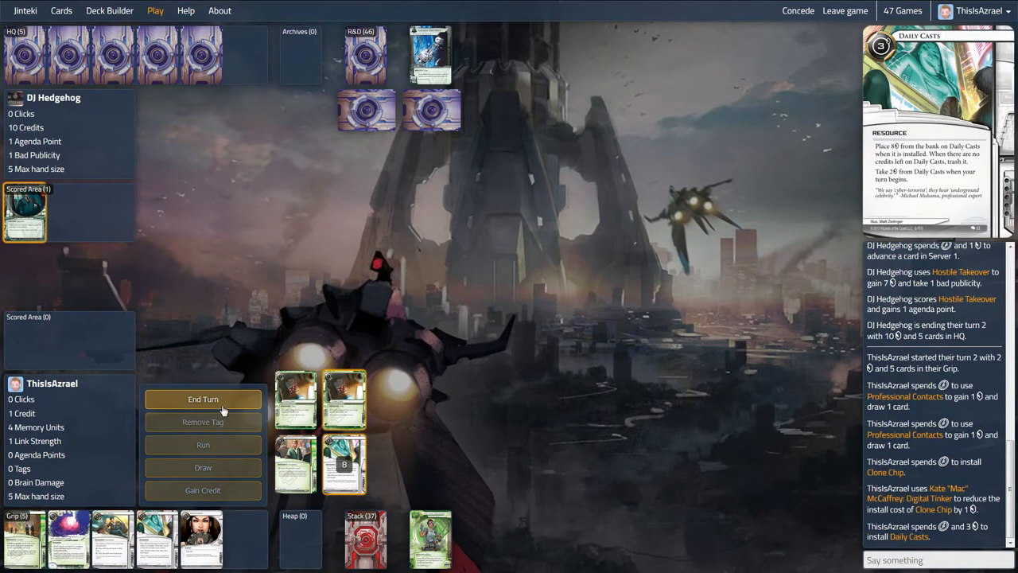
- End the Runner's second turn and start the third after the Corp's installs
click(203, 398)
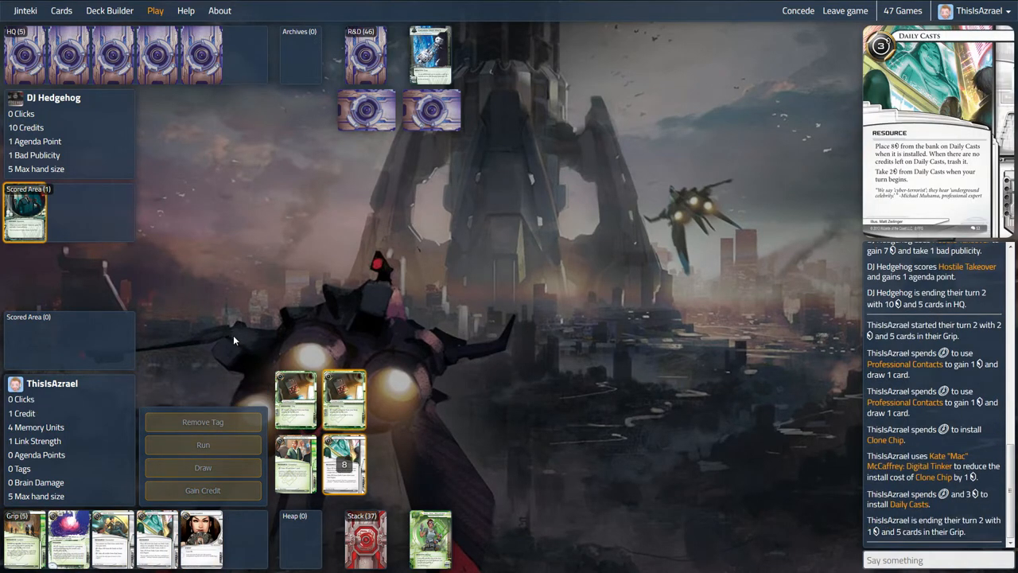
mouse_move(220, 337)
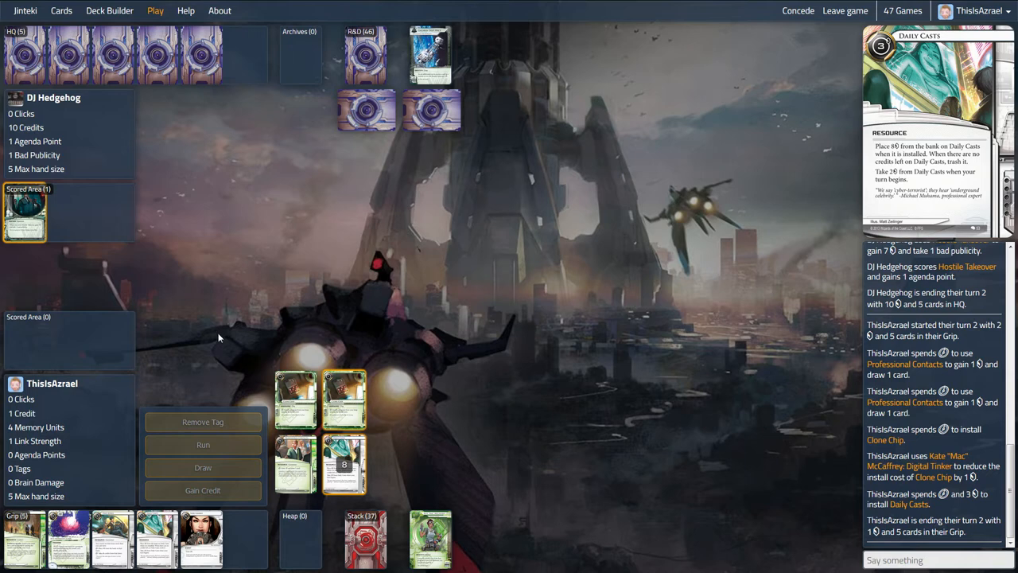
mouse_move(211, 333)
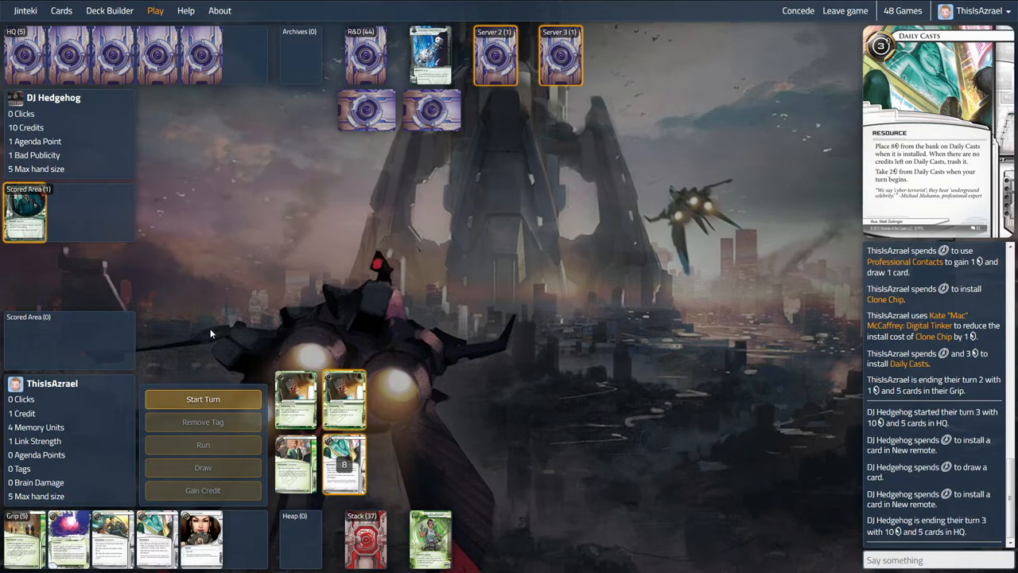
click(203, 399)
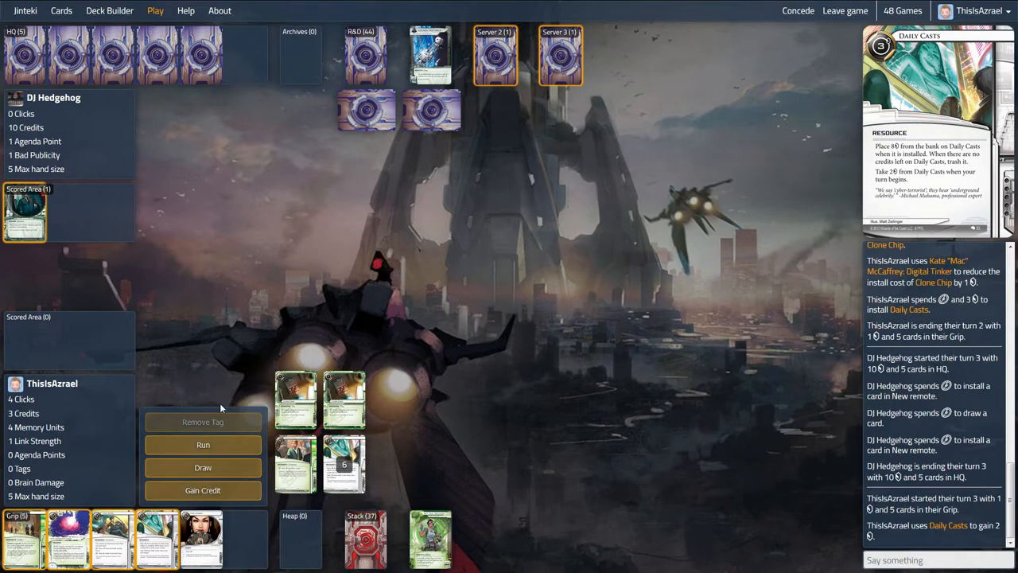
mouse_move(208, 305)
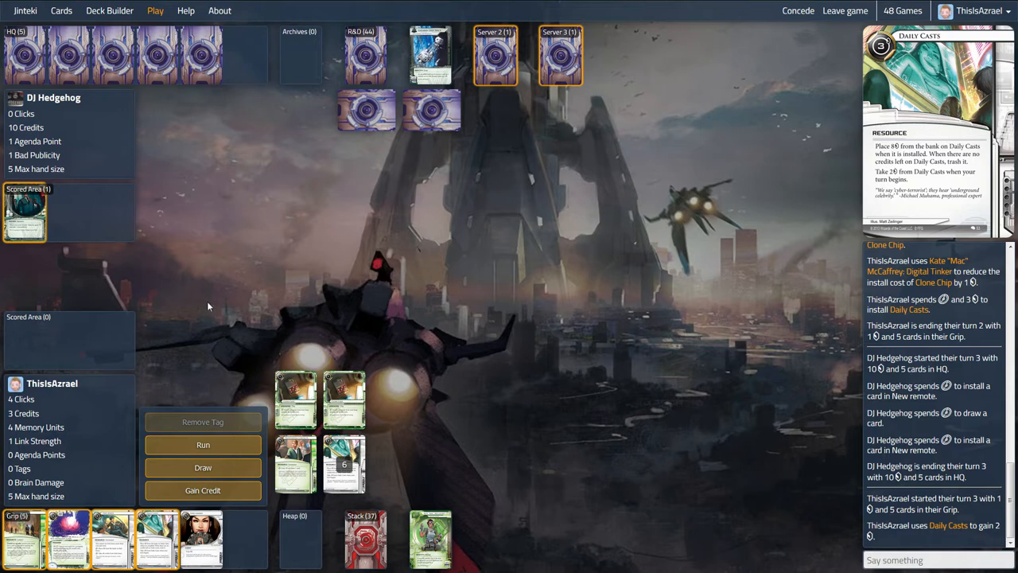
mouse_move(368, 187)
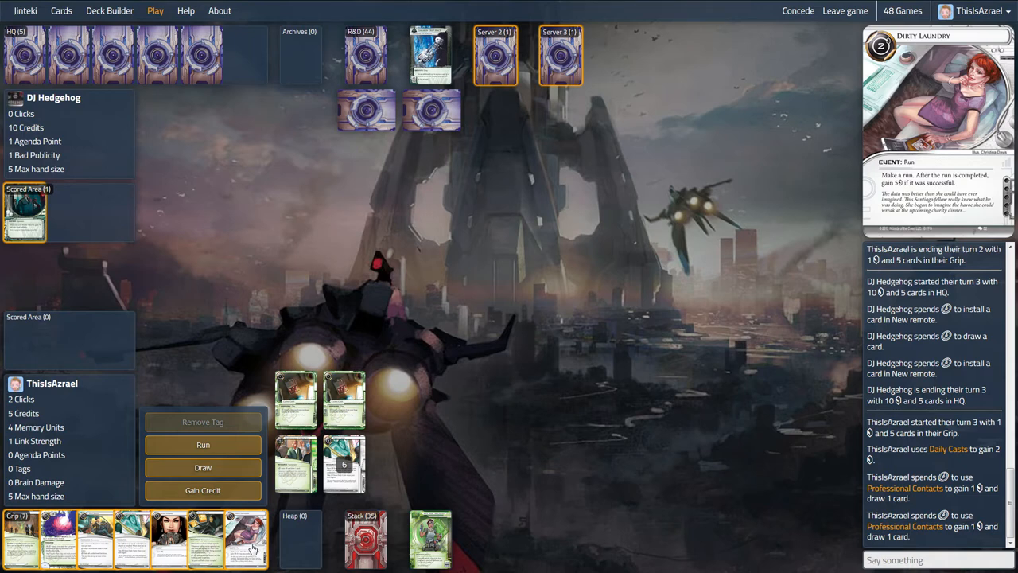
- Play Dirty Laundry and pay 2 credits to trash GRNDL Refinery
click(202, 444)
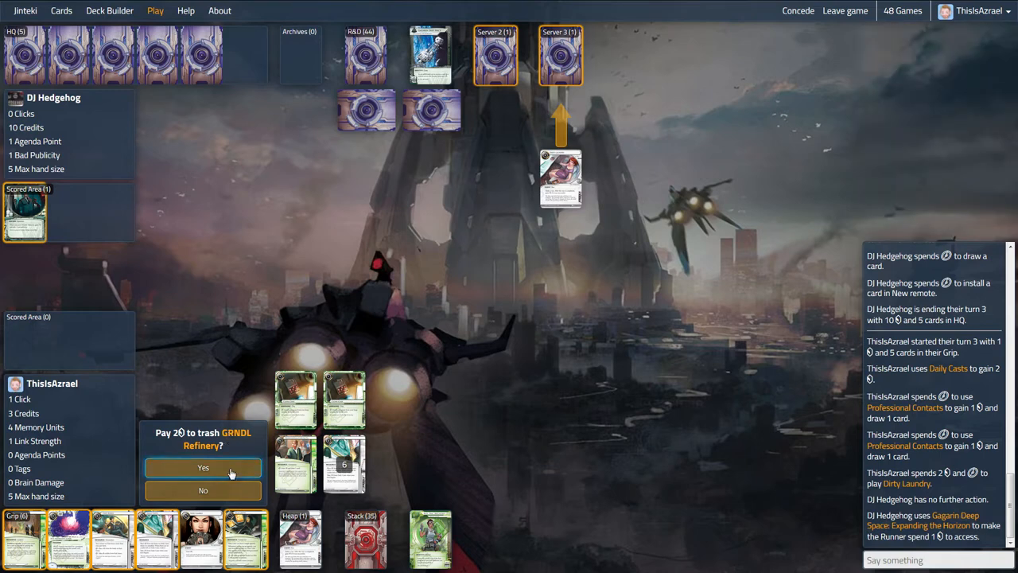
click(203, 467)
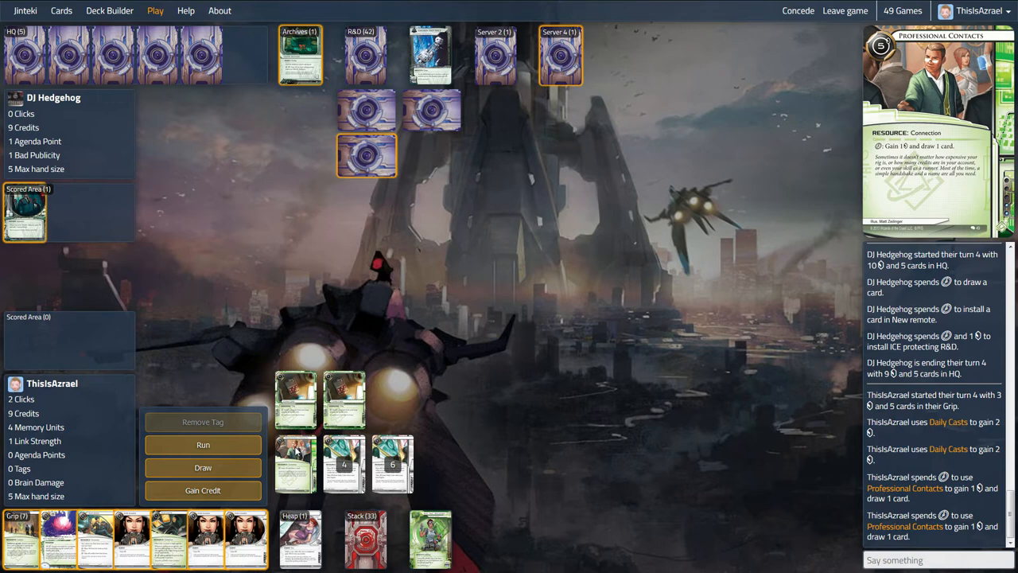
mouse_move(61, 539)
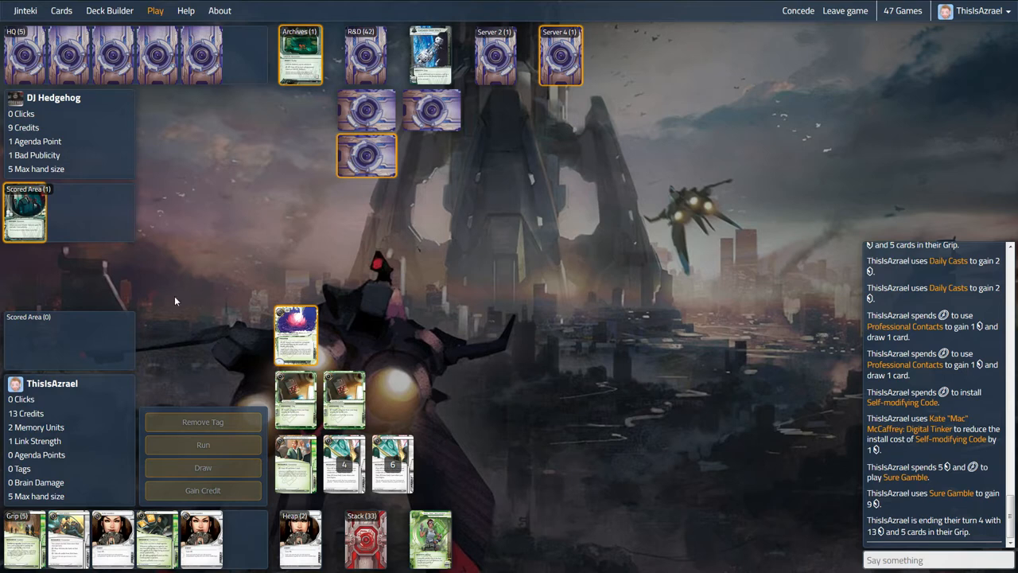
mouse_move(160, 236)
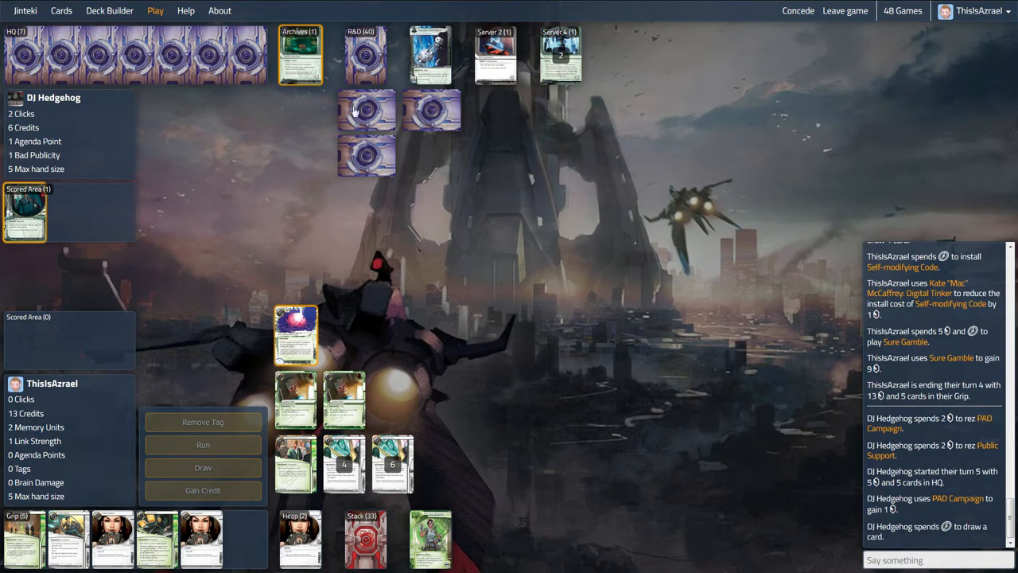
mouse_move(278, 213)
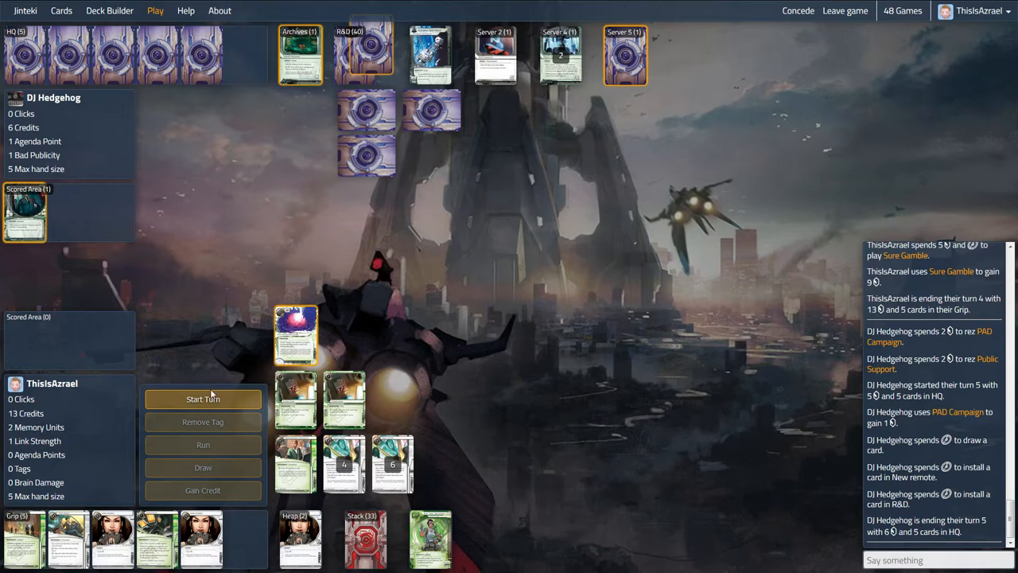
- Run Server 5, pay to trash Mumba Temple, and end the fifth turn
click(203, 399)
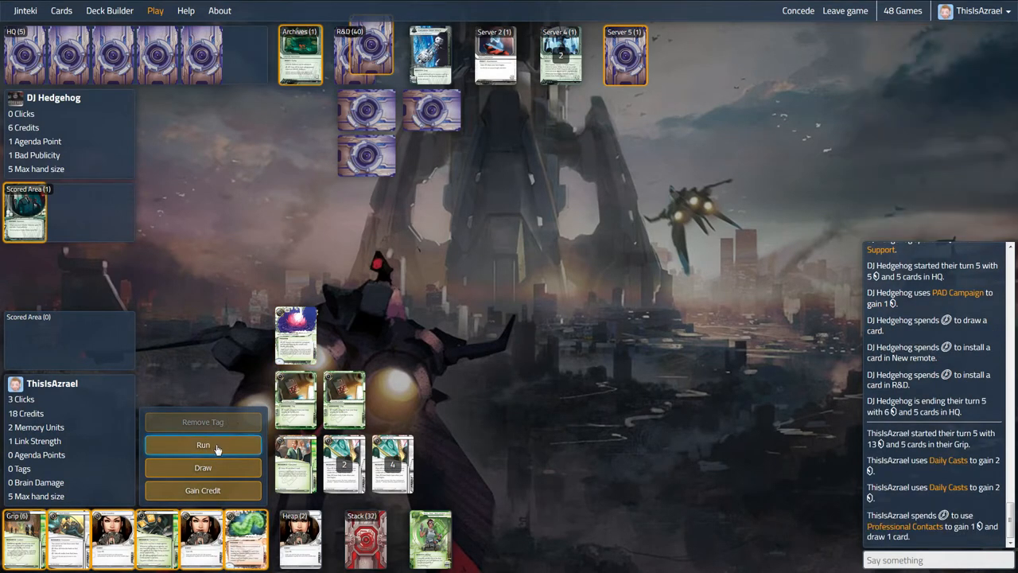
click(203, 444)
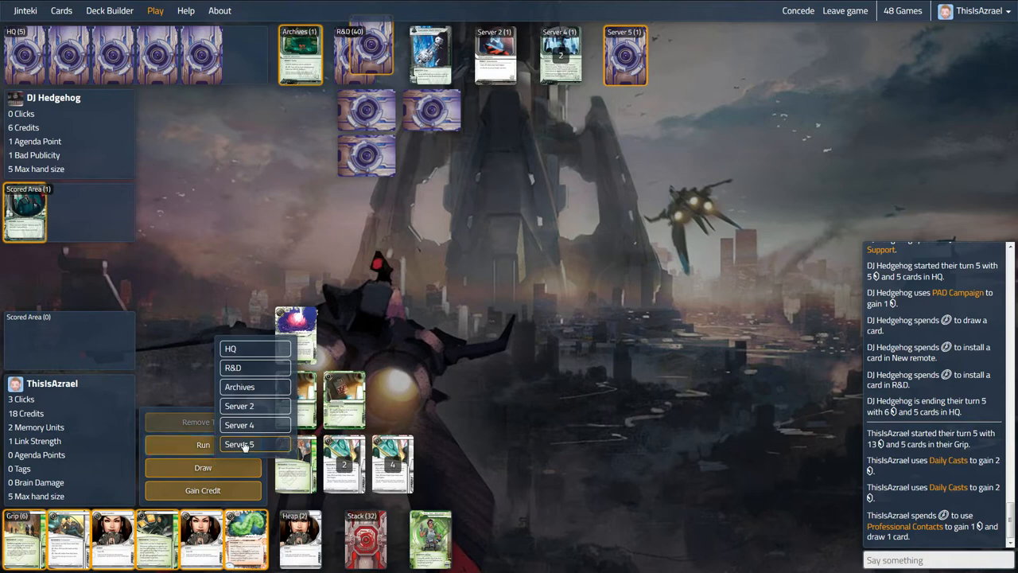
click(240, 444)
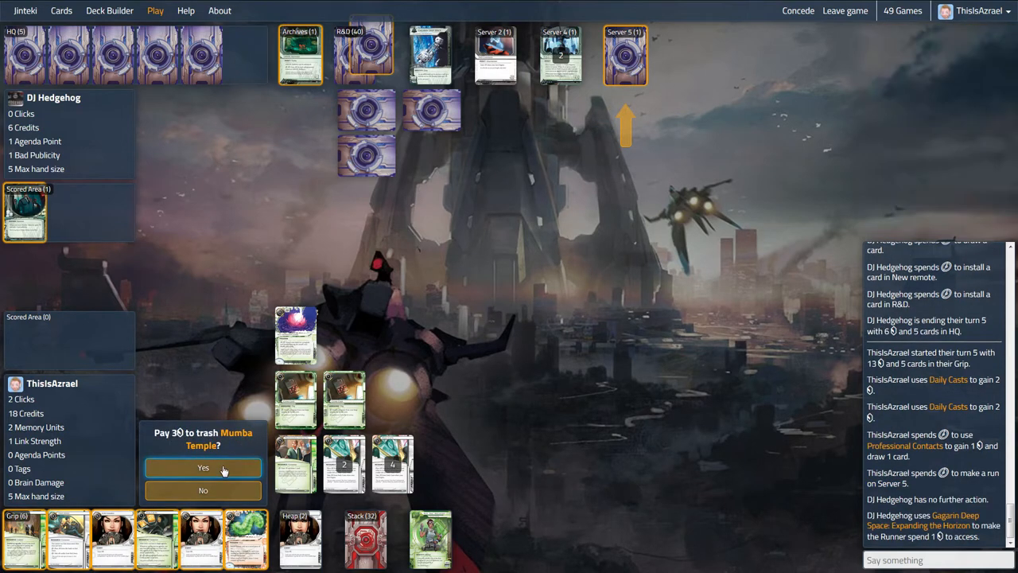
click(203, 467)
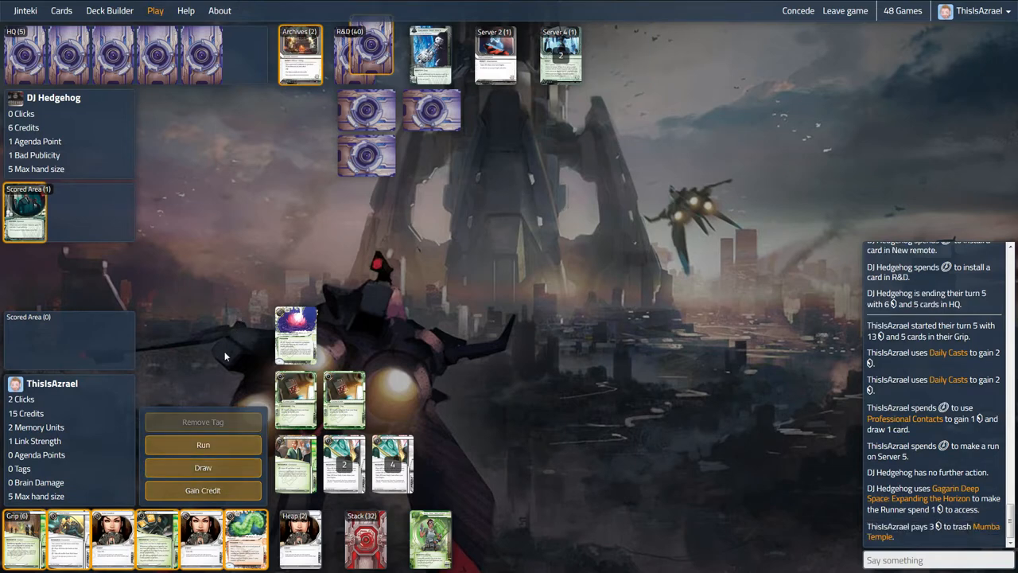
mouse_move(66, 539)
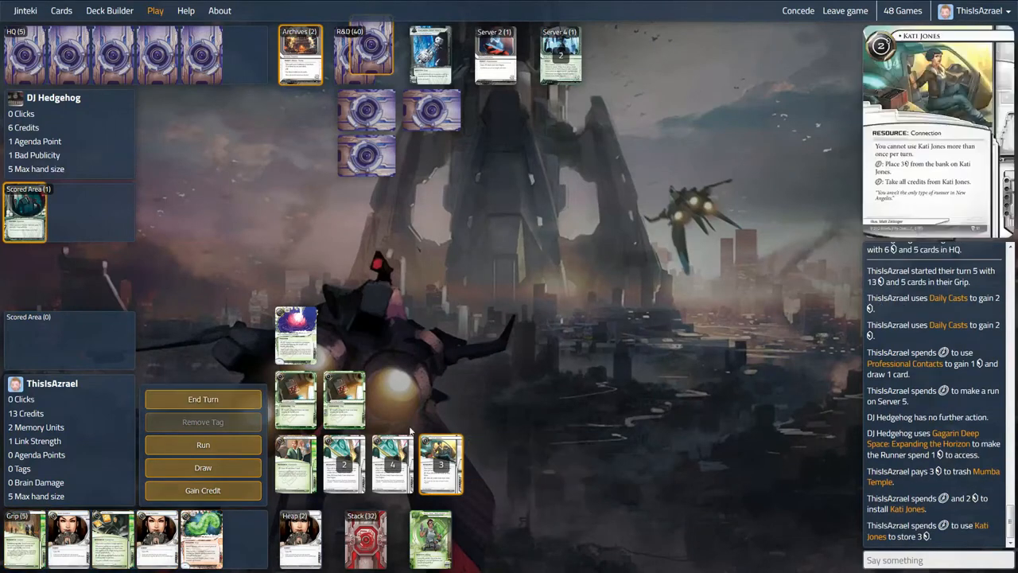
click(203, 398)
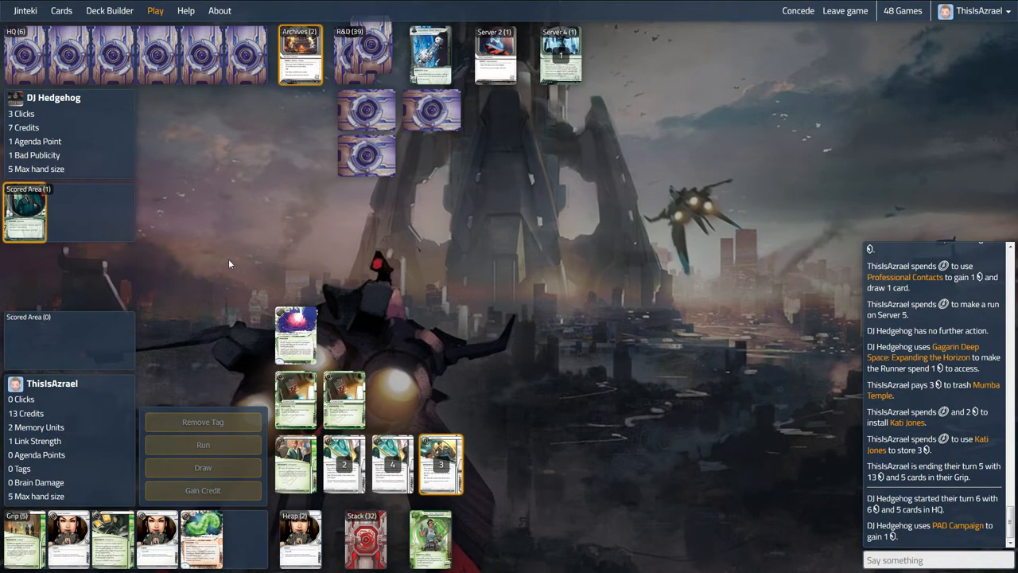
mouse_move(237, 277)
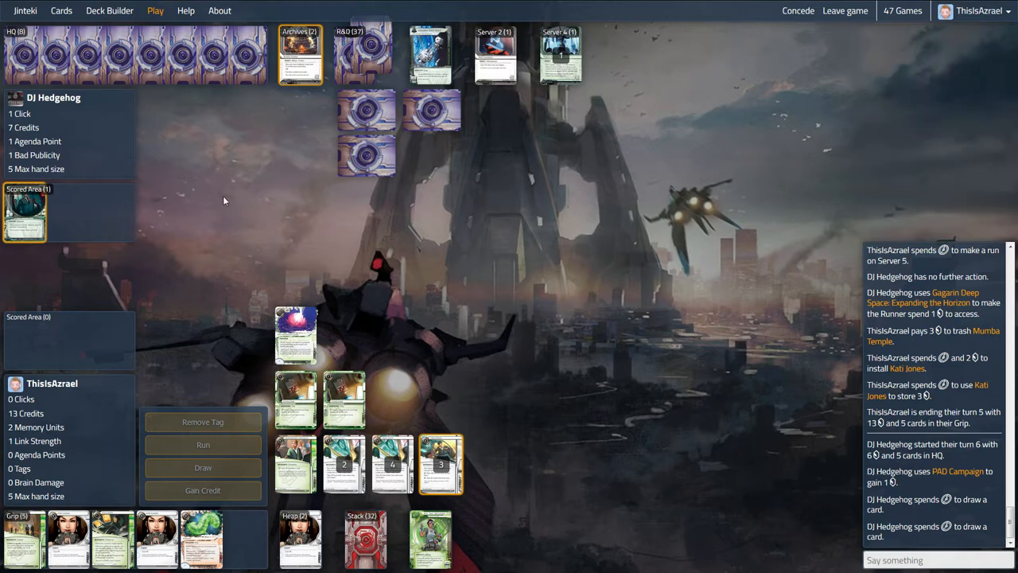
mouse_move(263, 247)
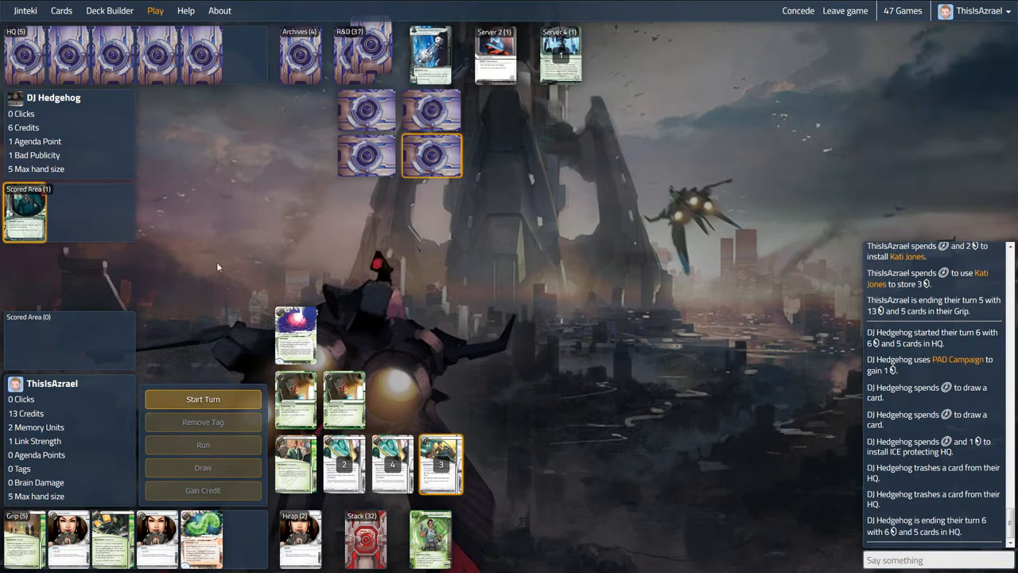
- Play through the sixth turn, then close the expanded Corp card and Archives views
click(203, 398)
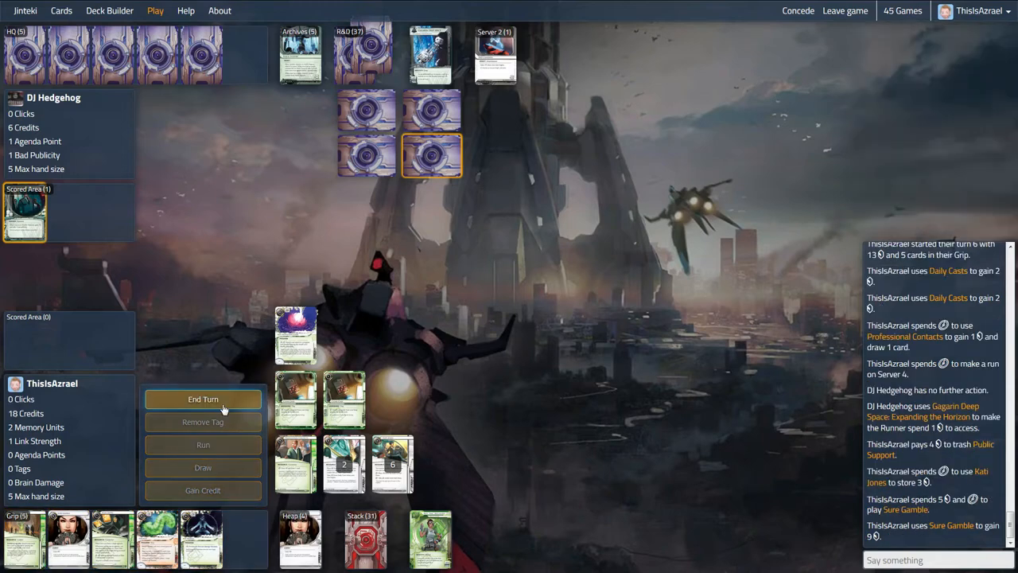
click(203, 398)
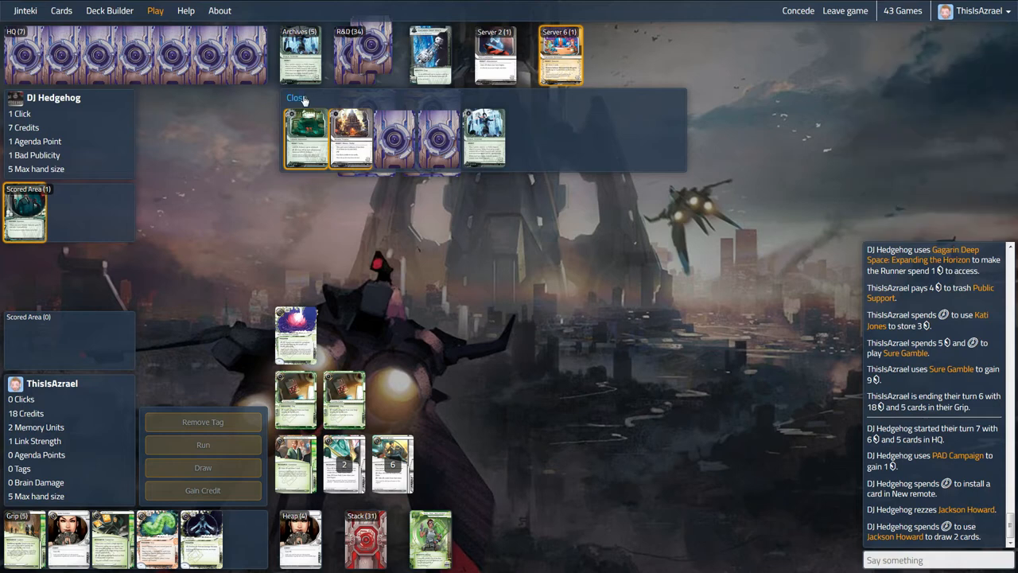
click(296, 97)
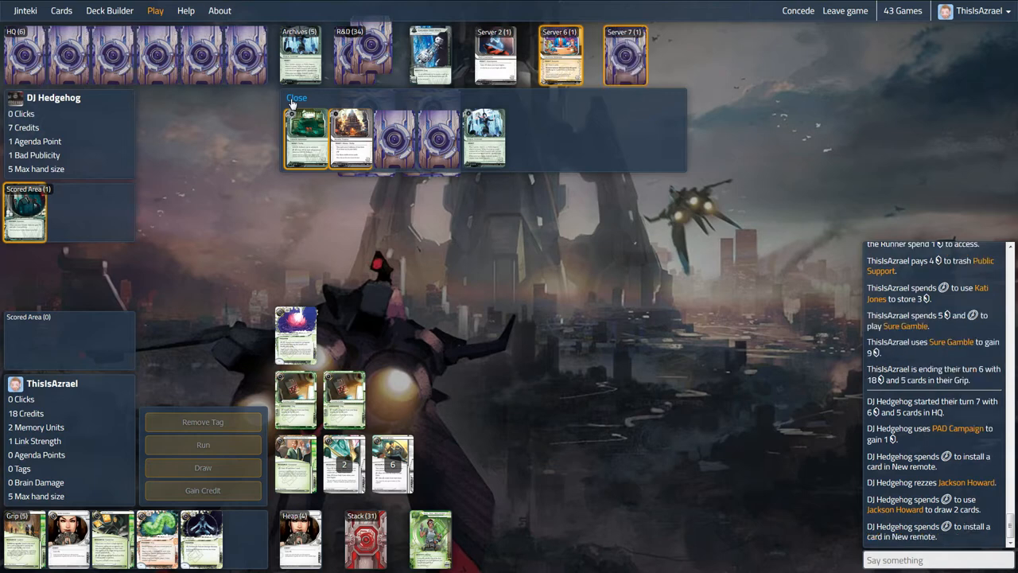
click(296, 98)
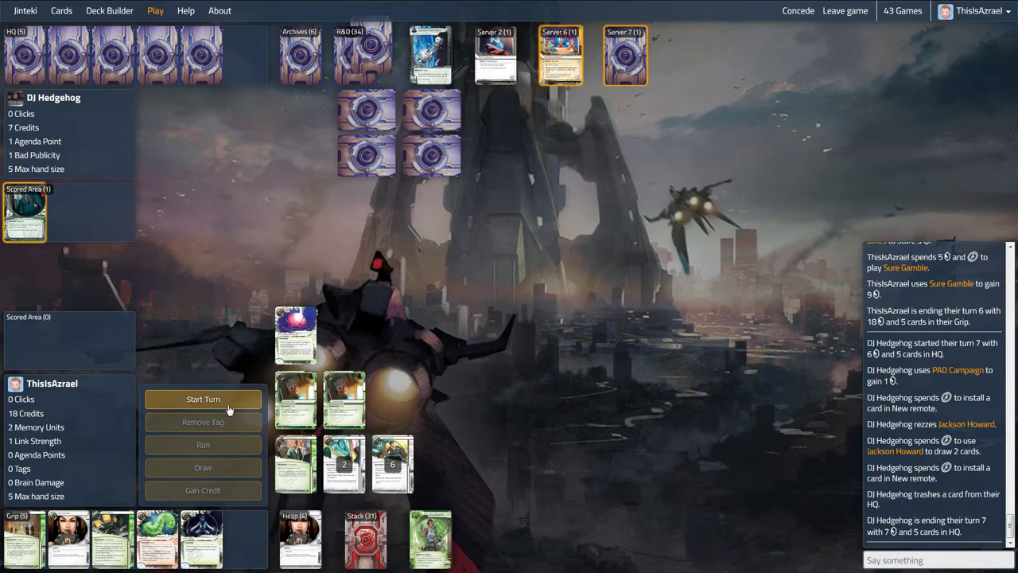
- Use Professional Contacts, trash Museum of History from Server 7 for 3 credits, then run Archives
click(203, 398)
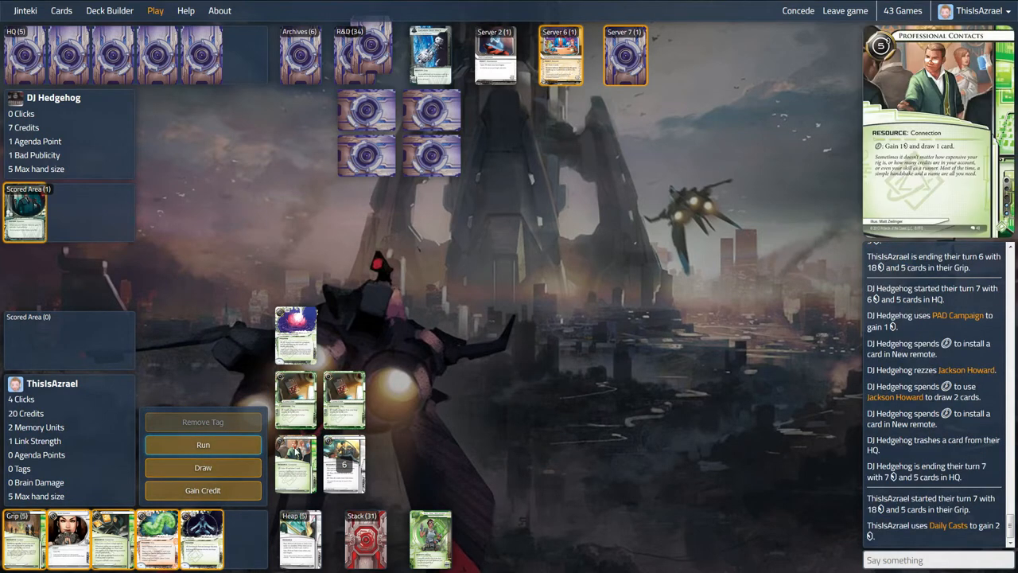
click(203, 444)
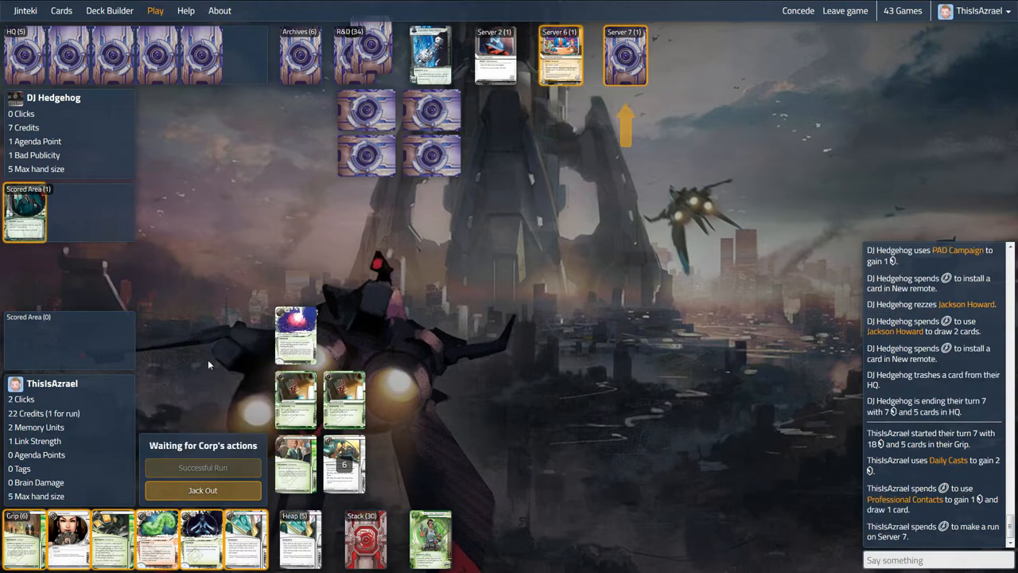
mouse_move(229, 366)
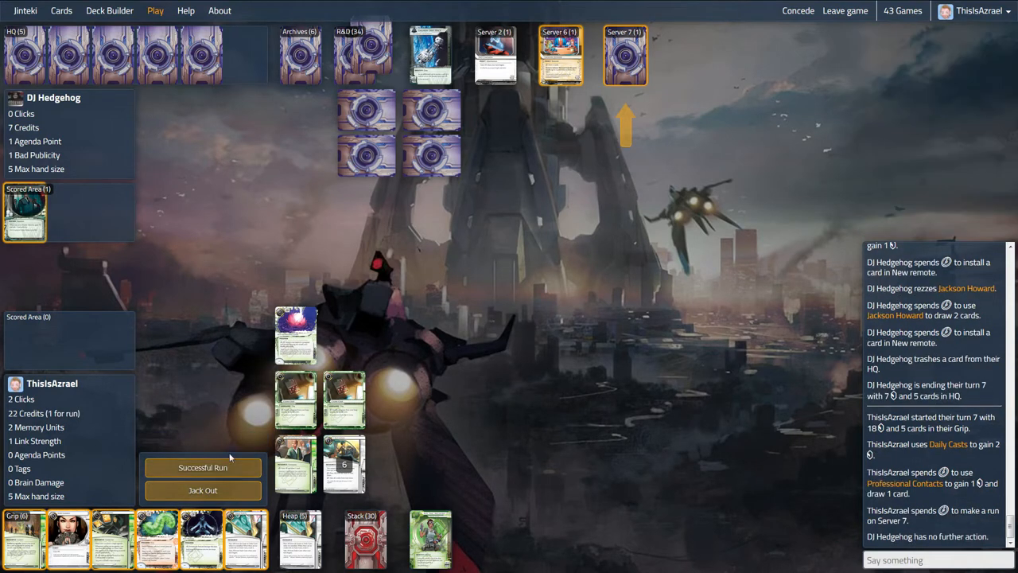
click(202, 467)
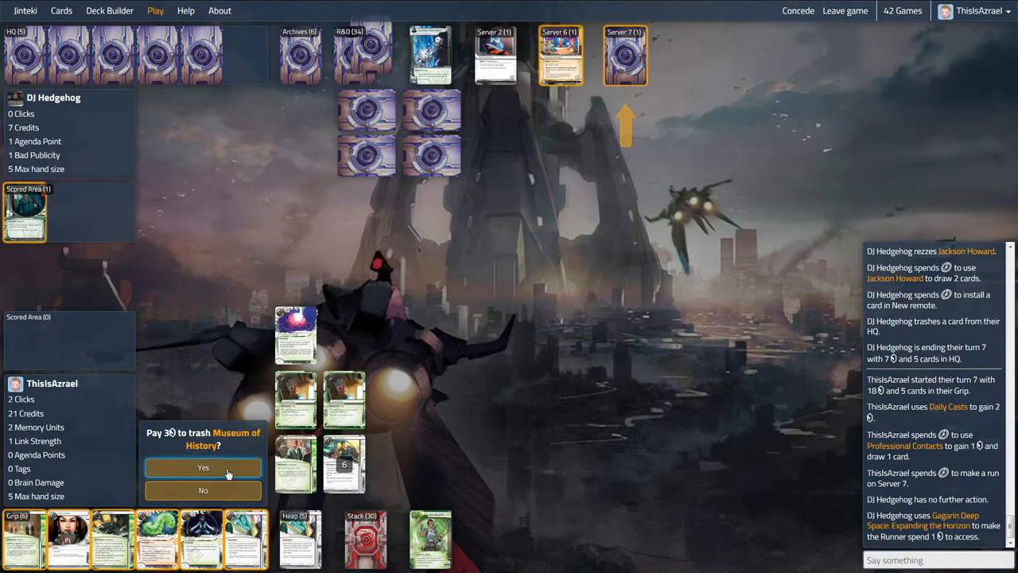
click(203, 467)
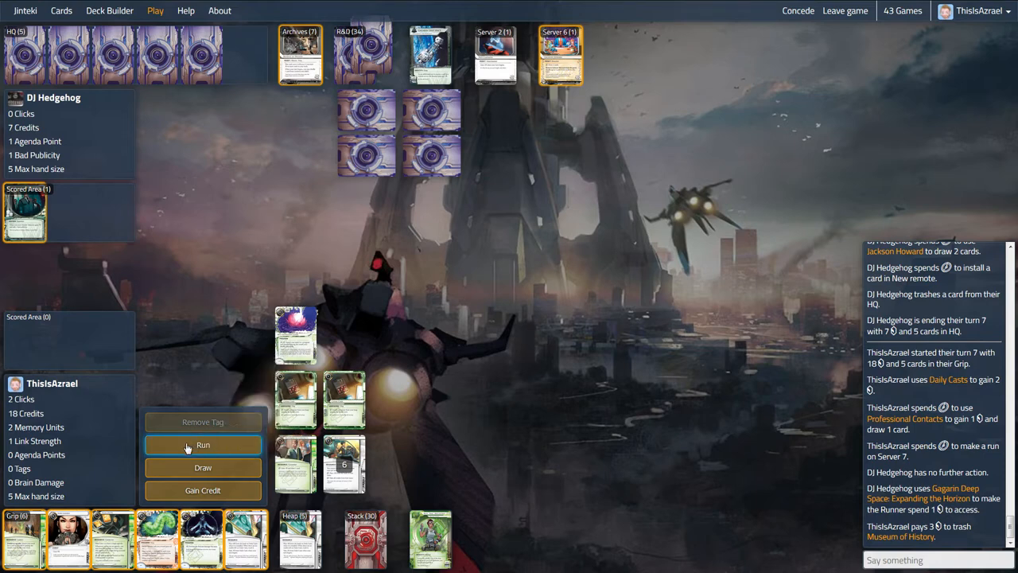
click(203, 445)
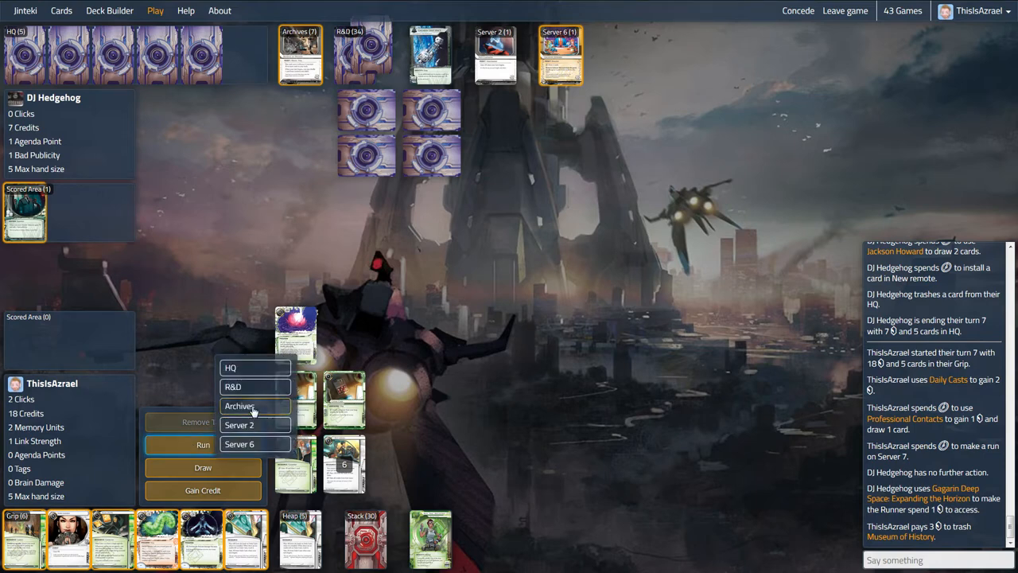
click(239, 406)
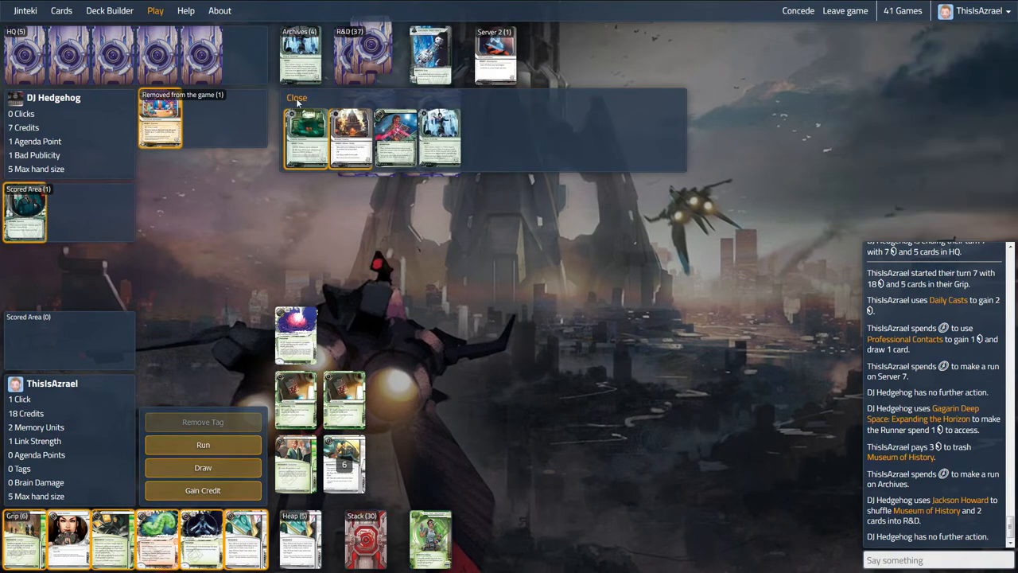
- Close the Archives view and store 3 credits on Kati Jones
click(296, 98)
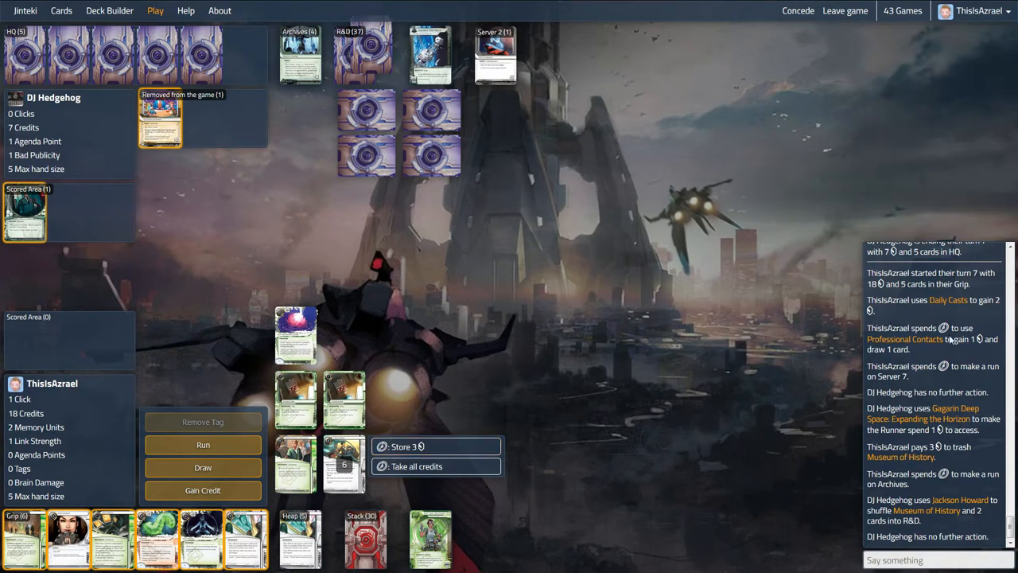
click(436, 447)
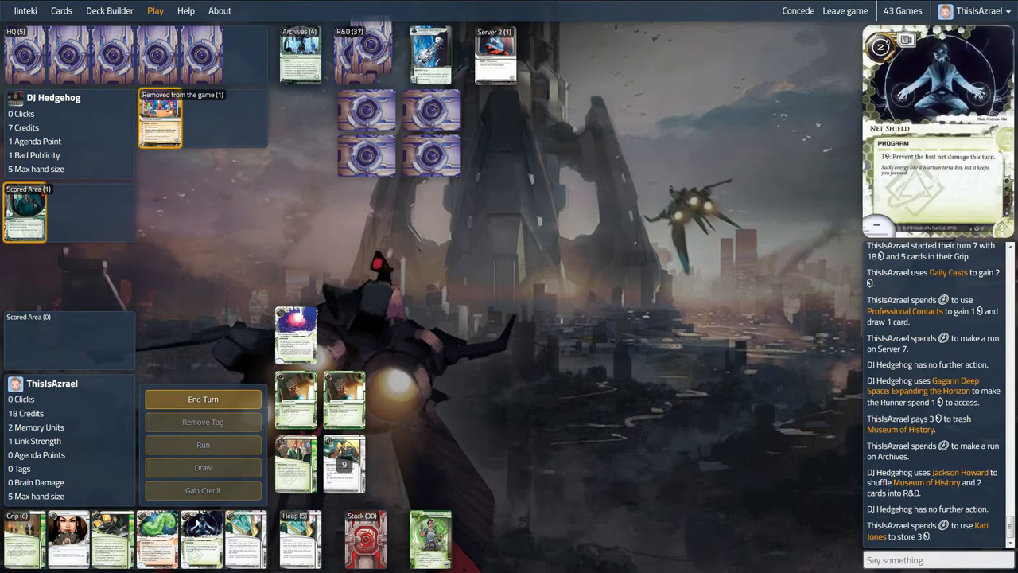
- Discard Net Shield to end turn 7 and close the Archives view
click(203, 399)
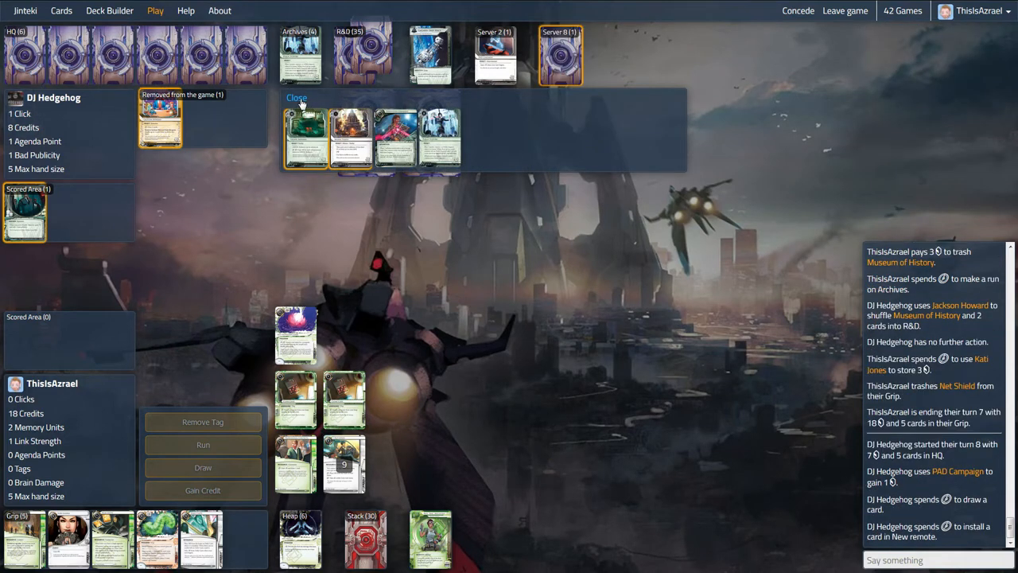
click(296, 97)
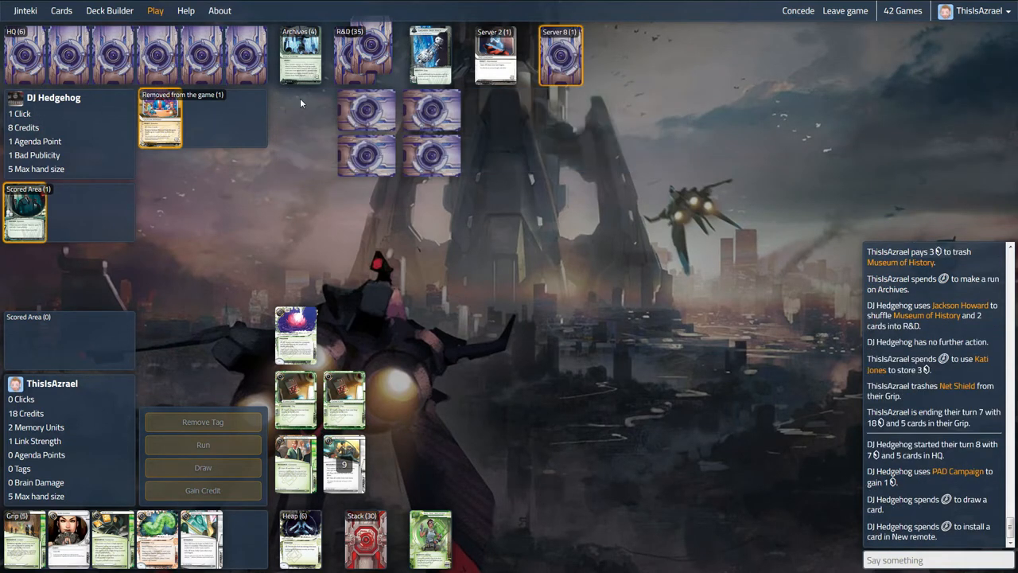
mouse_move(318, 223)
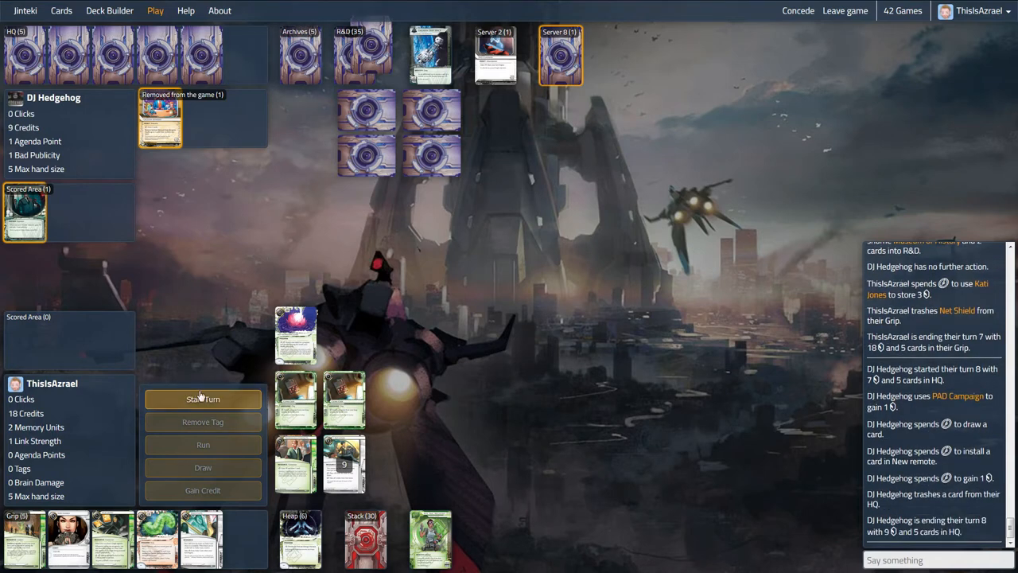
- Use Professional Contacts, trash Mumbad Construction Co. for 3 credits, and store 3 credits on Kati Jones
click(203, 399)
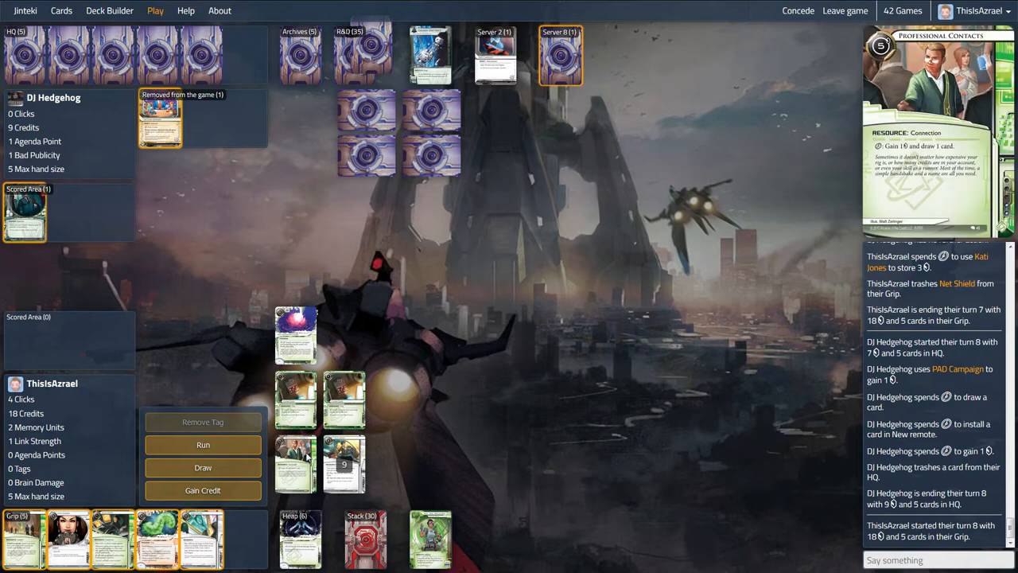
click(202, 445)
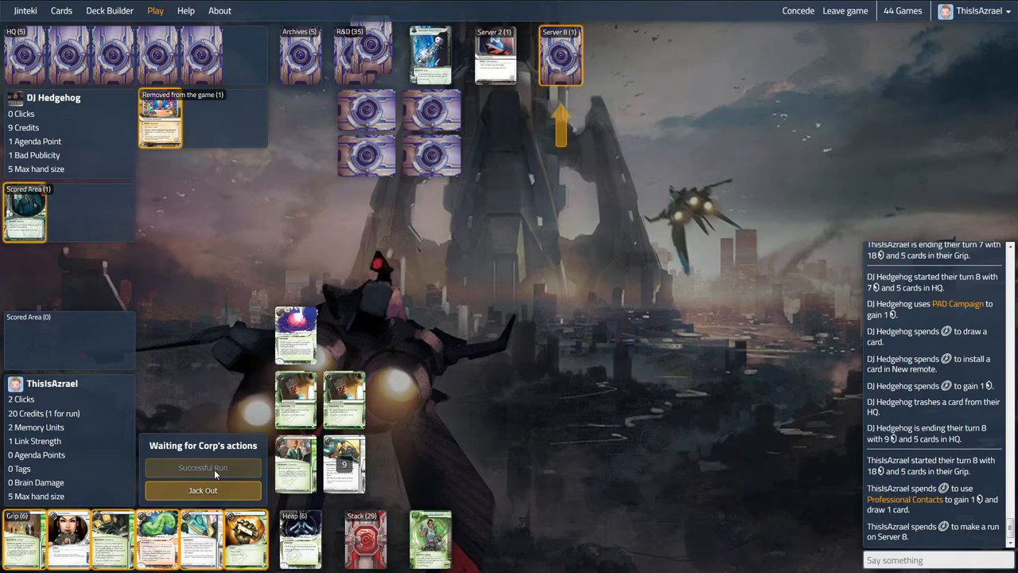
mouse_move(213, 471)
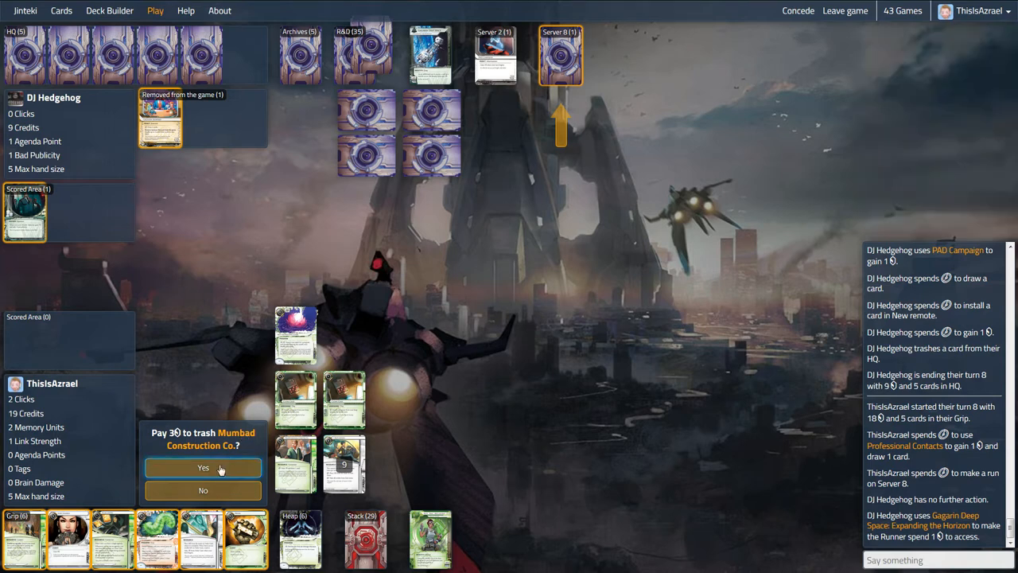
click(203, 467)
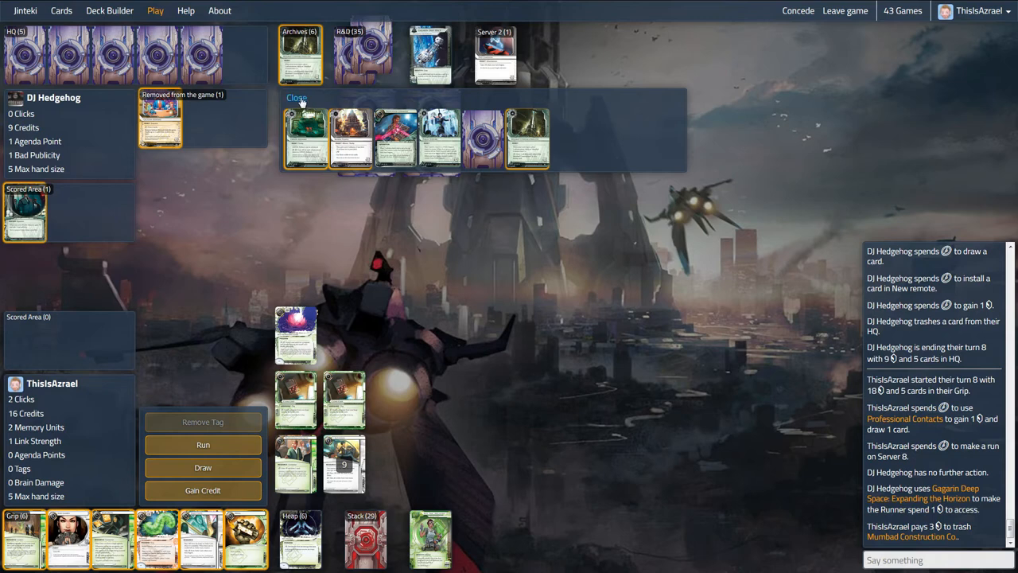
click(296, 97)
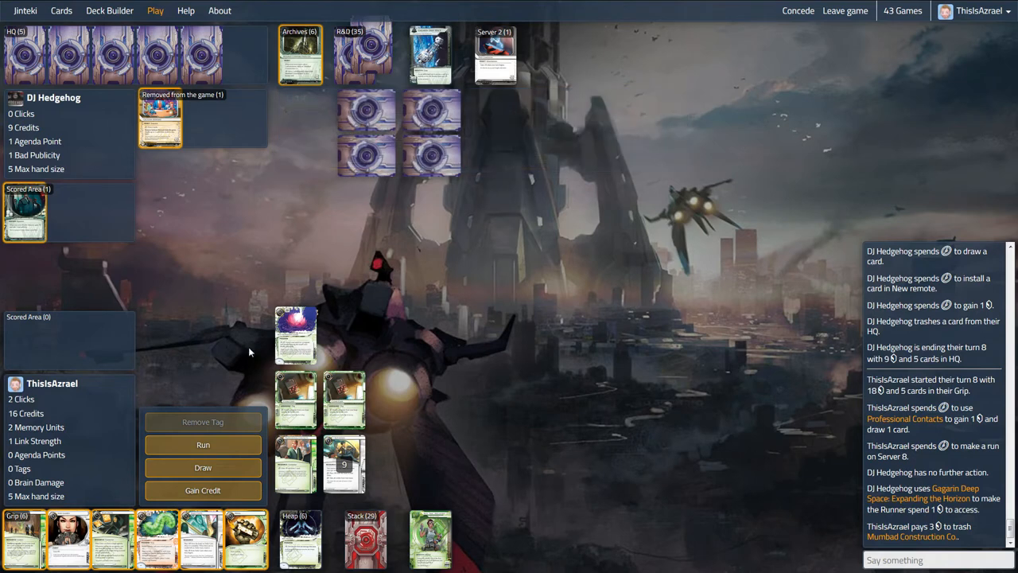
click(344, 464)
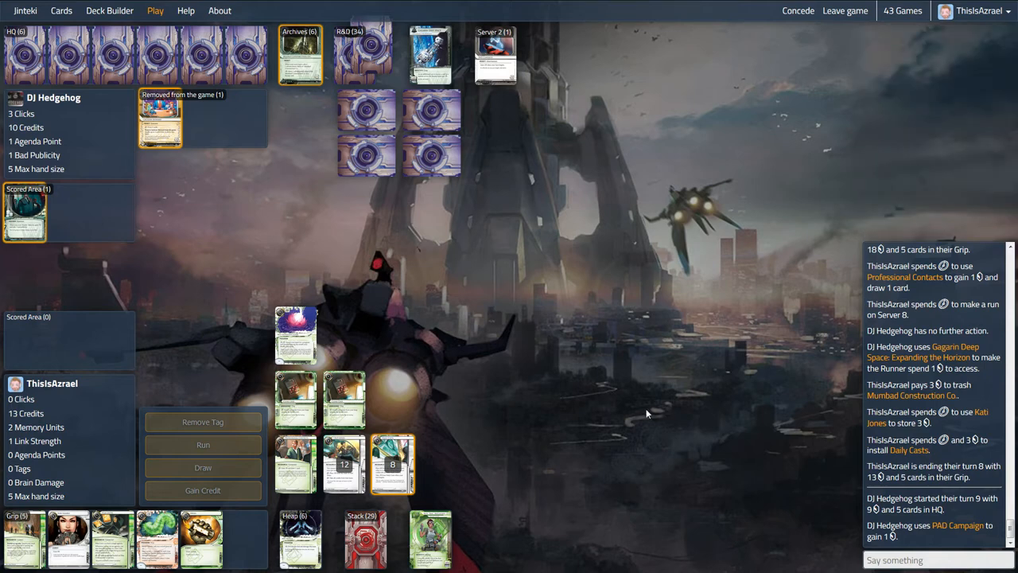
mouse_move(634, 418)
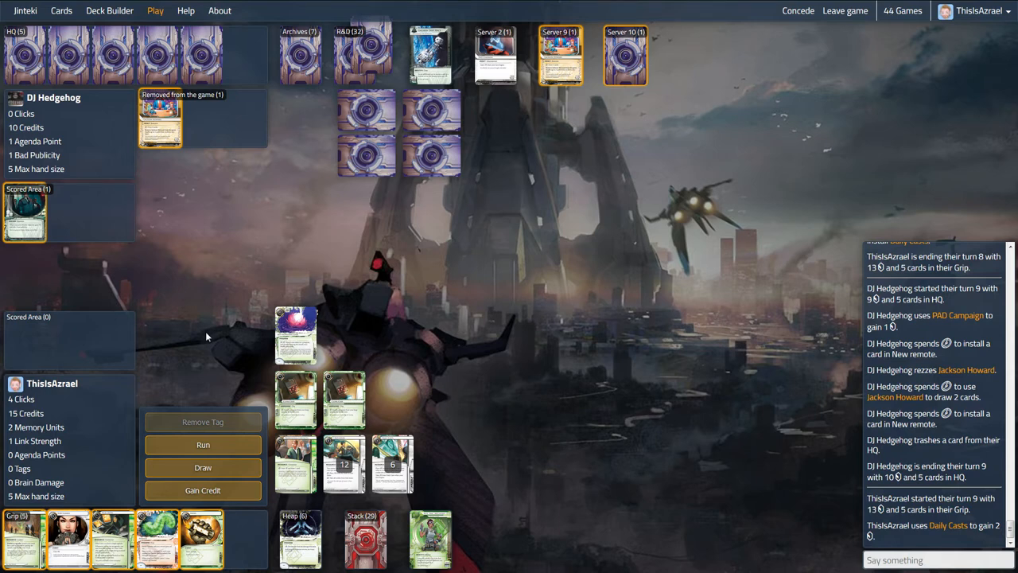
mouse_move(256, 353)
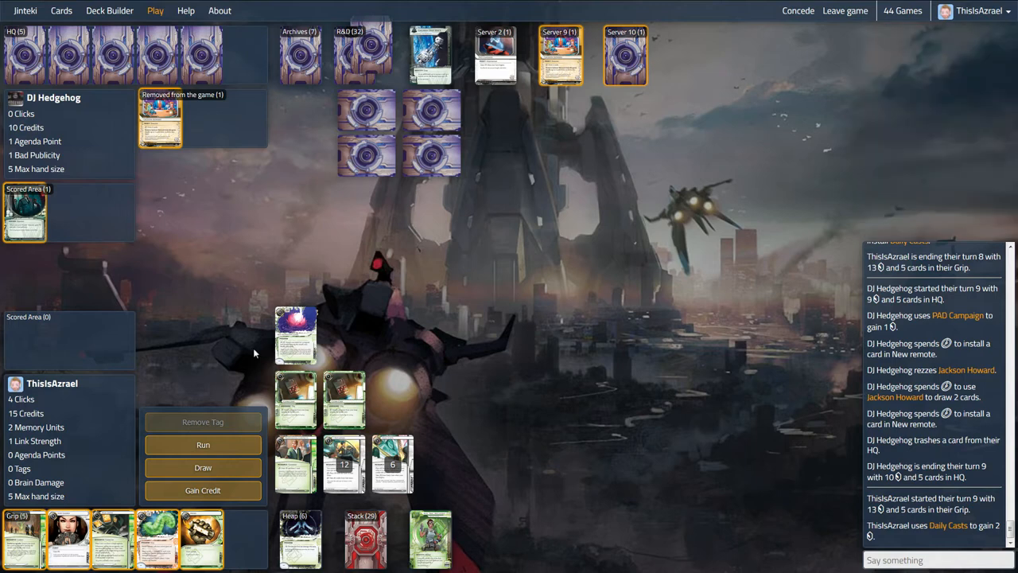
- Run Server 10, pay 4 credits to trash Turtlebacks, and dismiss the Archives view
click(203, 445)
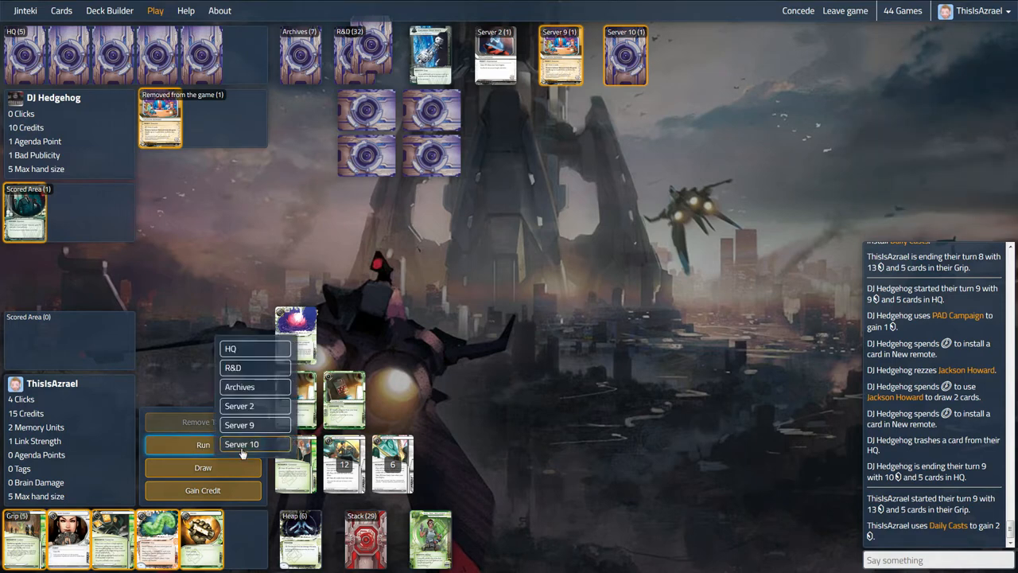
click(241, 443)
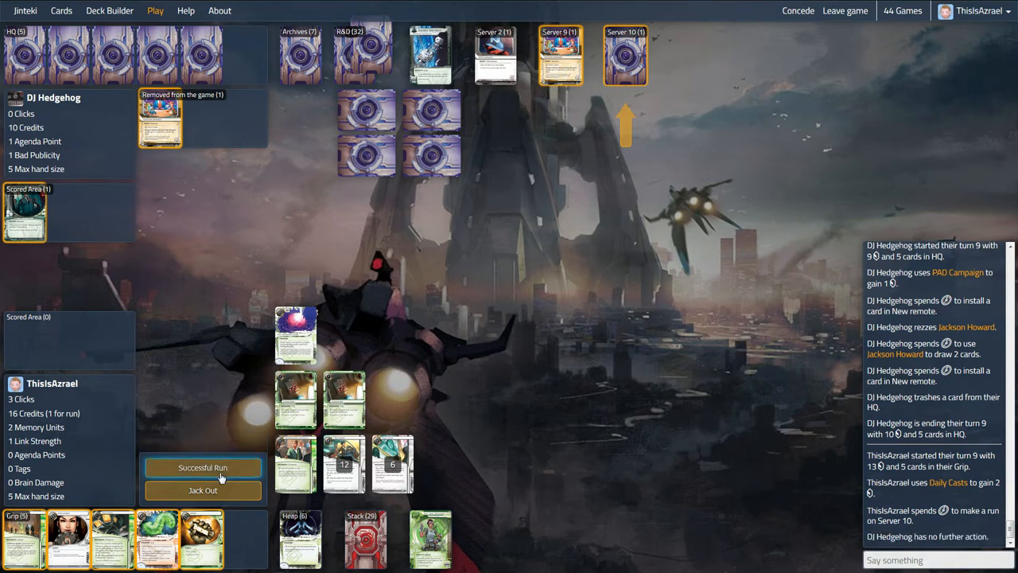
click(203, 467)
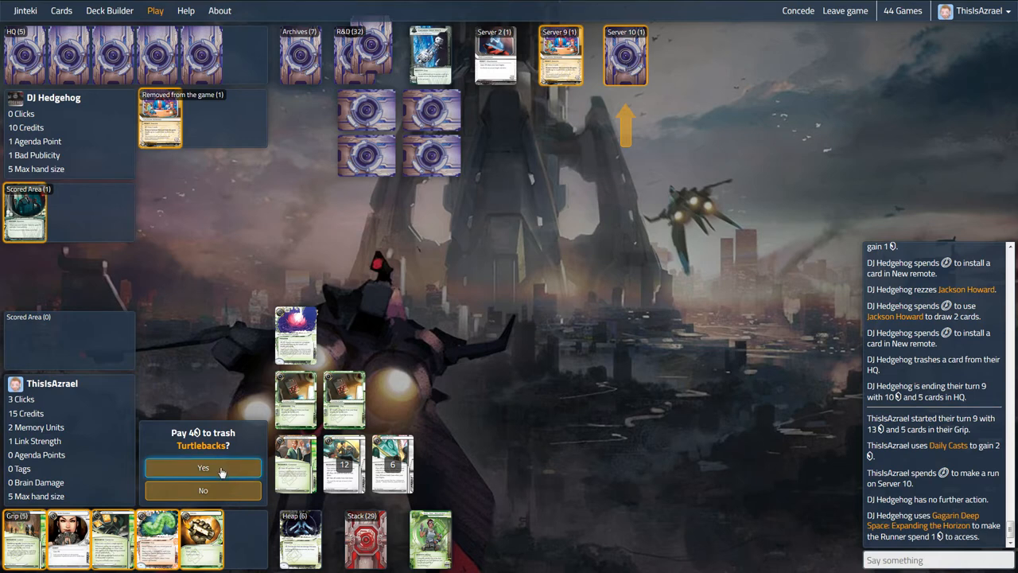
click(203, 467)
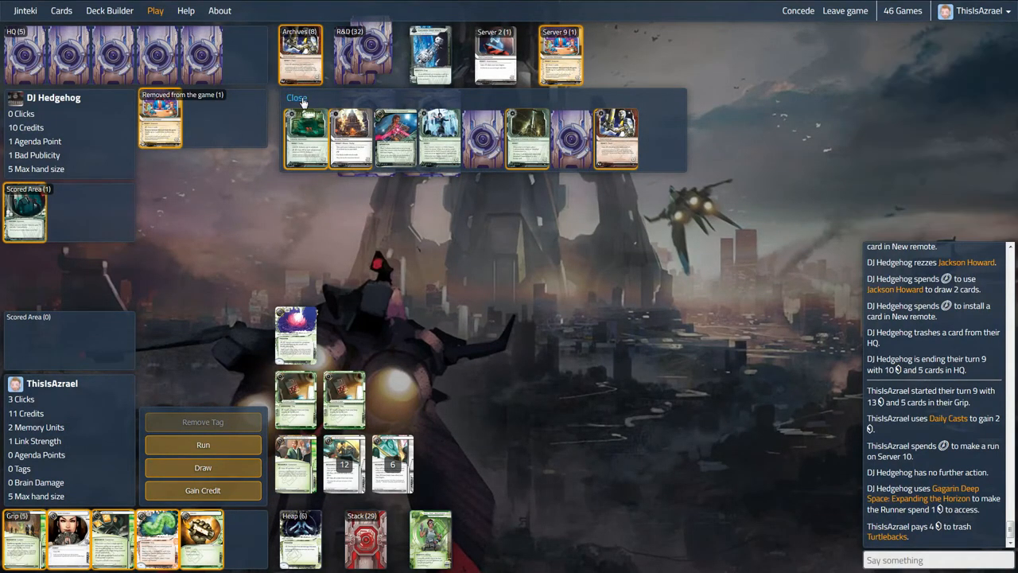
click(296, 98)
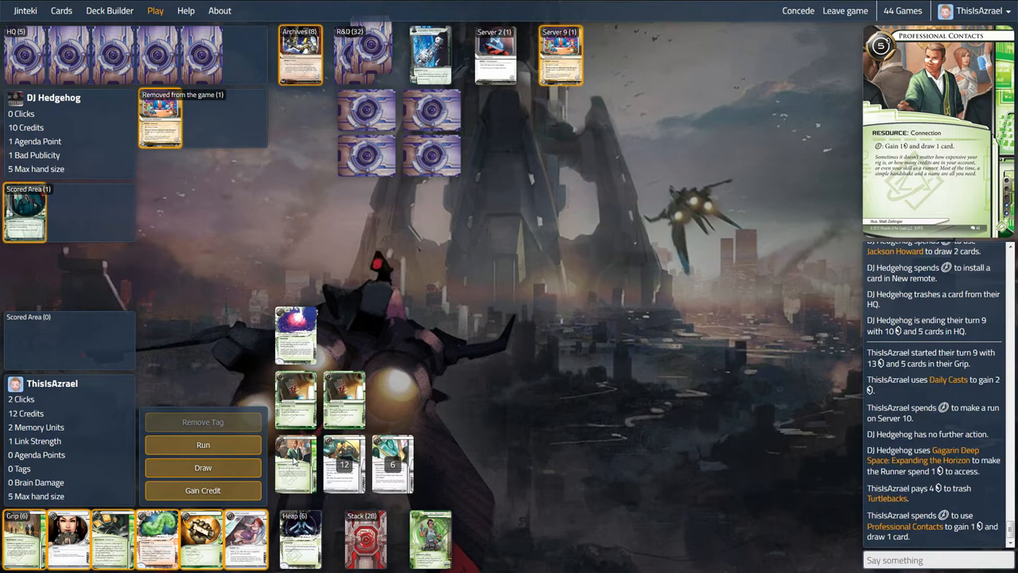
mouse_move(251, 541)
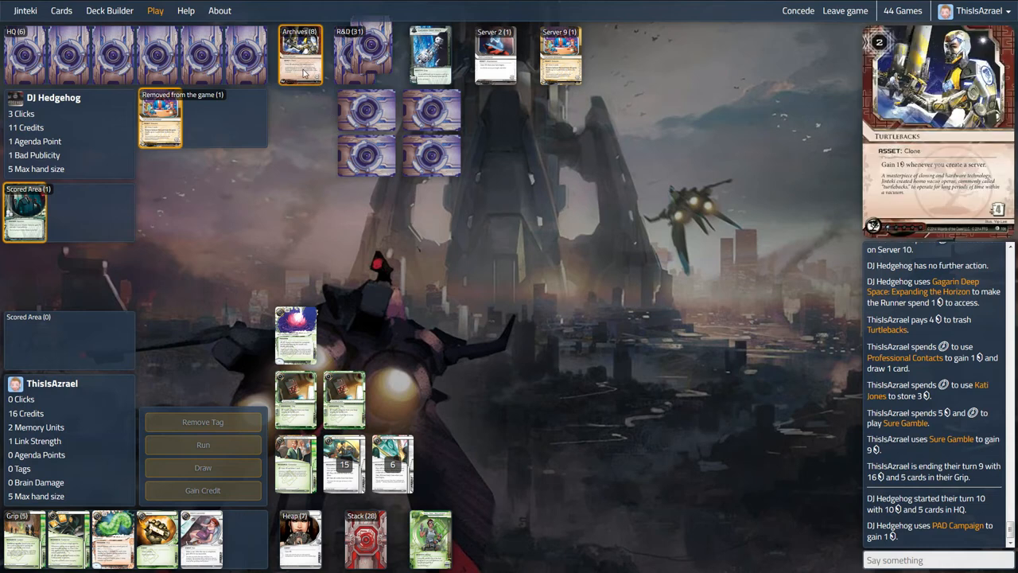
- Display the Runner's seven-card Heap
click(300, 53)
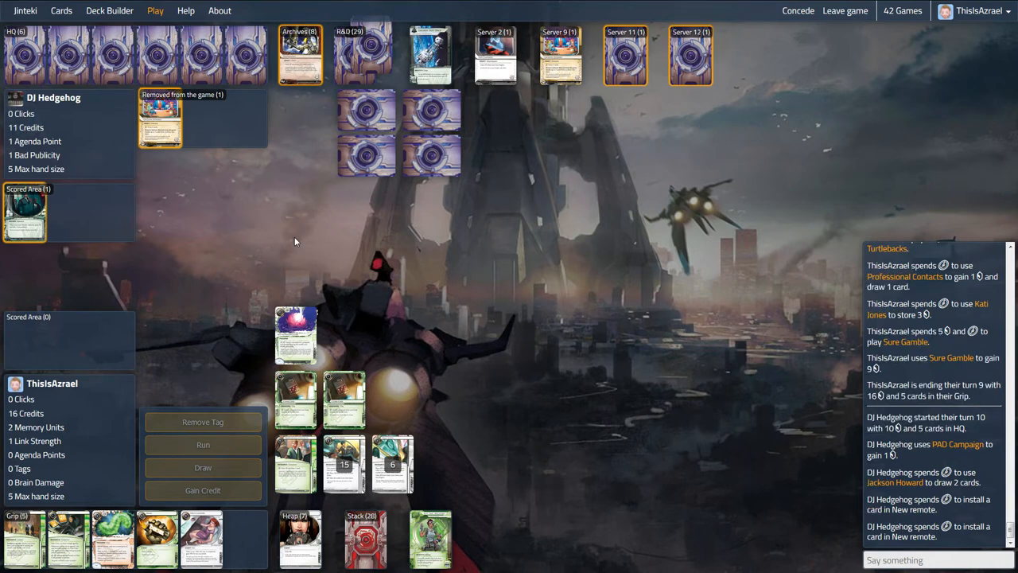
mouse_move(179, 356)
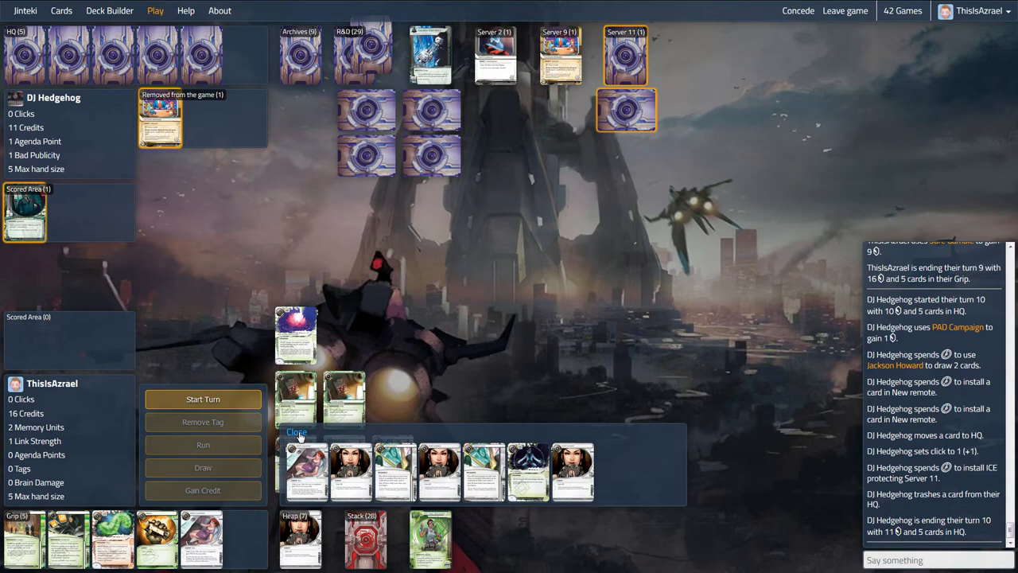
- Start turn 10, dismiss the discard views, and take all 15 credits from Kati Jones
click(203, 398)
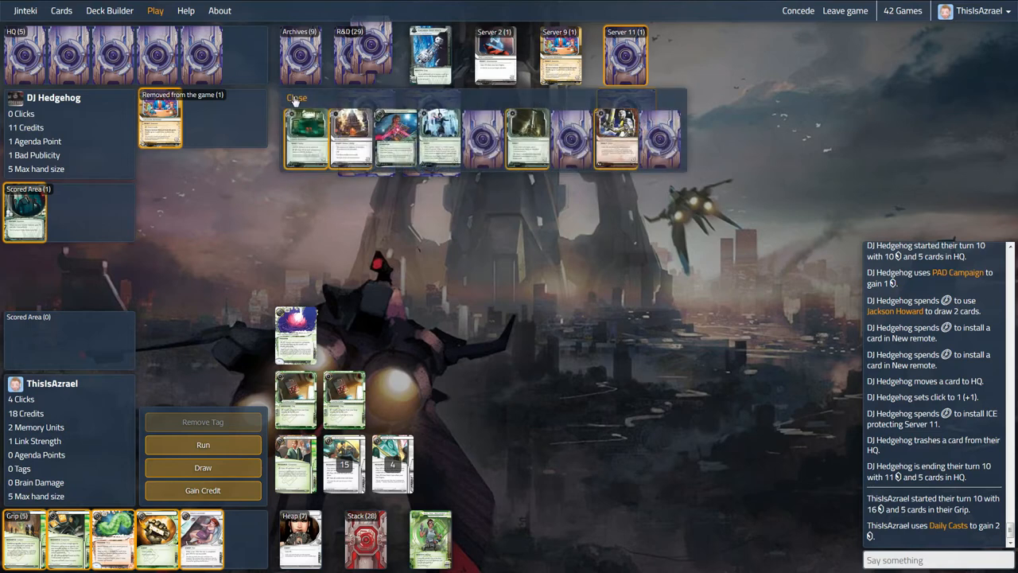
click(296, 98)
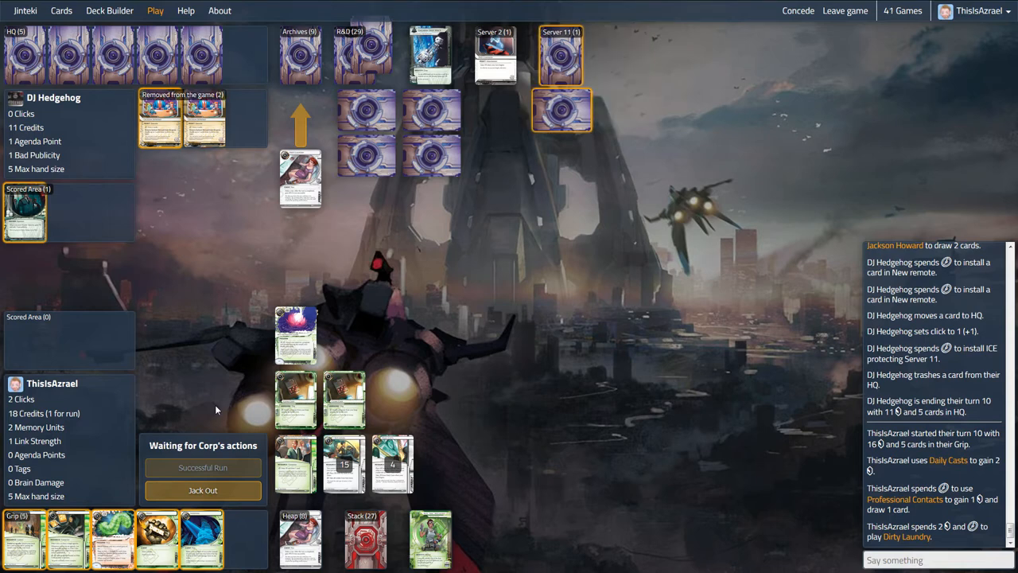
mouse_move(227, 376)
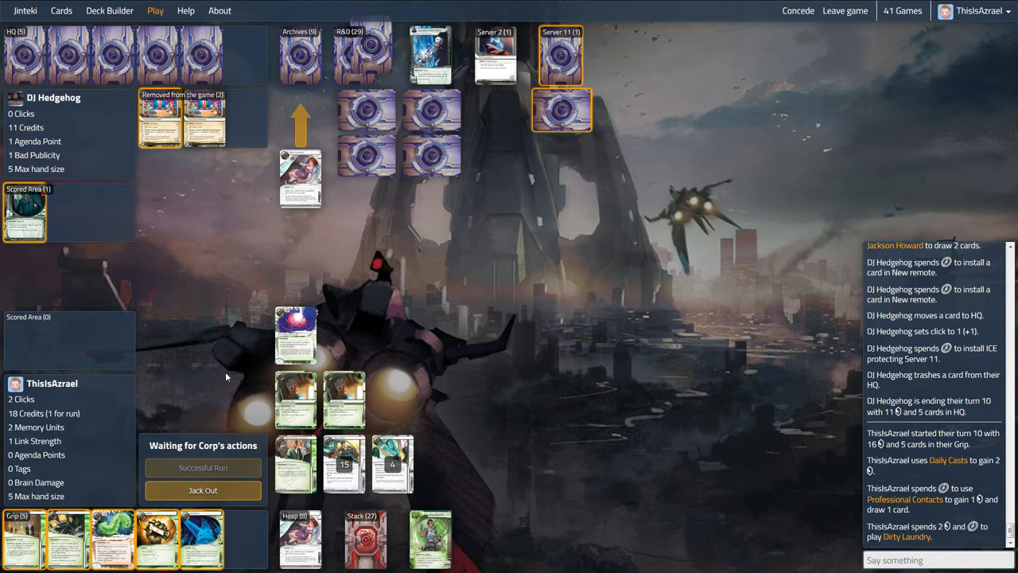
mouse_move(226, 373)
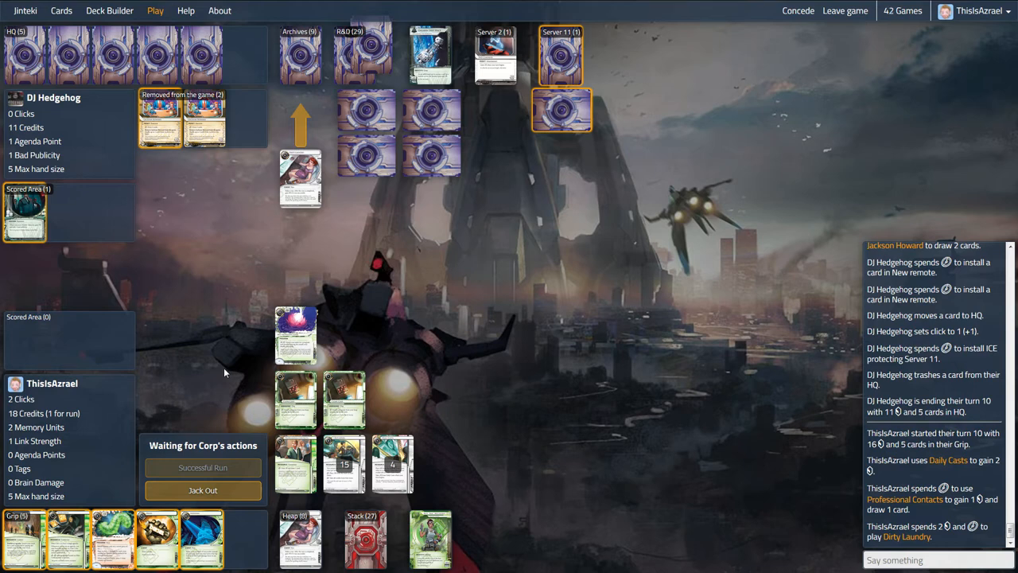
mouse_move(569, 49)
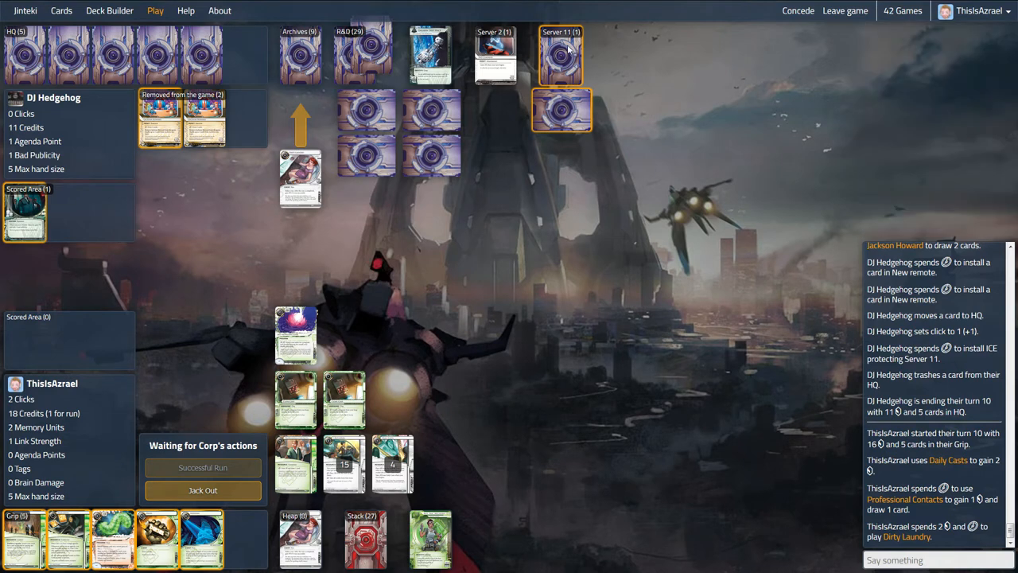
mouse_move(480, 143)
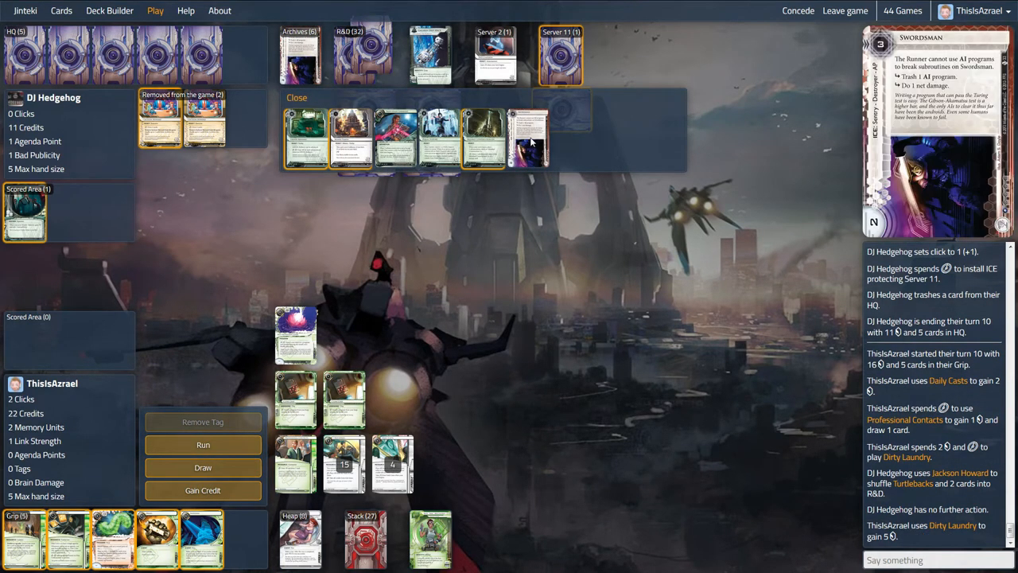
click(296, 97)
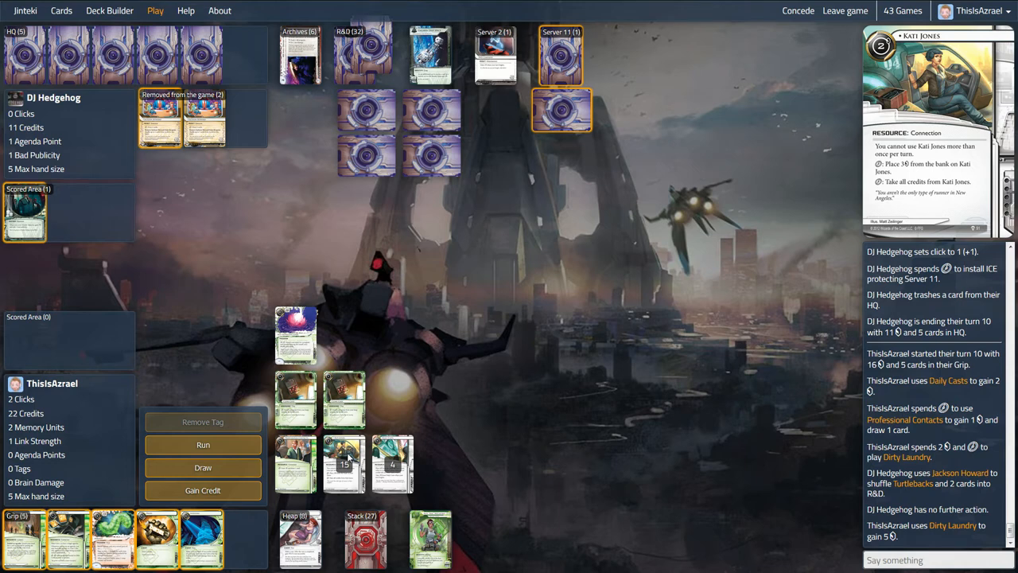
click(343, 465)
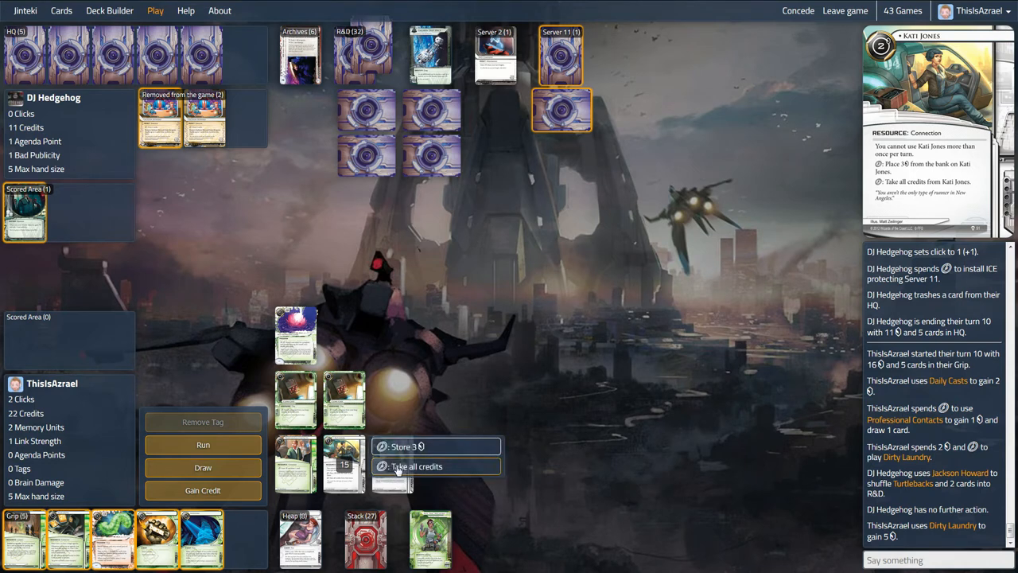
click(417, 466)
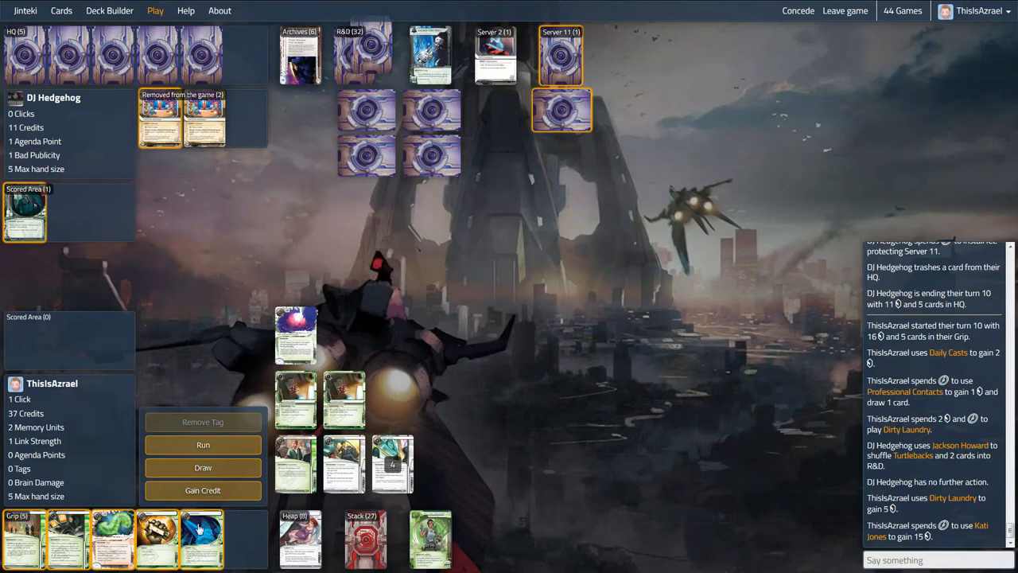
mouse_move(68, 537)
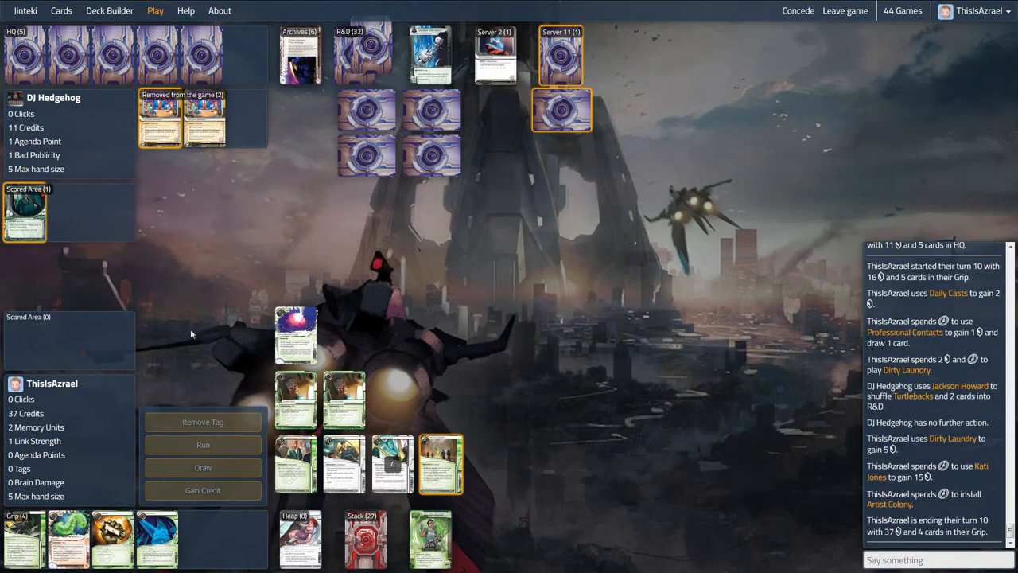
mouse_move(203, 267)
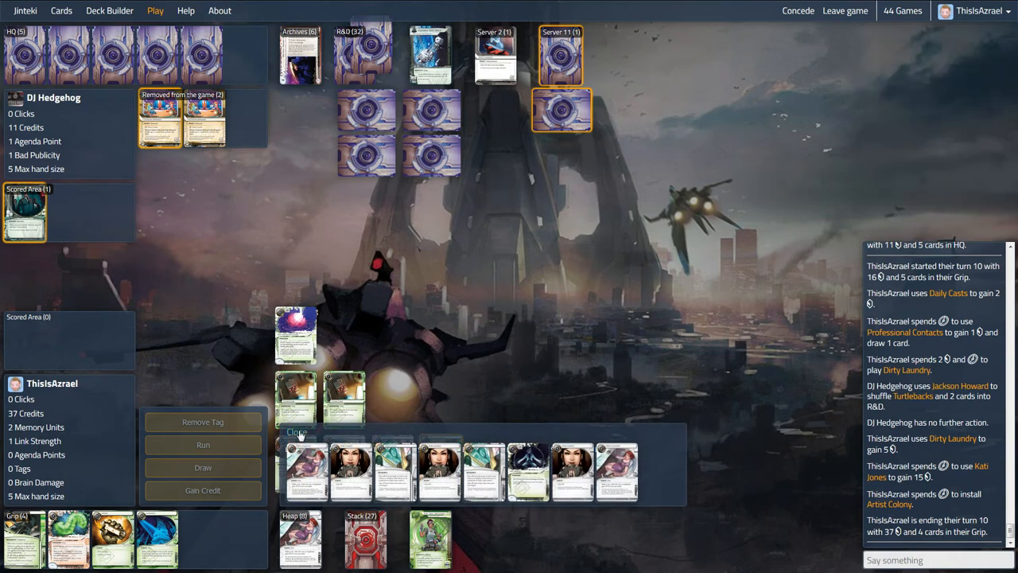
- Dismiss the discard viewer and send 'heh' in the game chat
click(296, 432)
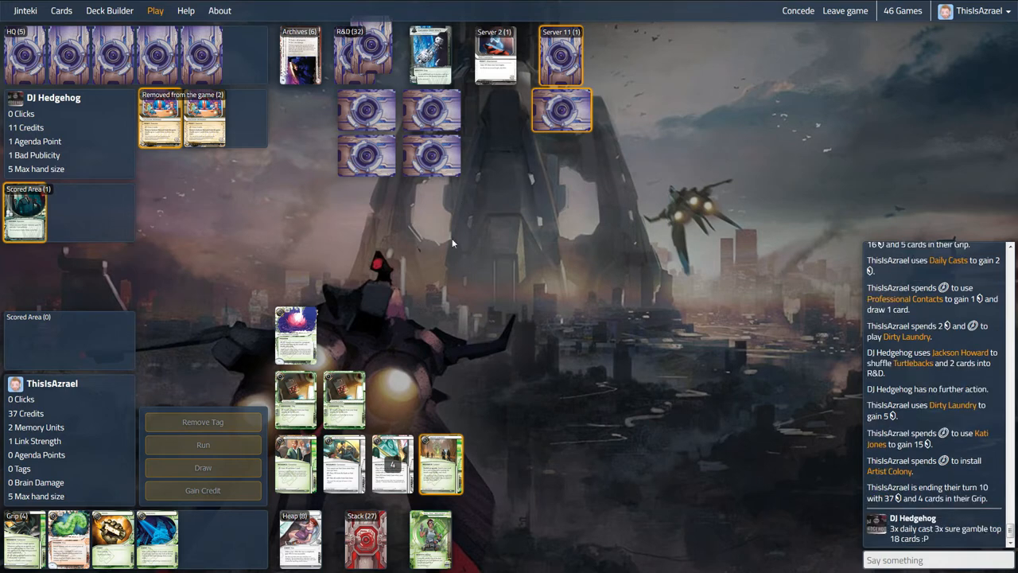
text(heh)
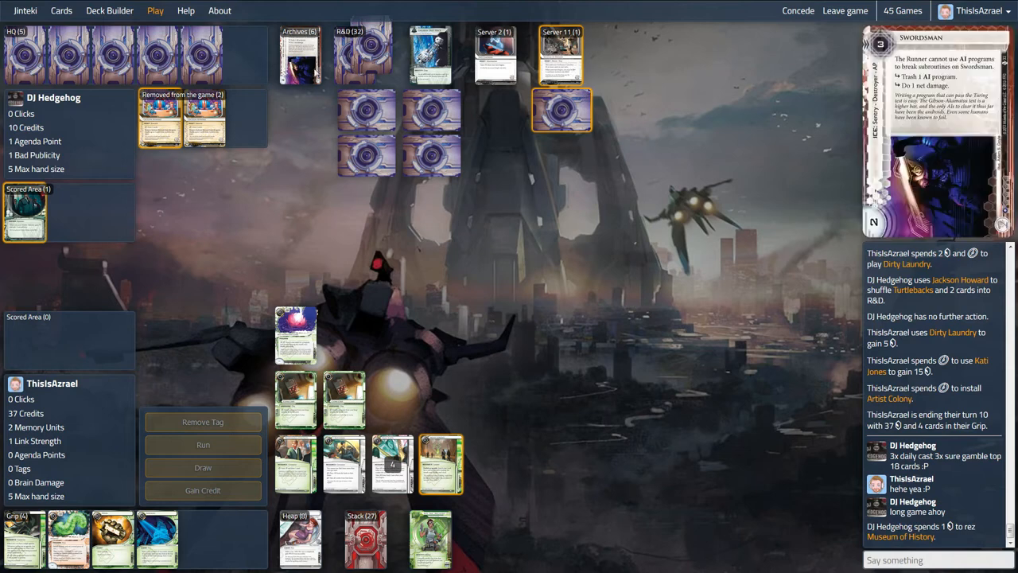
click(299, 53)
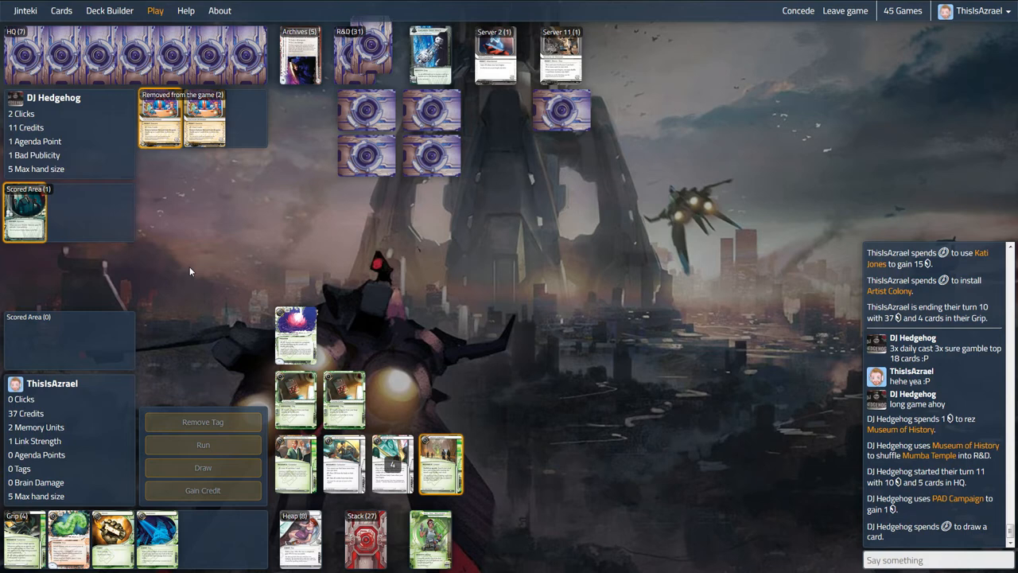
mouse_move(183, 261)
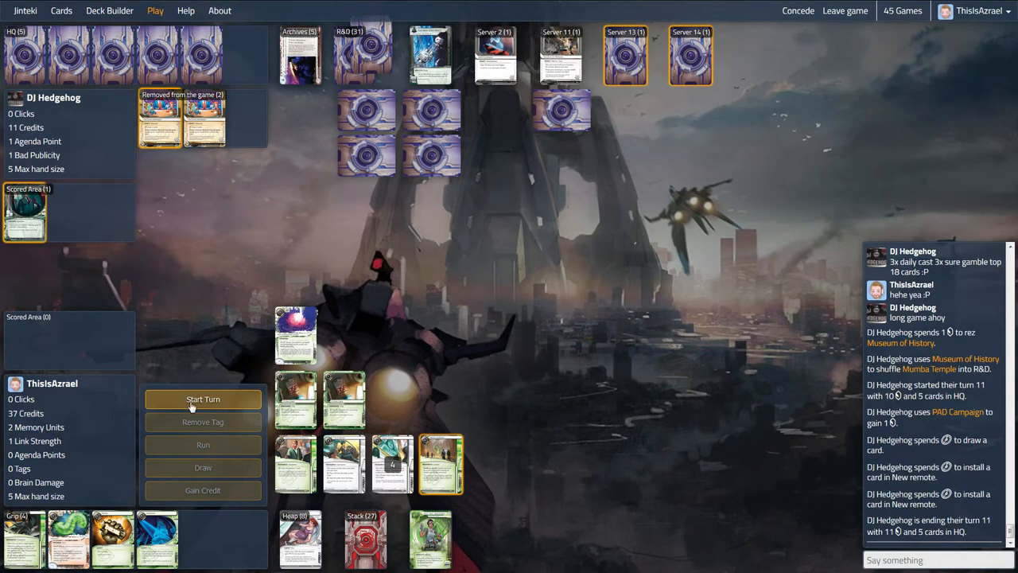
- Start turn 11, trash Museum of History from Server 14 and the card in Server 13
click(203, 399)
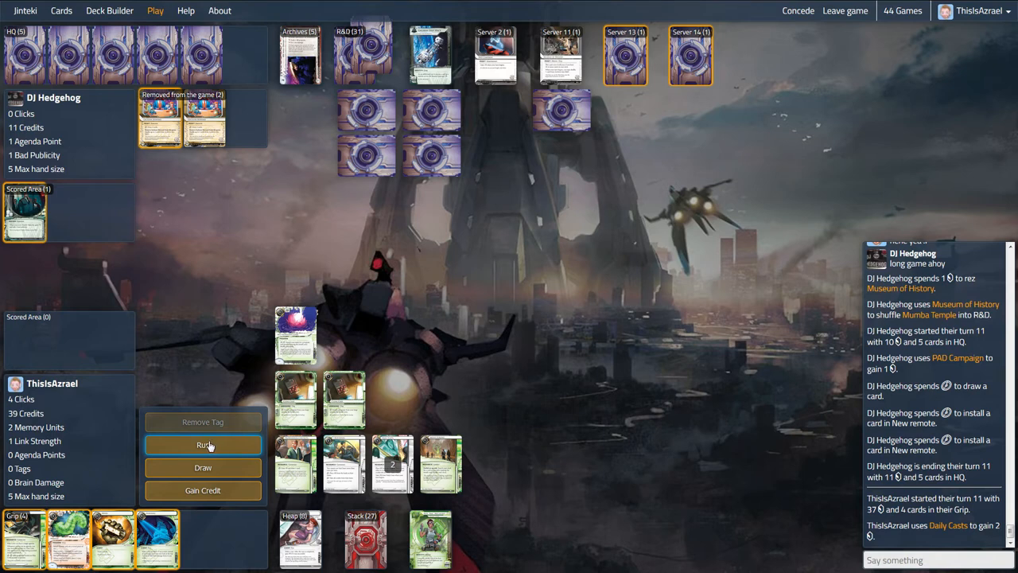
click(203, 444)
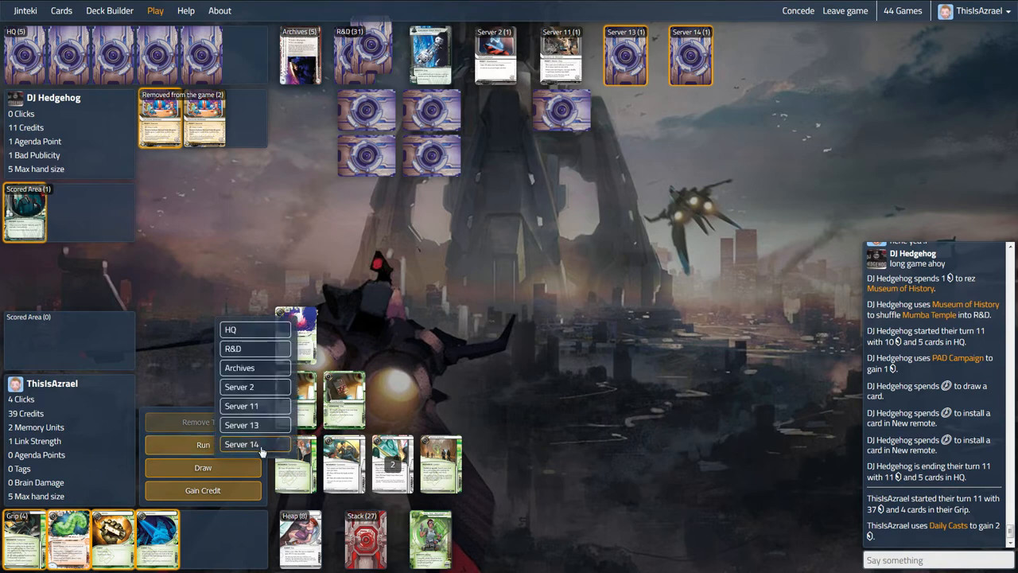
click(241, 444)
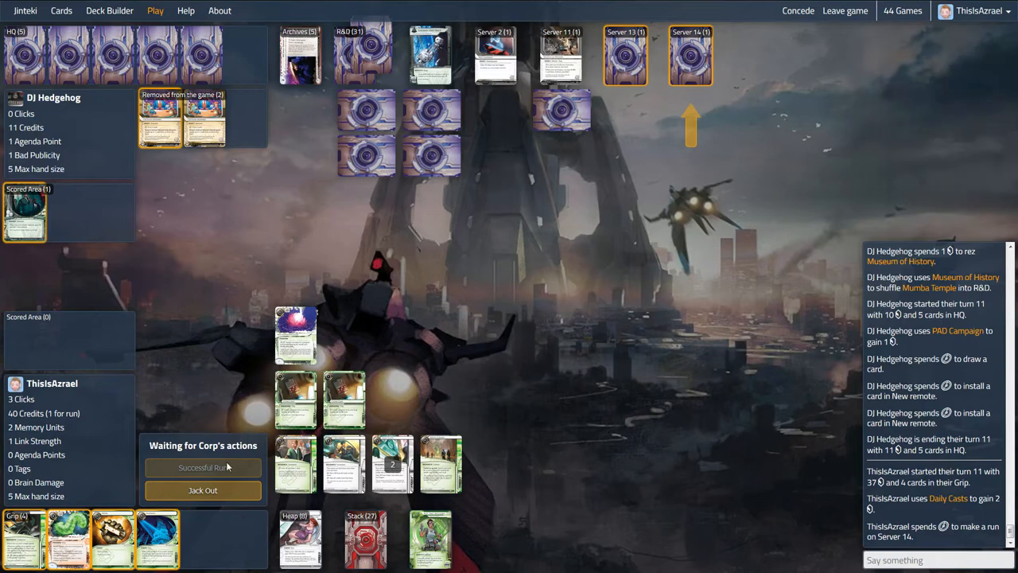
mouse_move(215, 471)
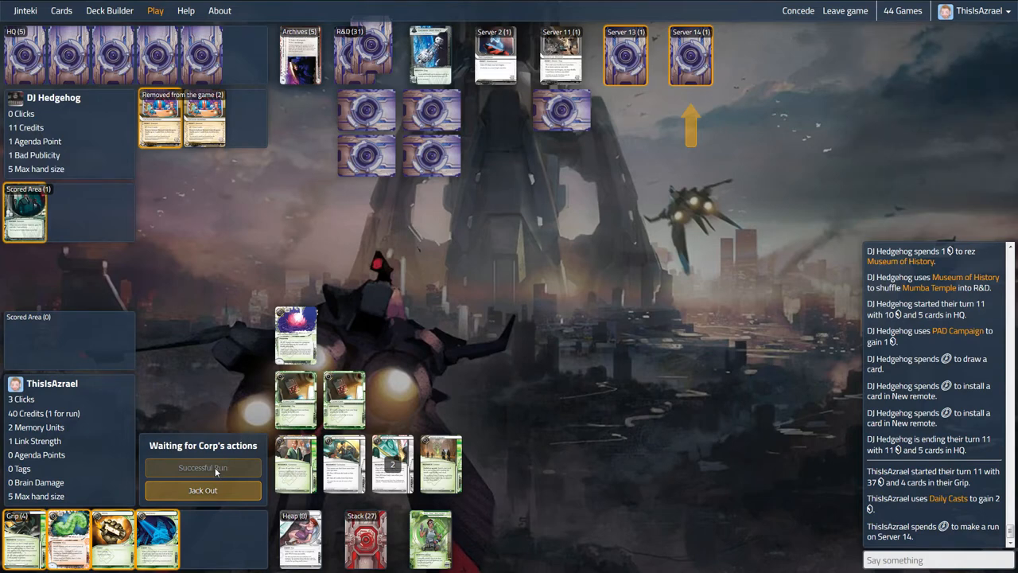
click(203, 466)
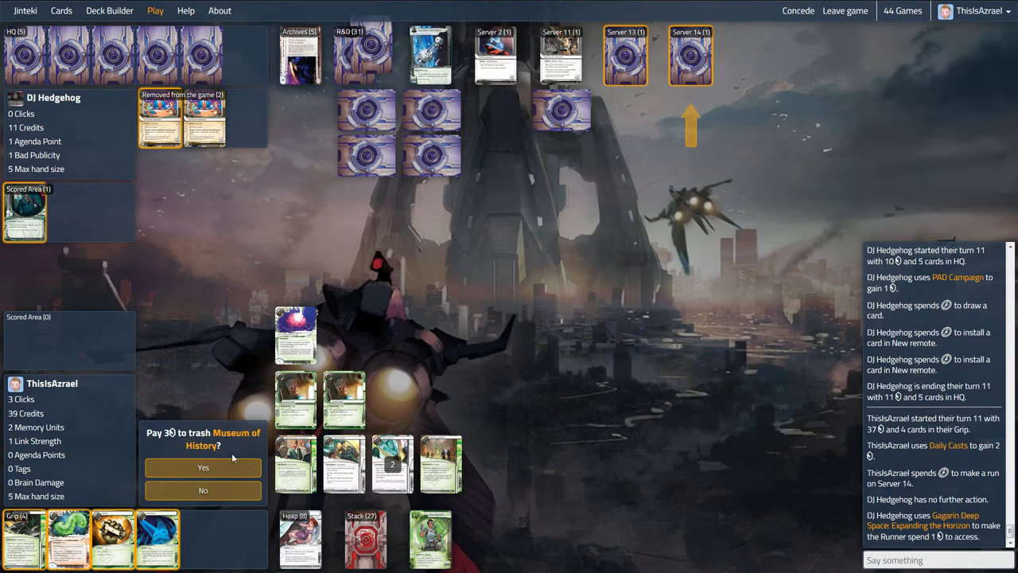
click(203, 467)
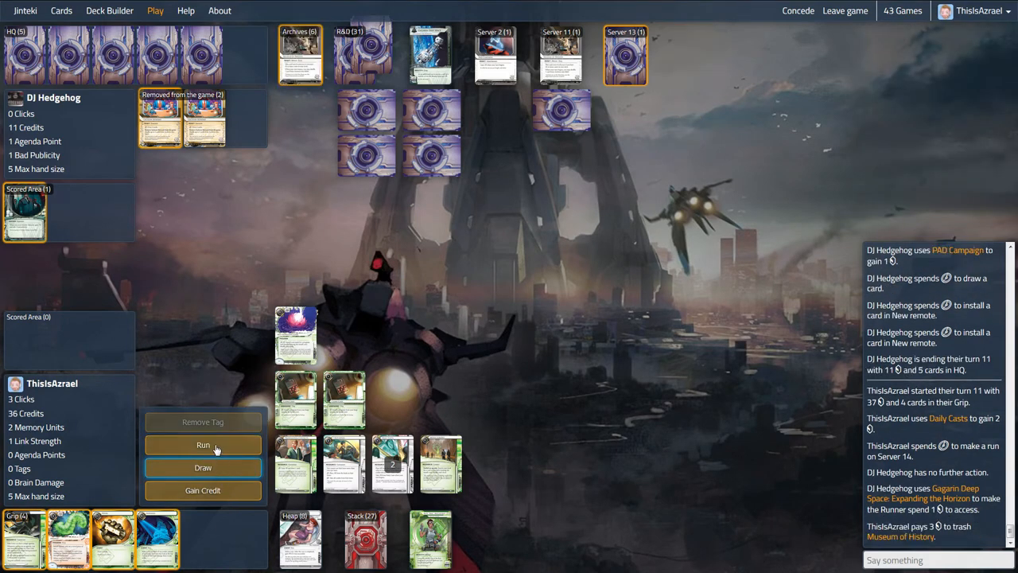
click(203, 444)
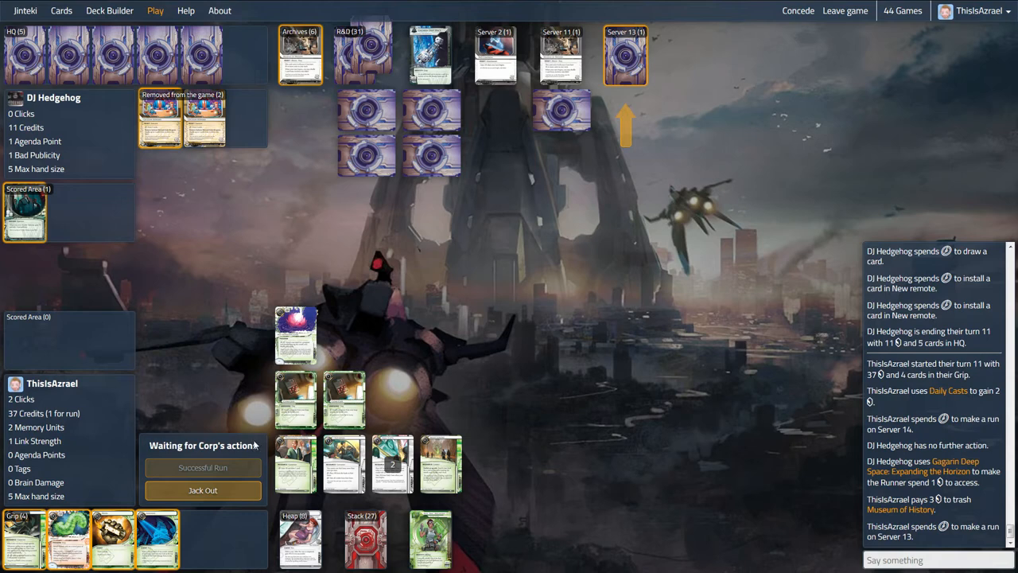
click(203, 467)
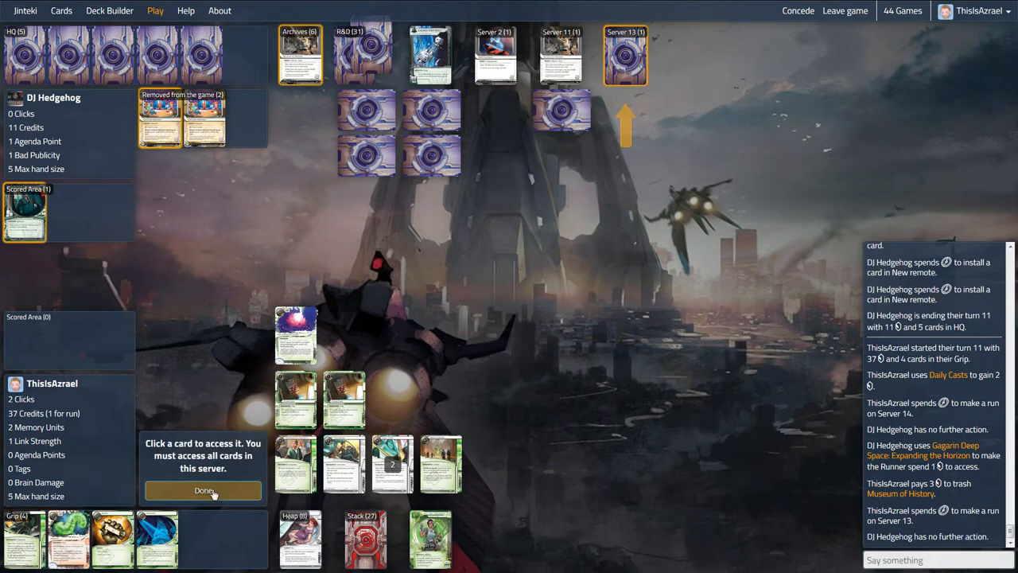
click(204, 490)
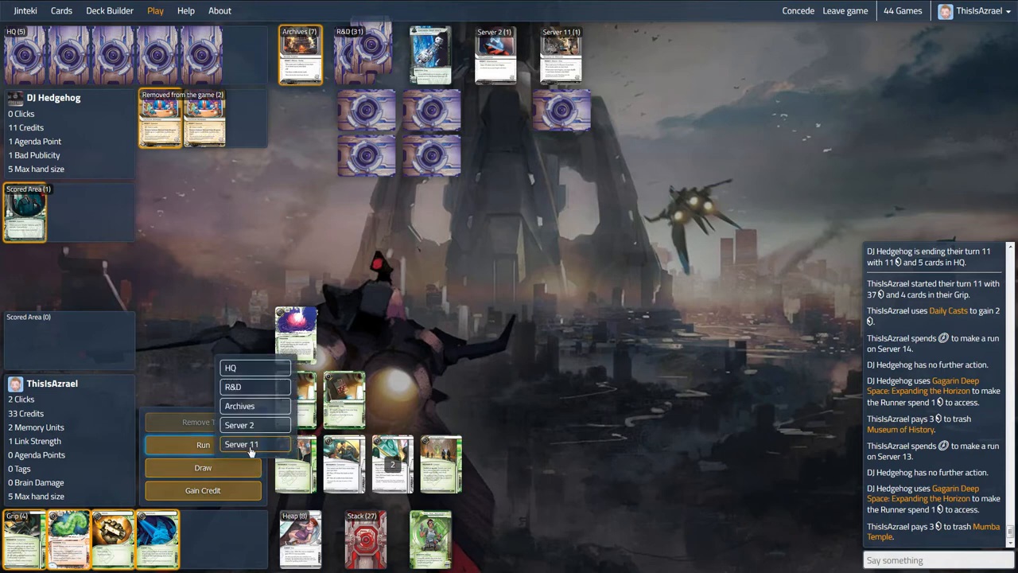
- Run Server 11, installing Cerberus "Lady" H1 mid-run, then end the turn
click(242, 444)
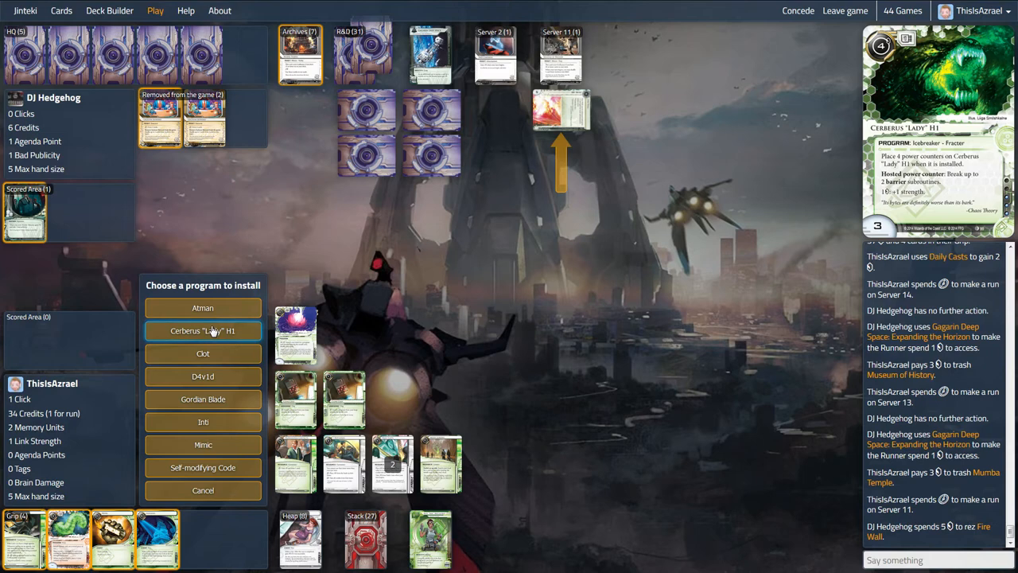
click(203, 330)
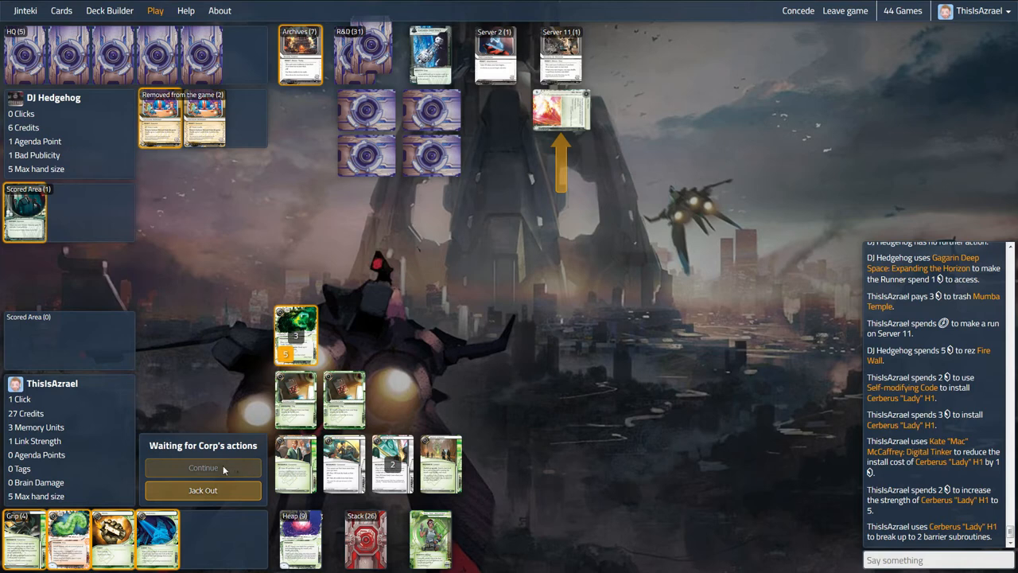
click(203, 466)
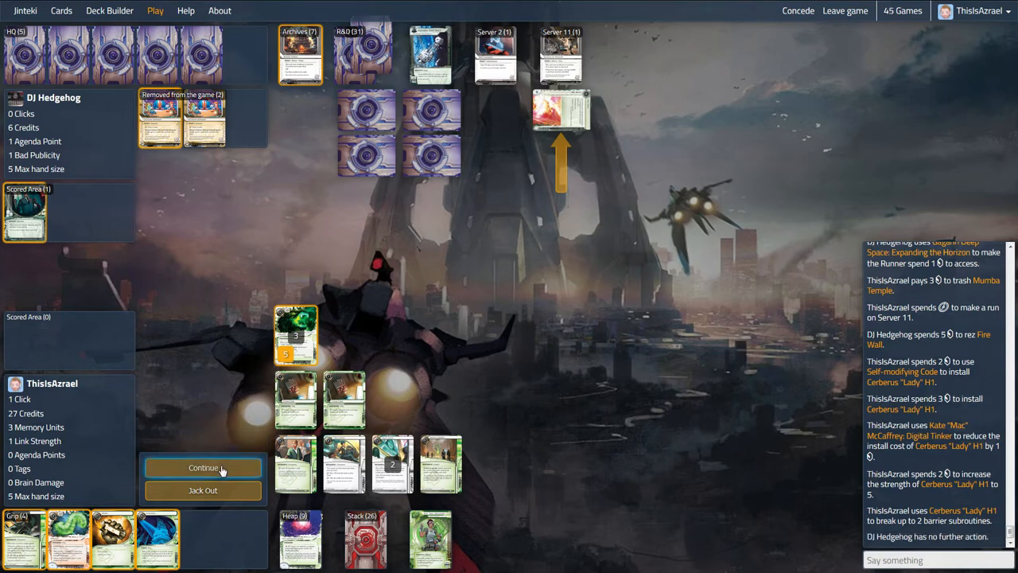
click(203, 466)
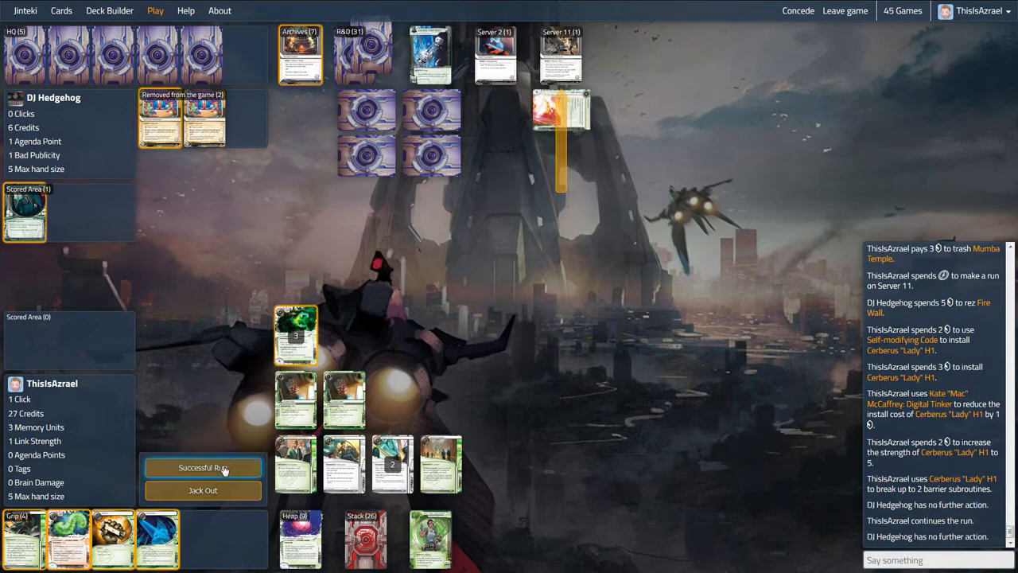
click(203, 467)
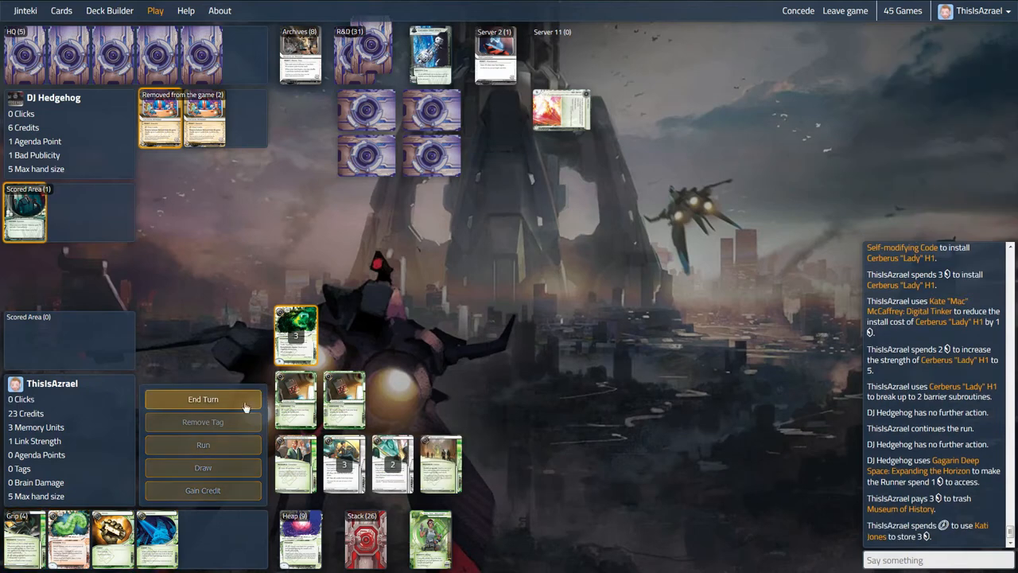
click(203, 398)
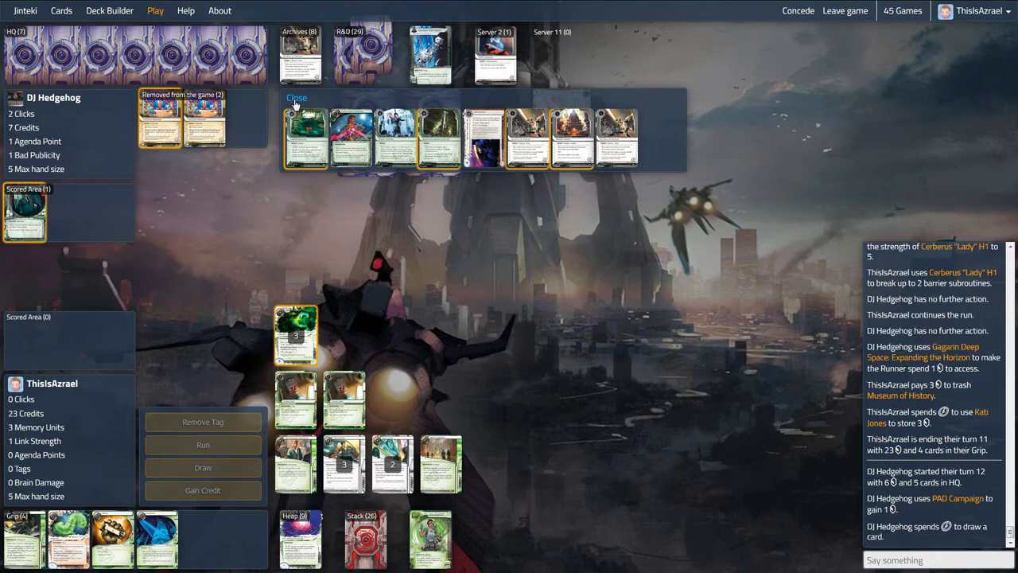
- Dismiss the view of the Corp's discard pile
click(296, 97)
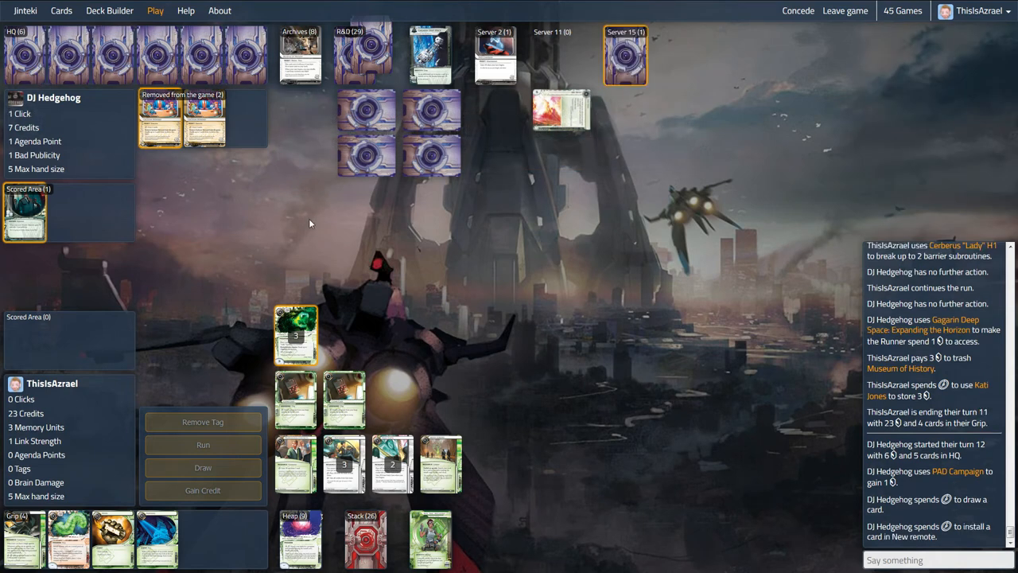
mouse_move(320, 212)
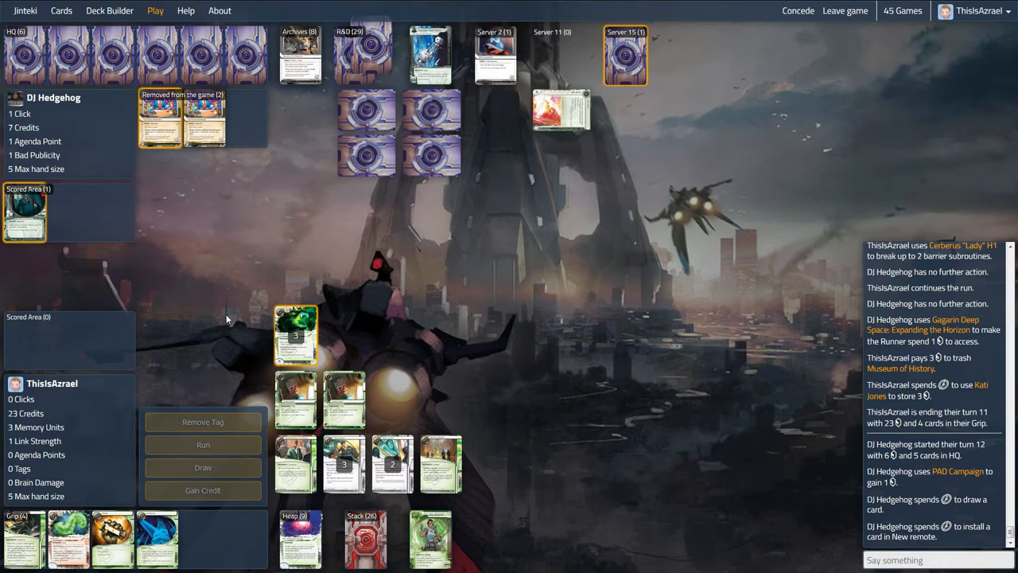
mouse_move(207, 263)
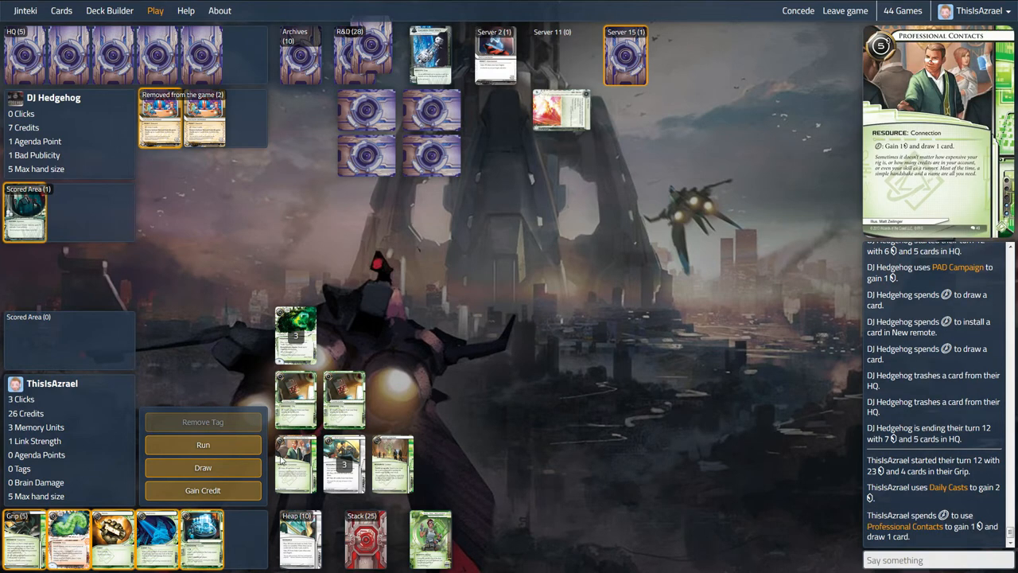
- Run Server 15 and pay 4 credits to trash PAD Campaign
click(203, 445)
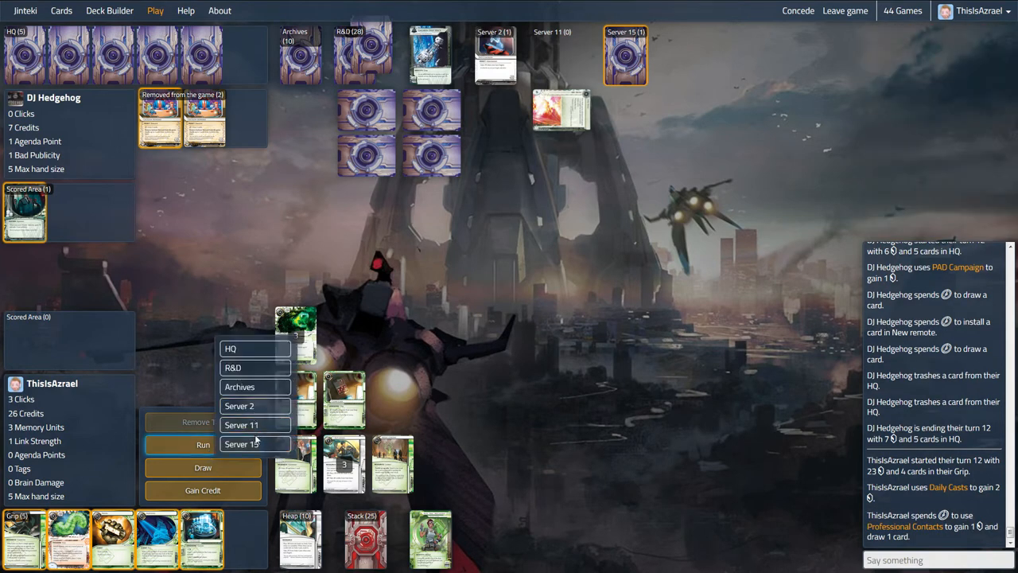
click(255, 444)
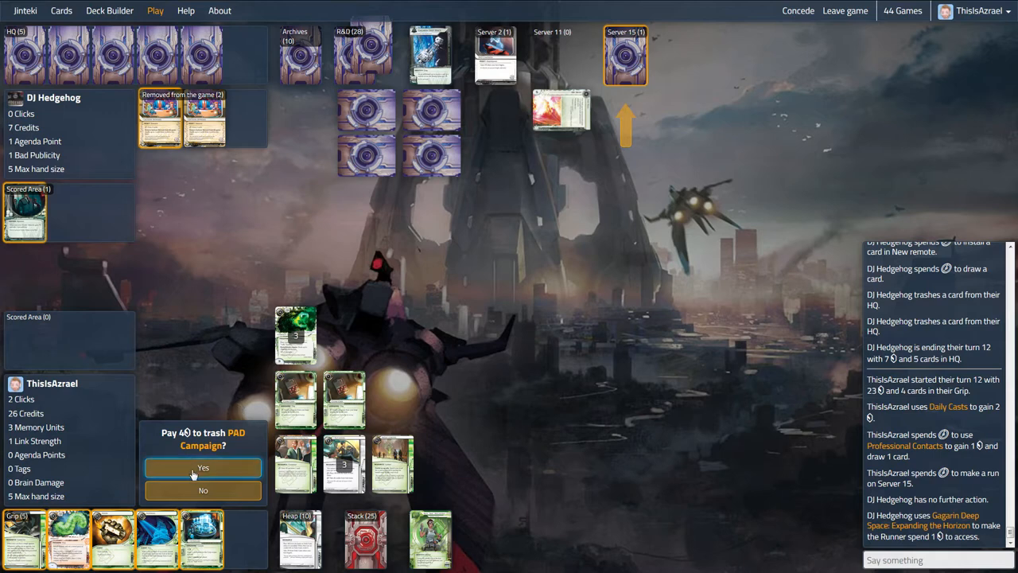
click(202, 467)
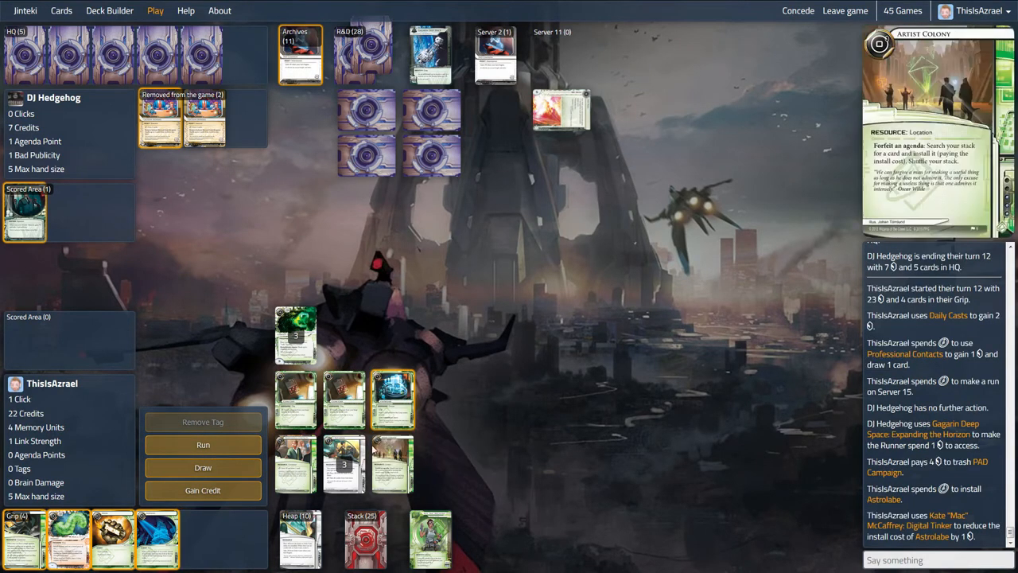
click(300, 54)
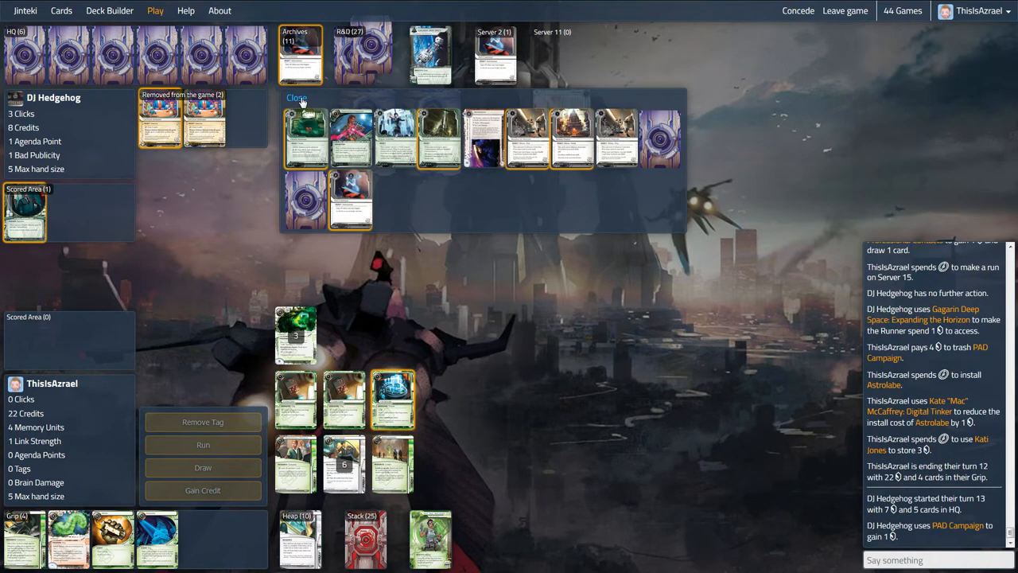
- Dismiss the Corp's discard view and begin the Runner's turn 13
click(296, 97)
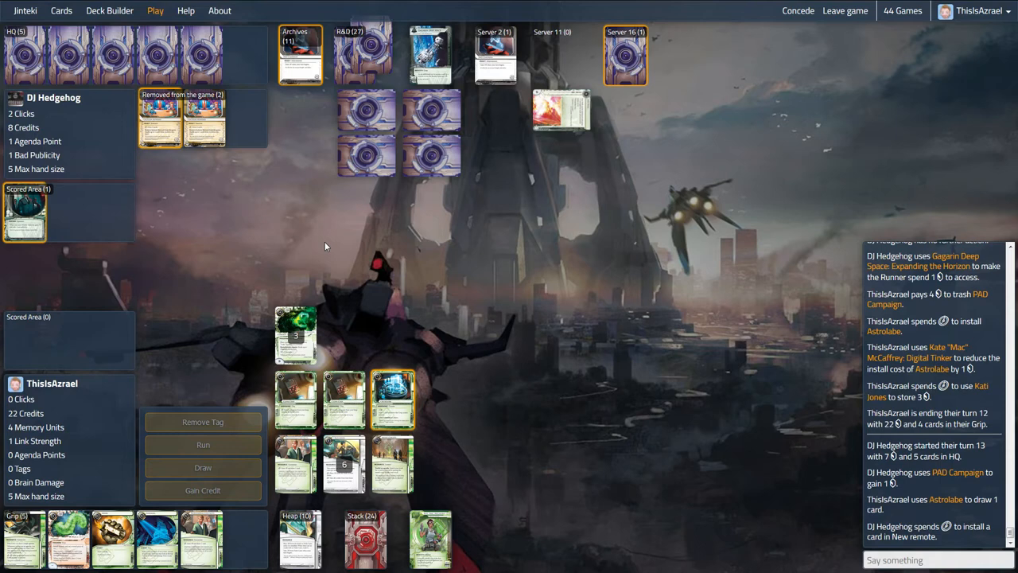
click(625, 56)
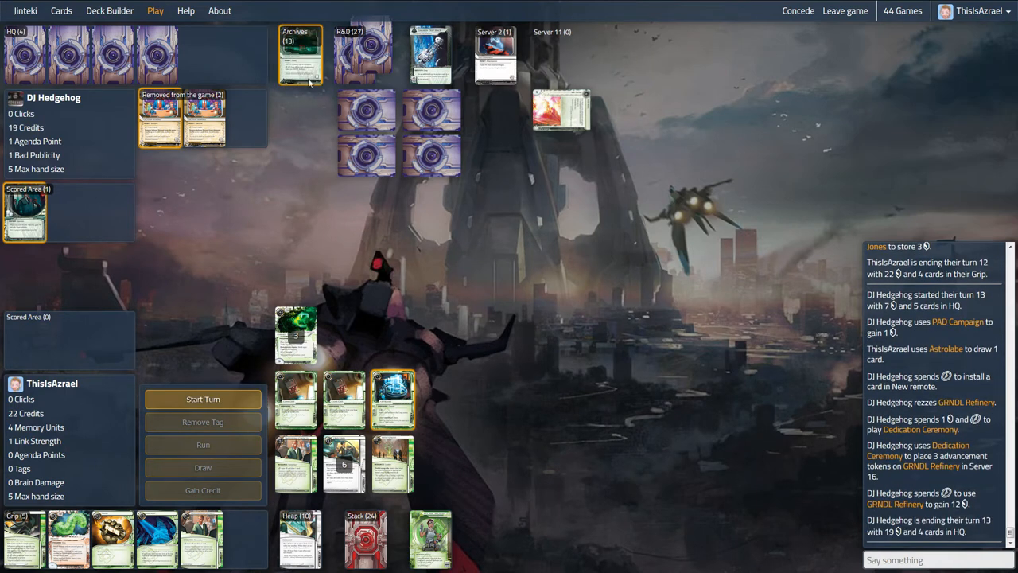
mouse_move(255, 142)
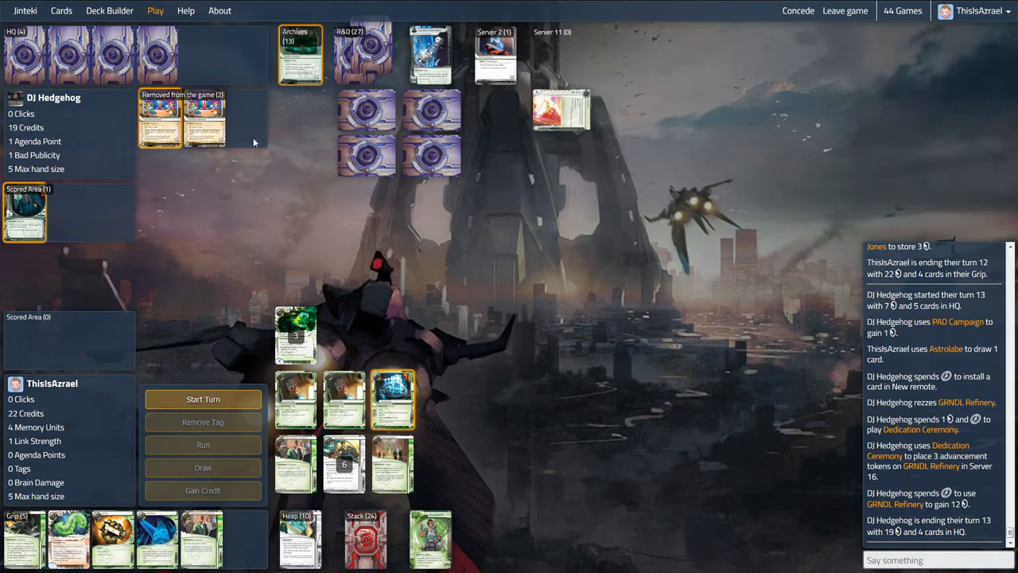
click(203, 399)
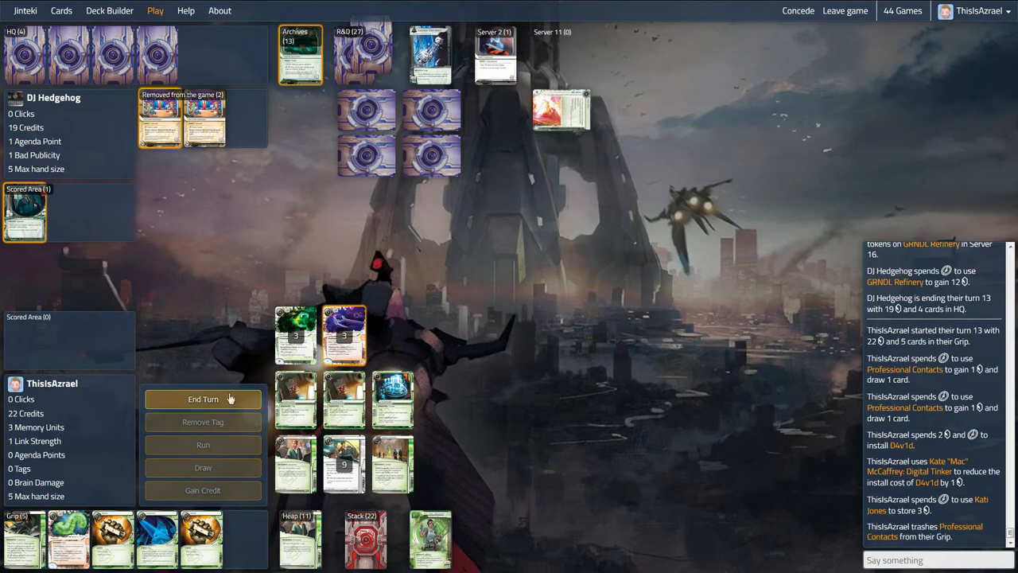
- End the Runner's turn 13 with 22 credits
click(203, 399)
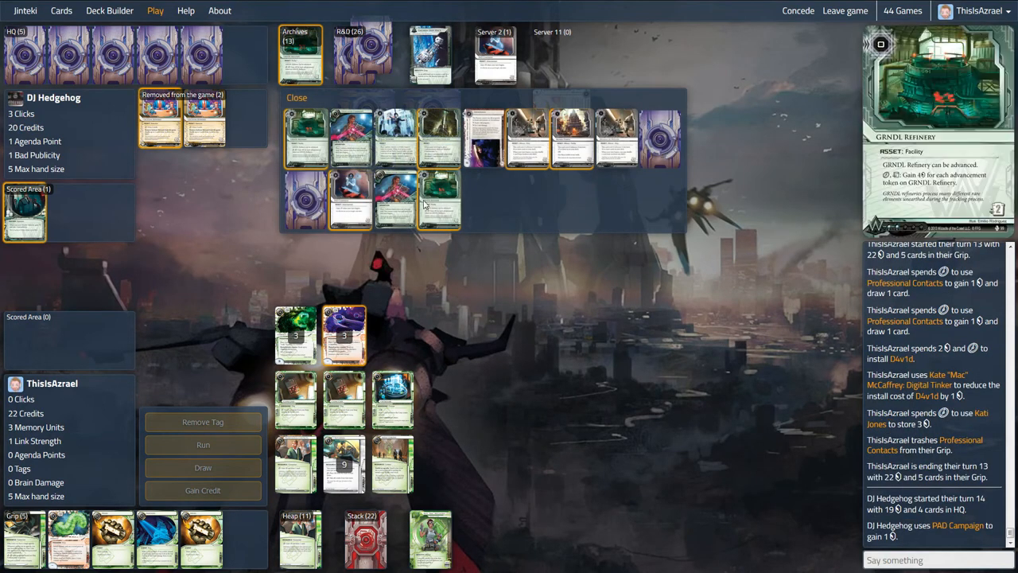
mouse_move(451, 201)
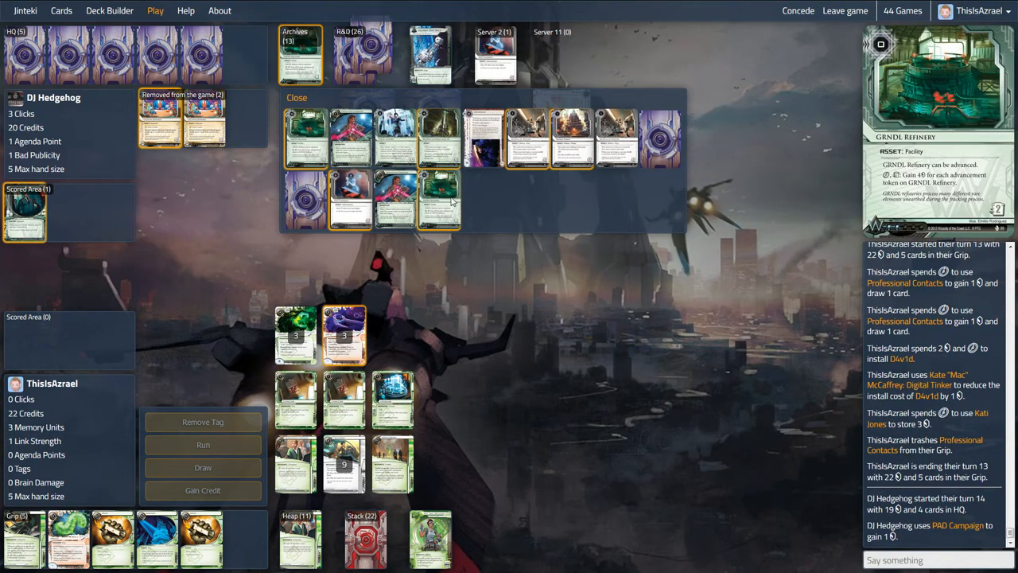
mouse_move(450, 202)
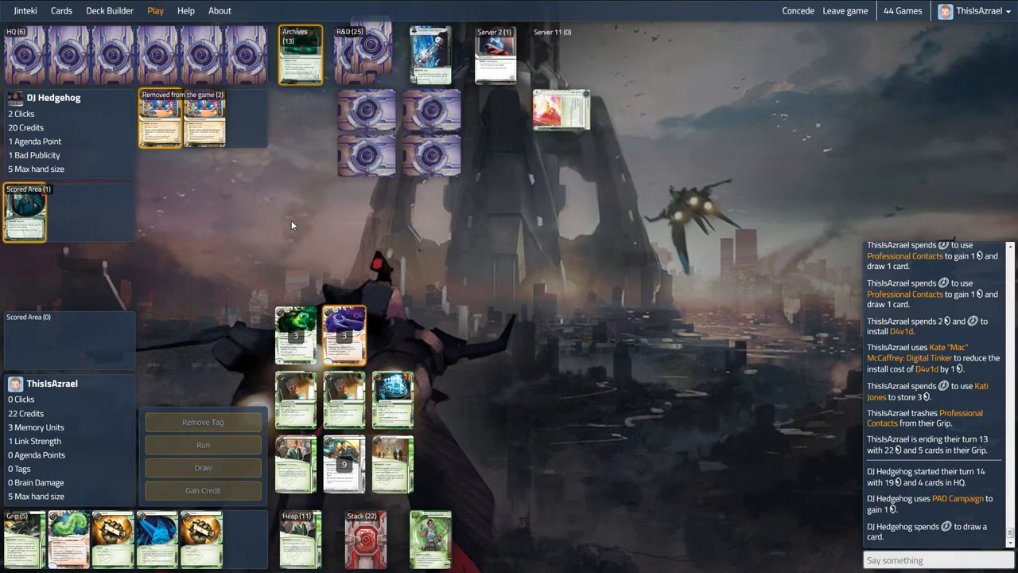
mouse_move(355, 104)
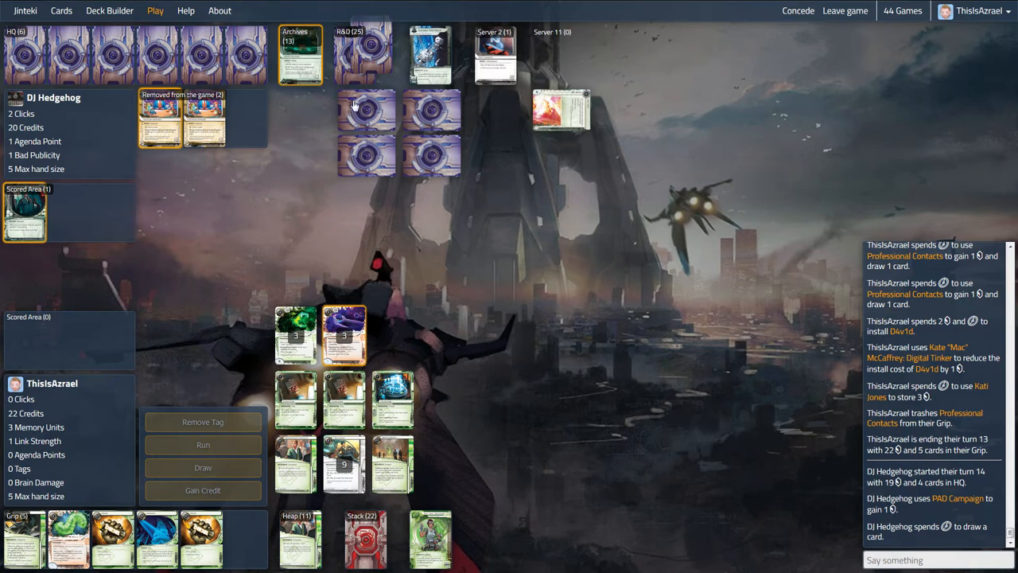
mouse_move(366, 96)
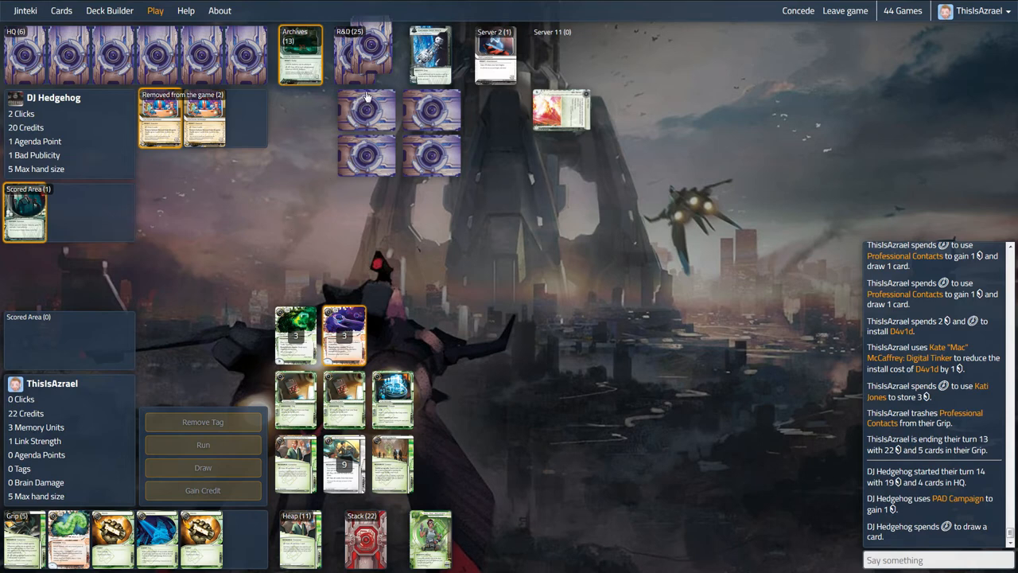
mouse_move(321, 197)
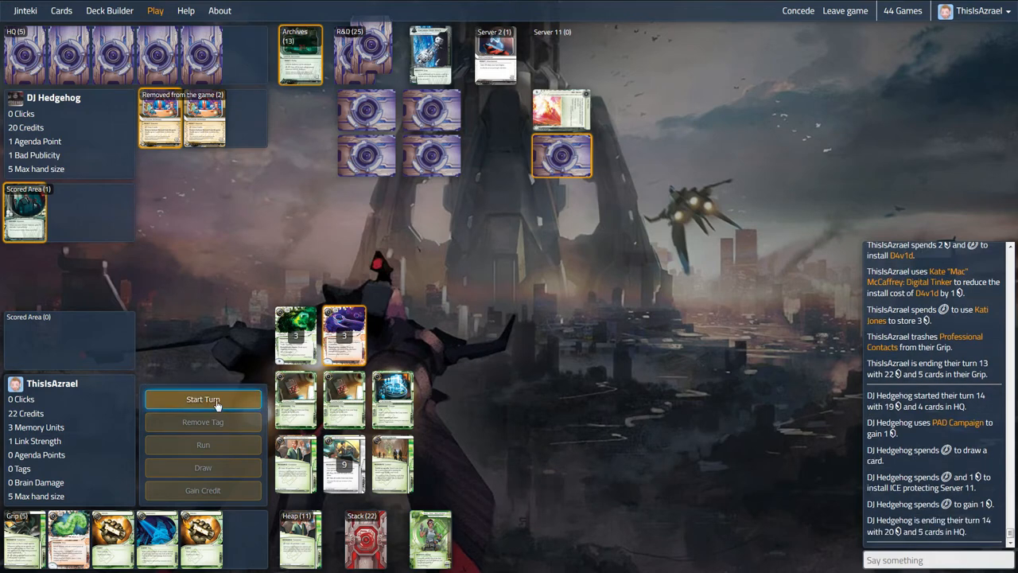
- Begin and end the Runner's turn 14
click(203, 398)
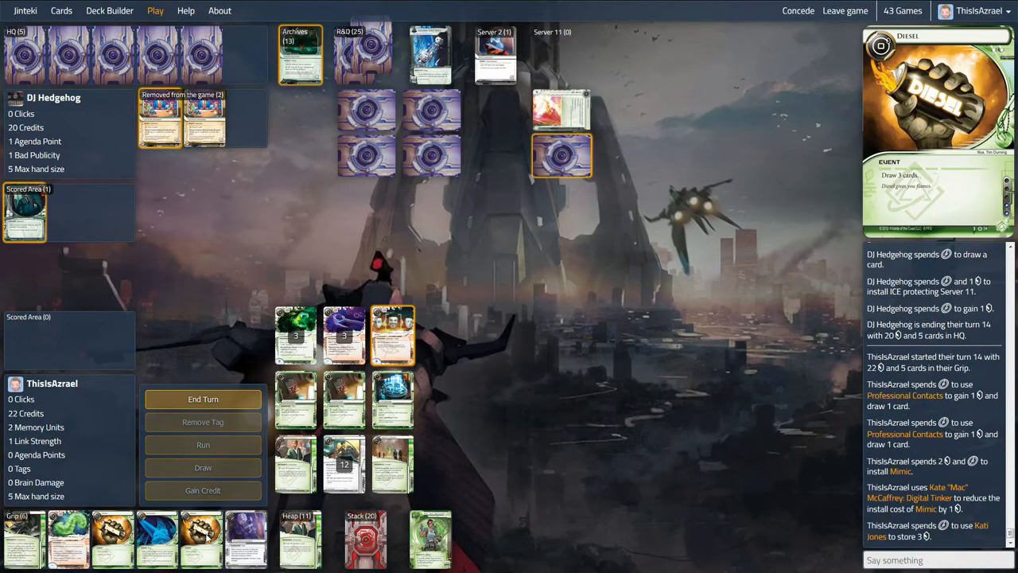
click(203, 399)
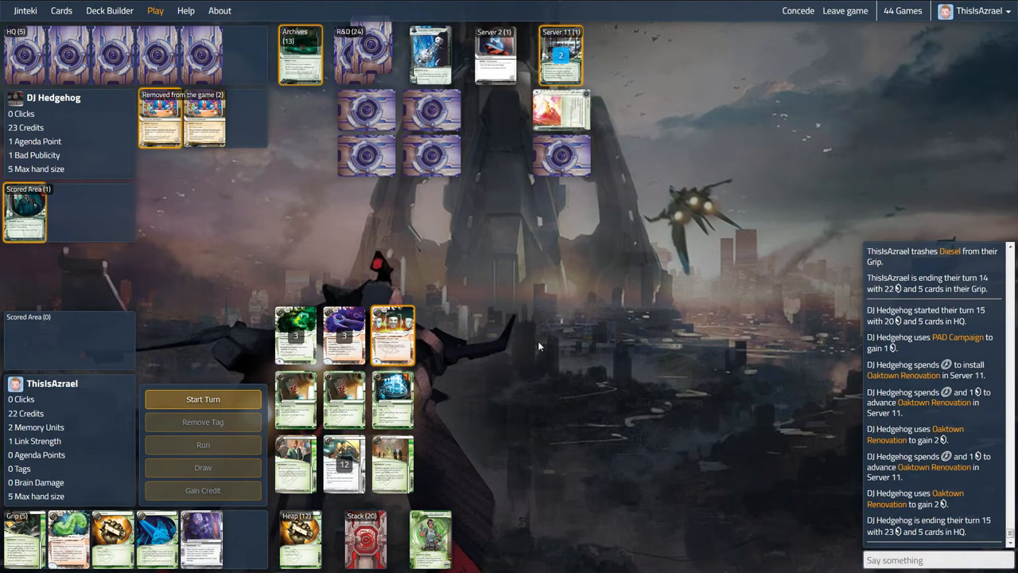
- Begin Runner turn 15 and review the heap's cards in the pile views
click(203, 399)
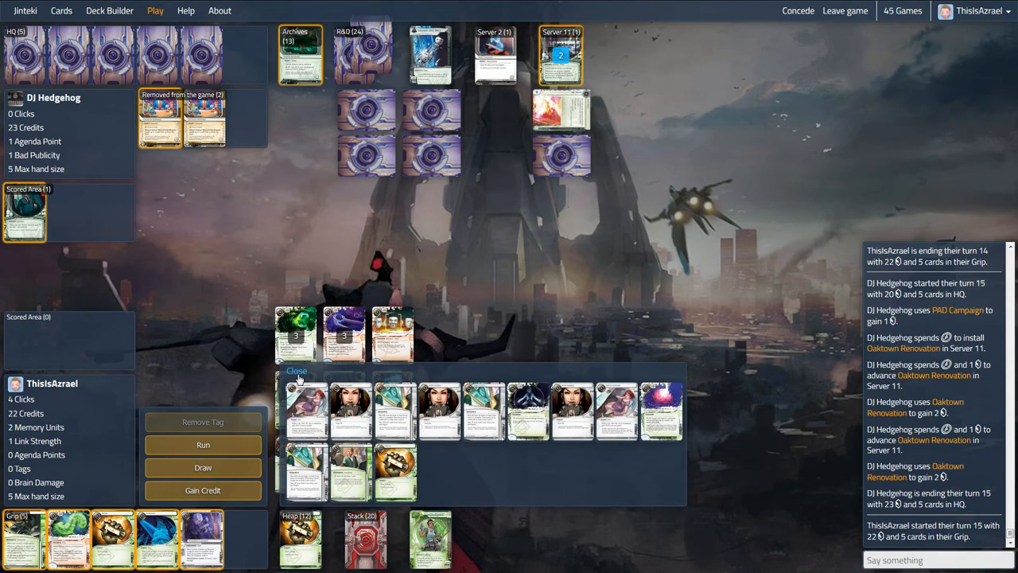
click(296, 370)
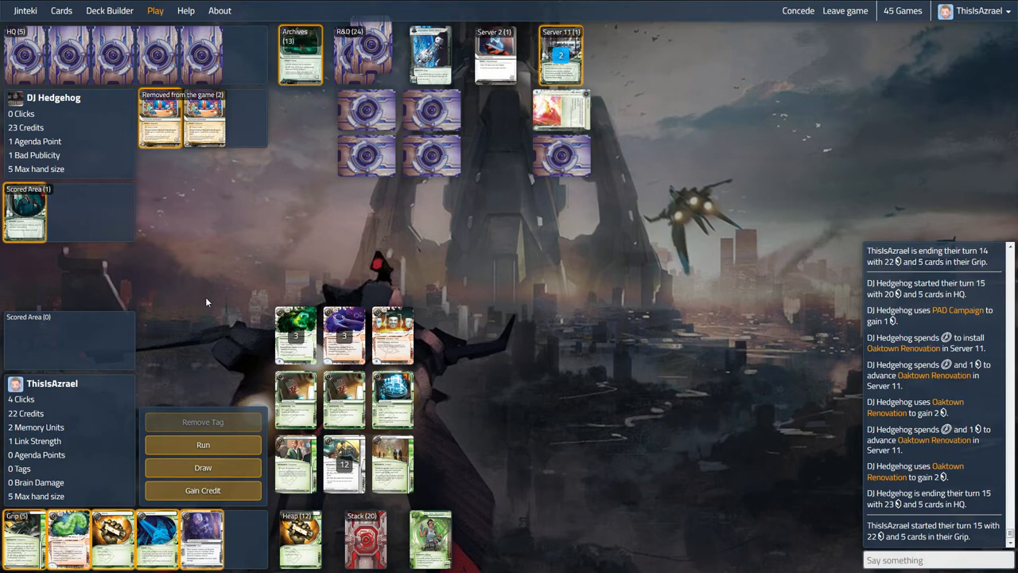
mouse_move(197, 260)
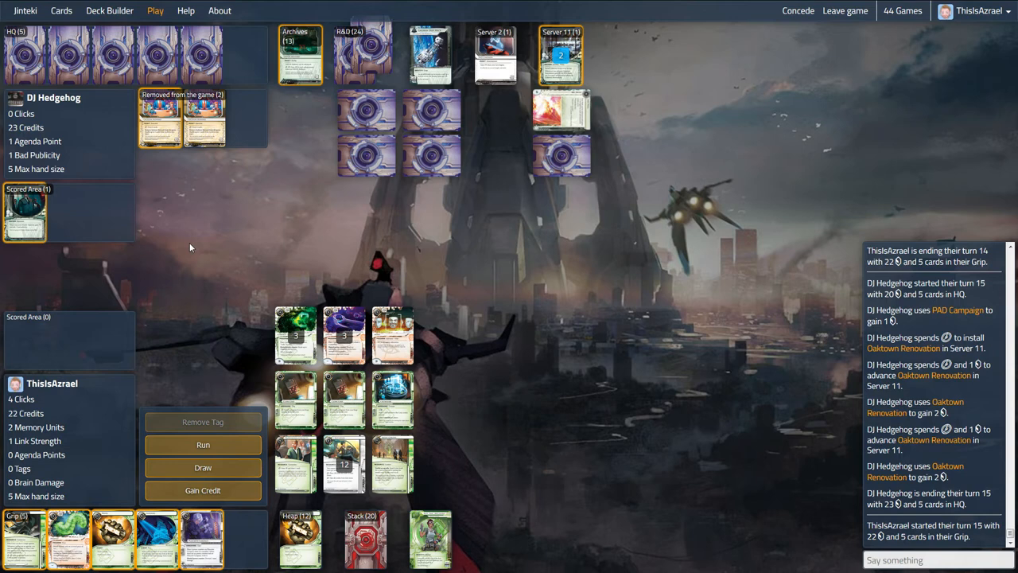
mouse_move(201, 244)
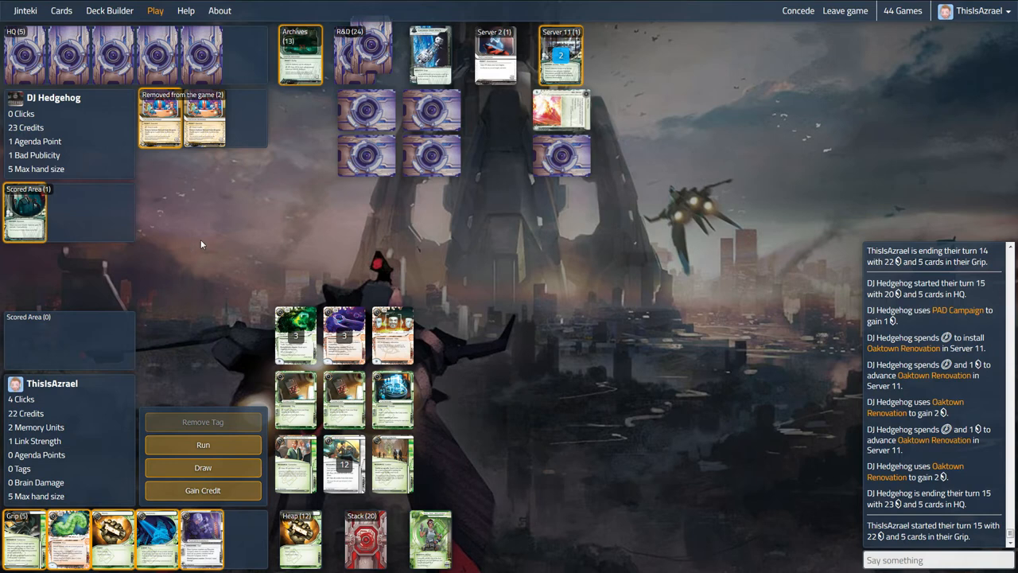
mouse_move(379, 315)
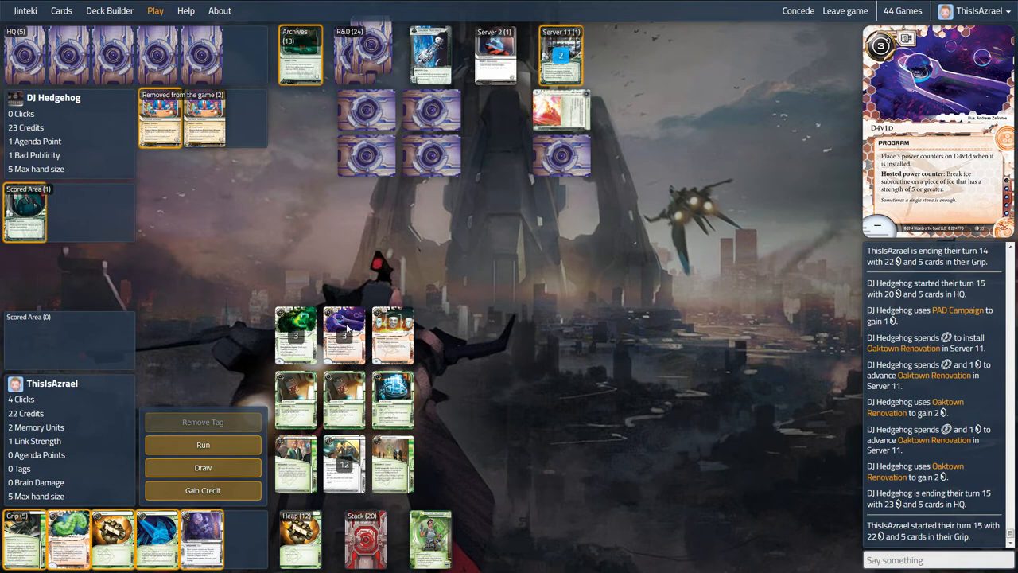
mouse_move(561, 111)
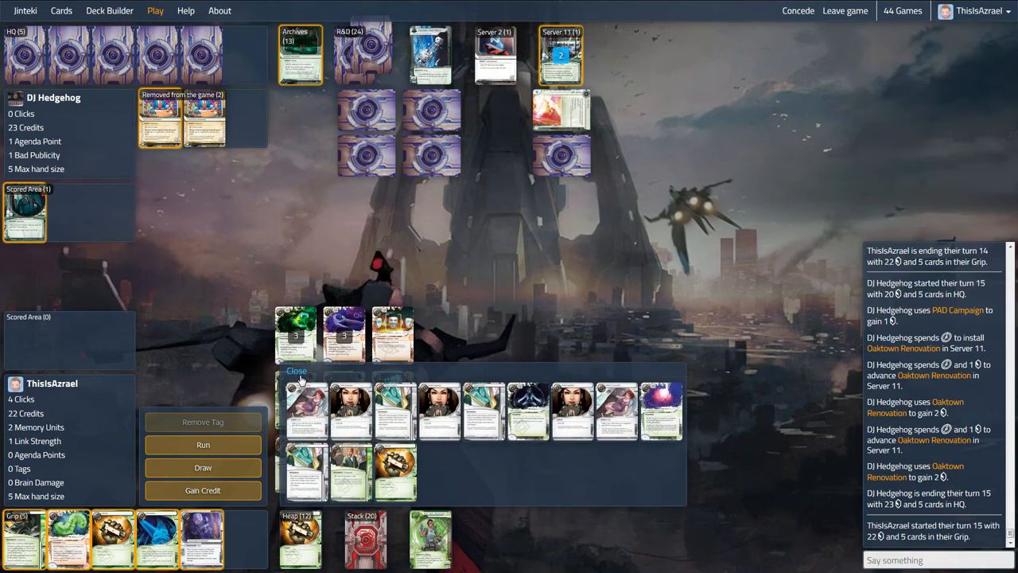
click(296, 370)
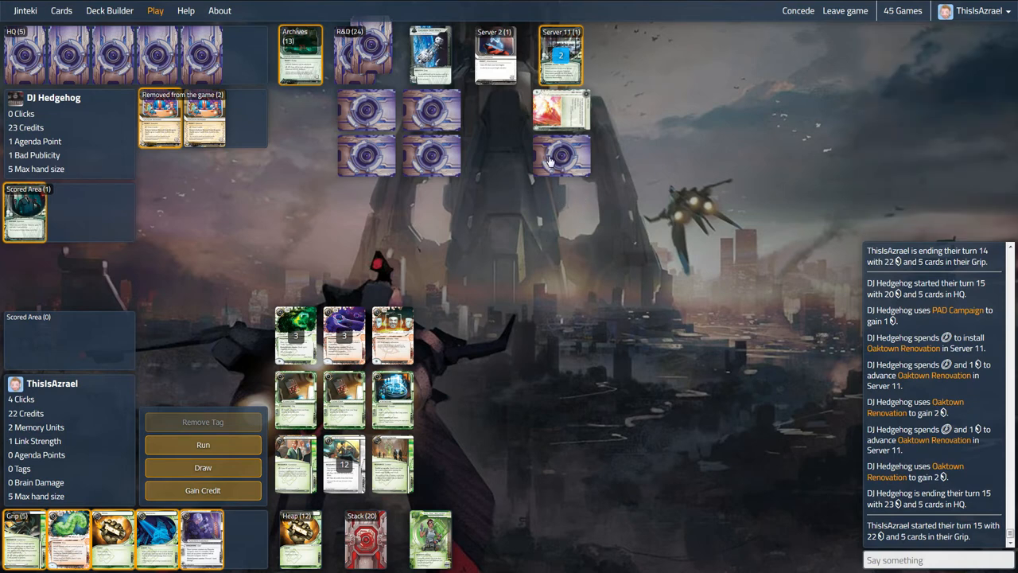
mouse_move(568, 165)
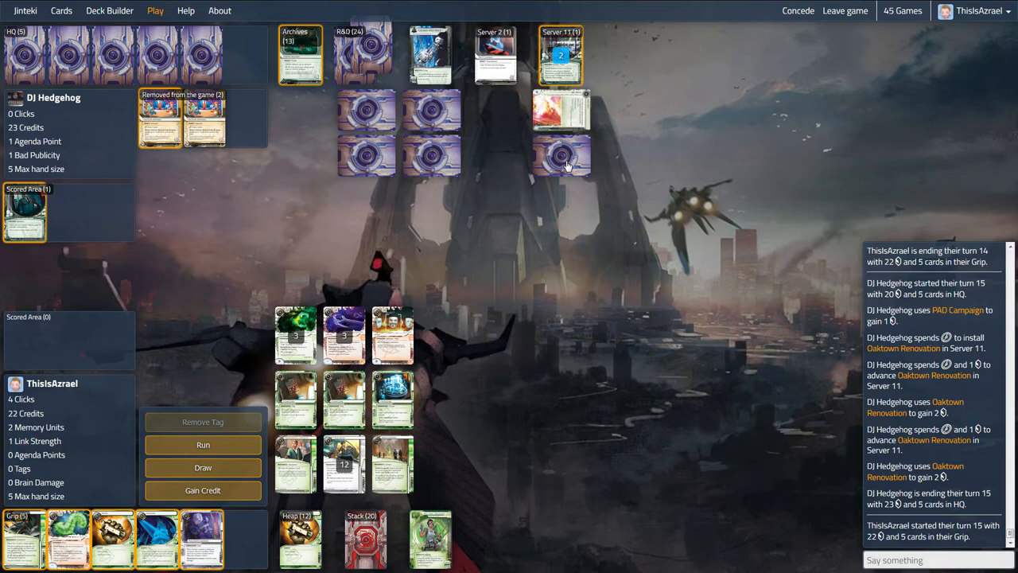
mouse_move(342, 394)
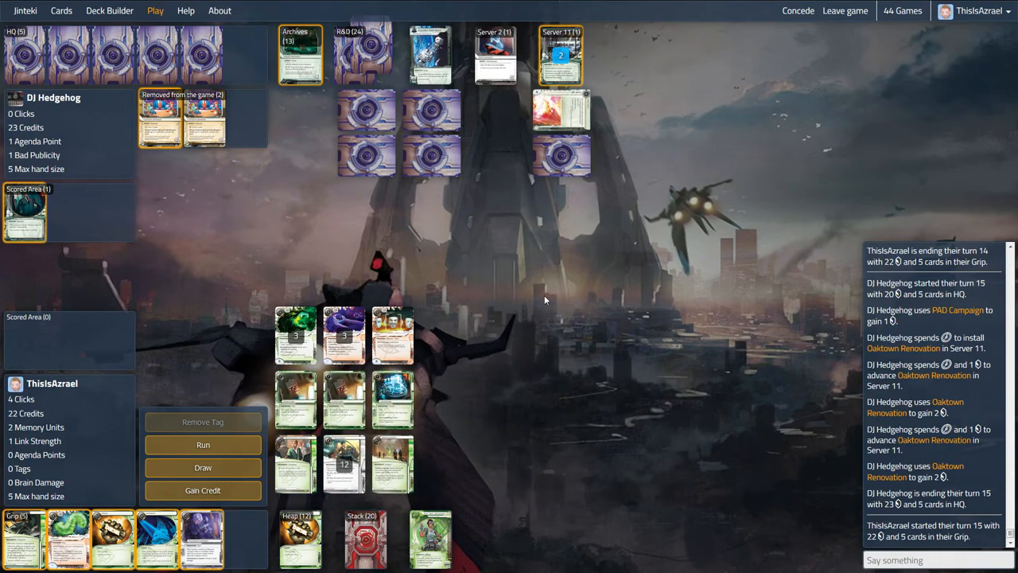
mouse_move(443, 370)
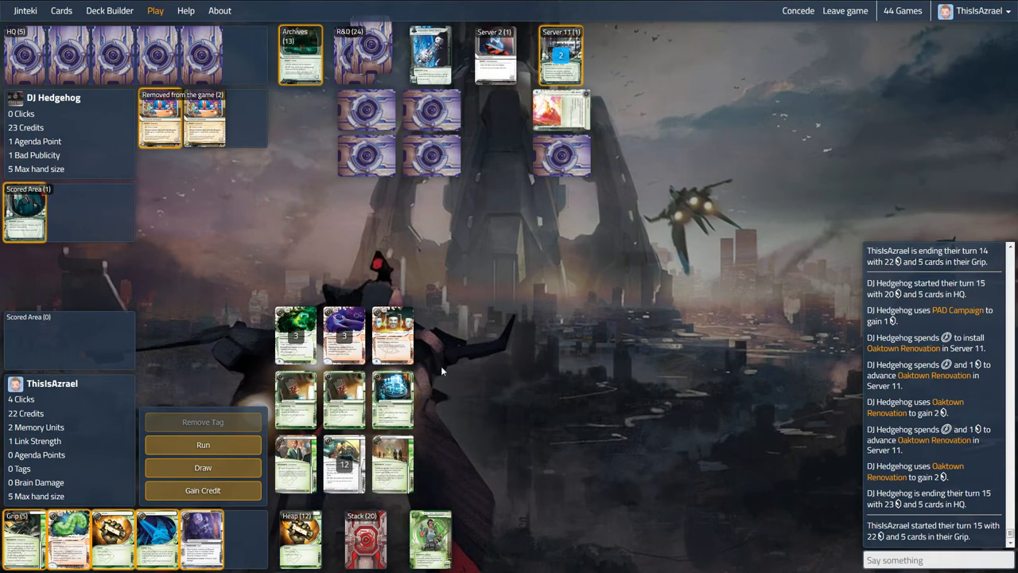
mouse_move(343, 464)
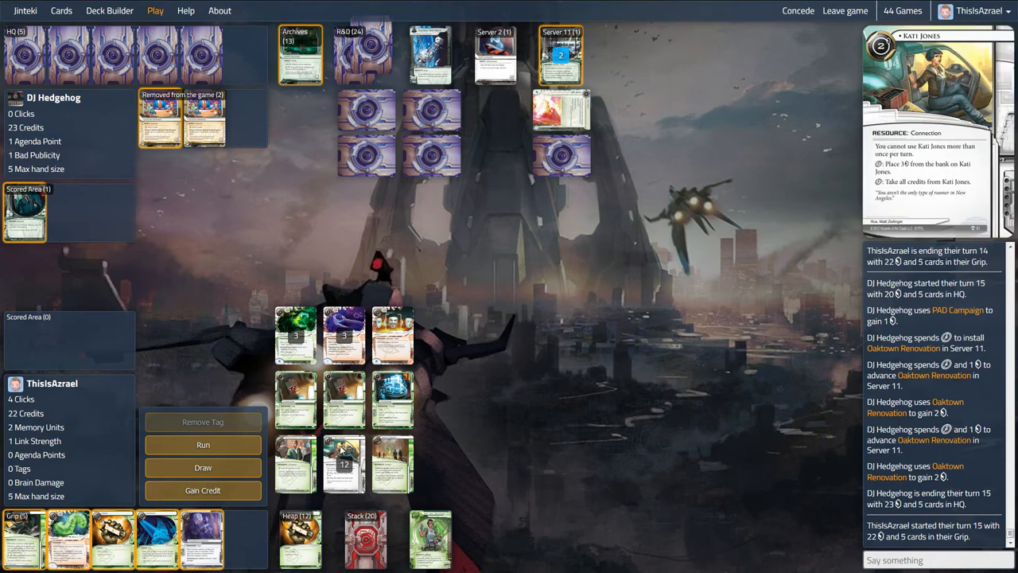
mouse_move(540, 340)
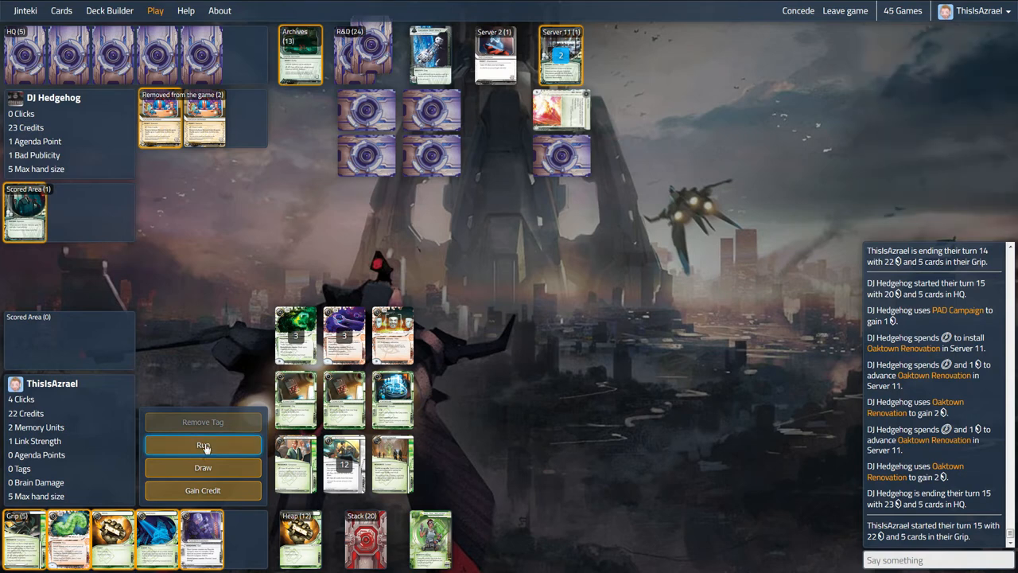
- Start a run and boost link strength against the Ichi 1.0 trace
click(203, 444)
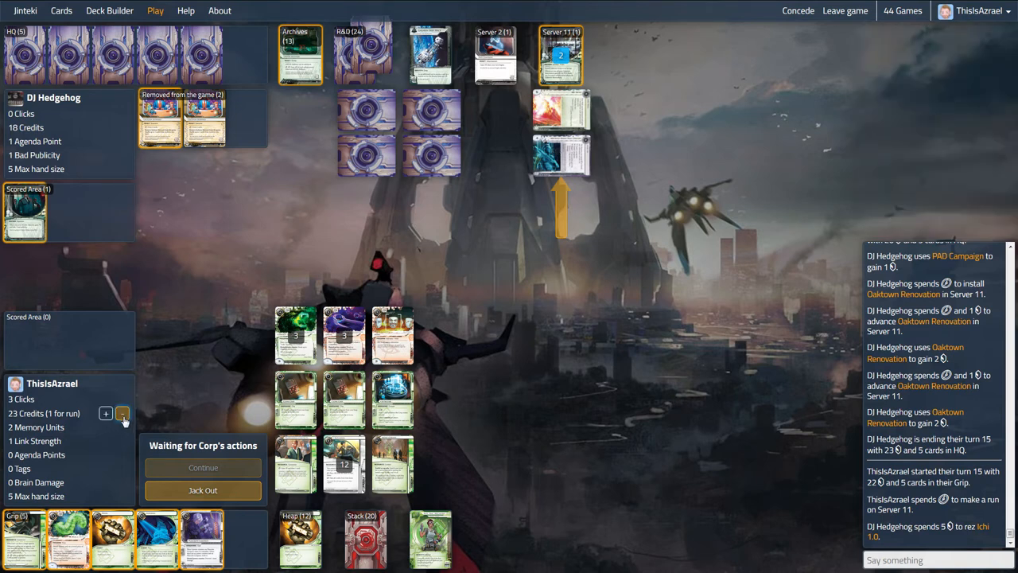
click(124, 413)
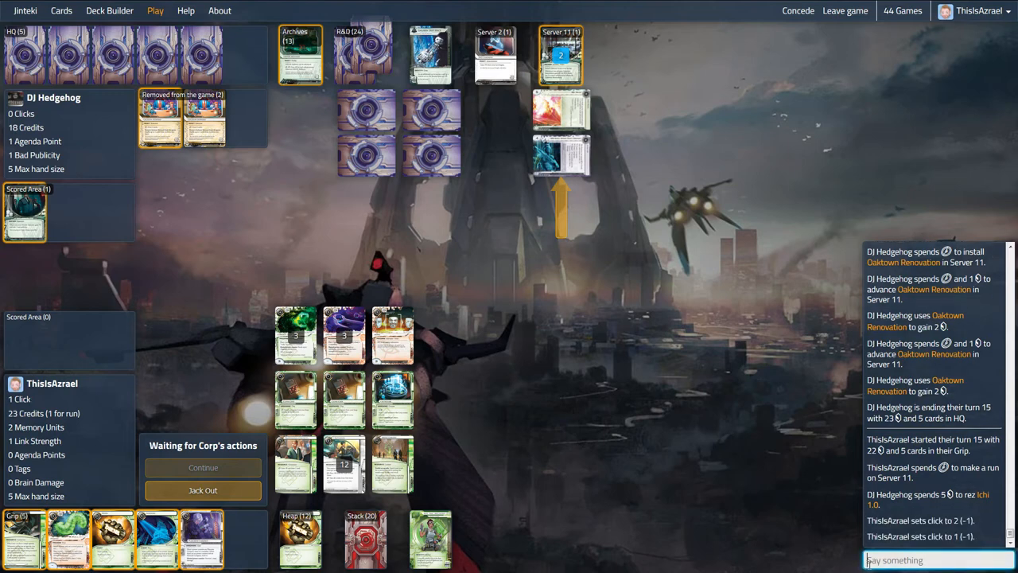
text(trace ple)
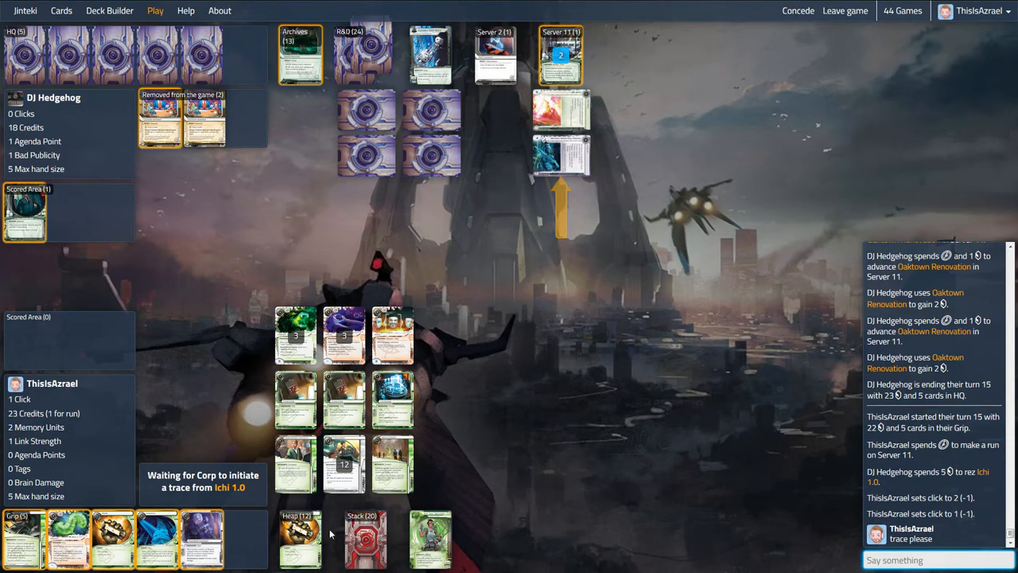
mouse_move(619, 350)
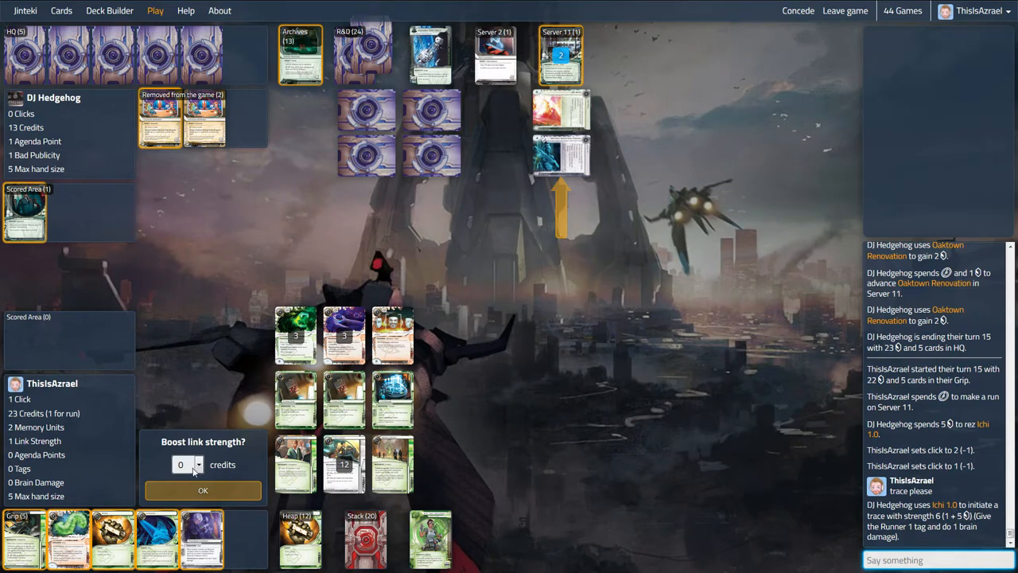
click(198, 459)
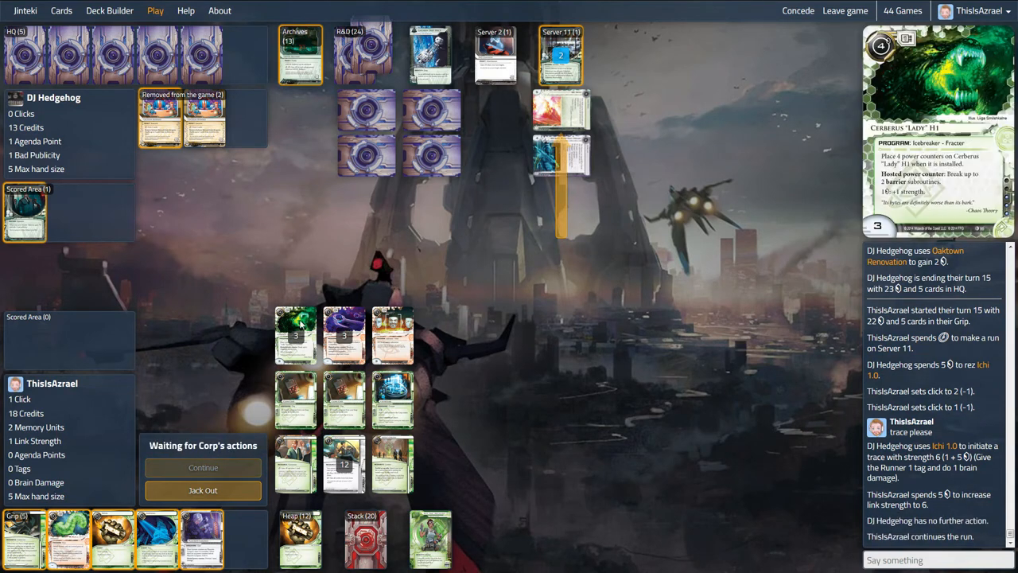
- Break barrier subroutines with Cerberus Lady H1, steal Oaktown Renovation on Server 11, and end turn 15
click(295, 334)
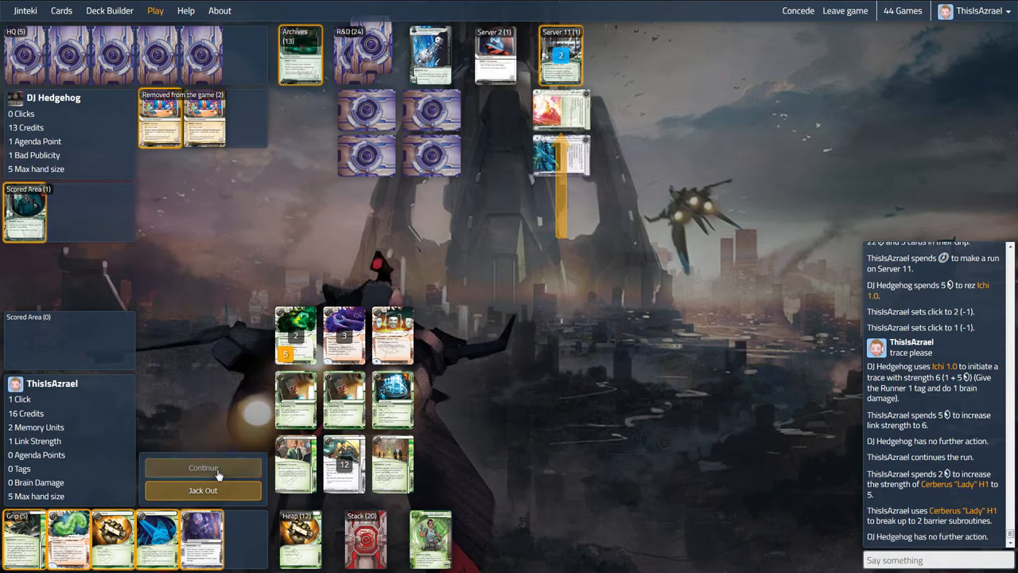
click(203, 468)
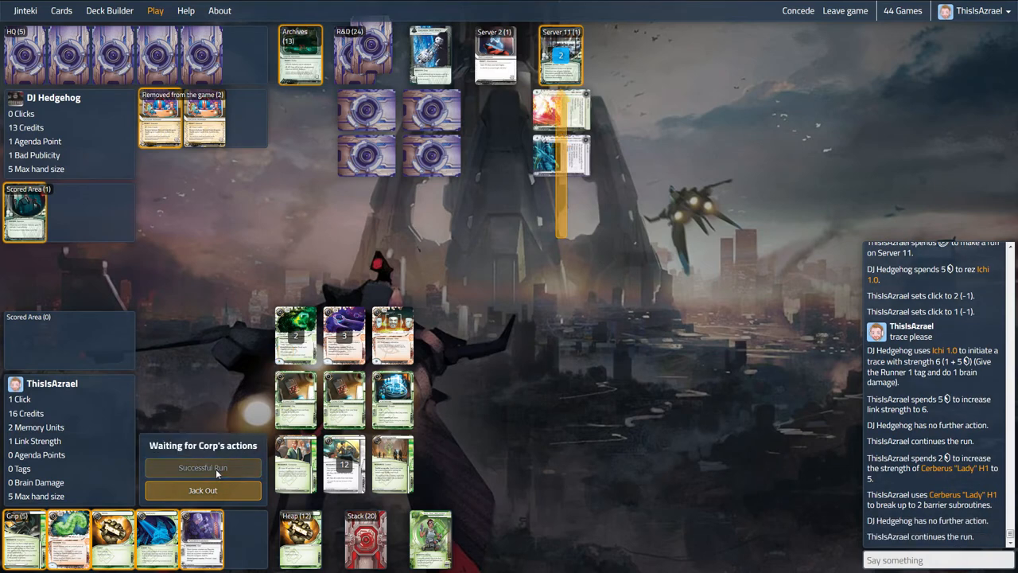
click(203, 467)
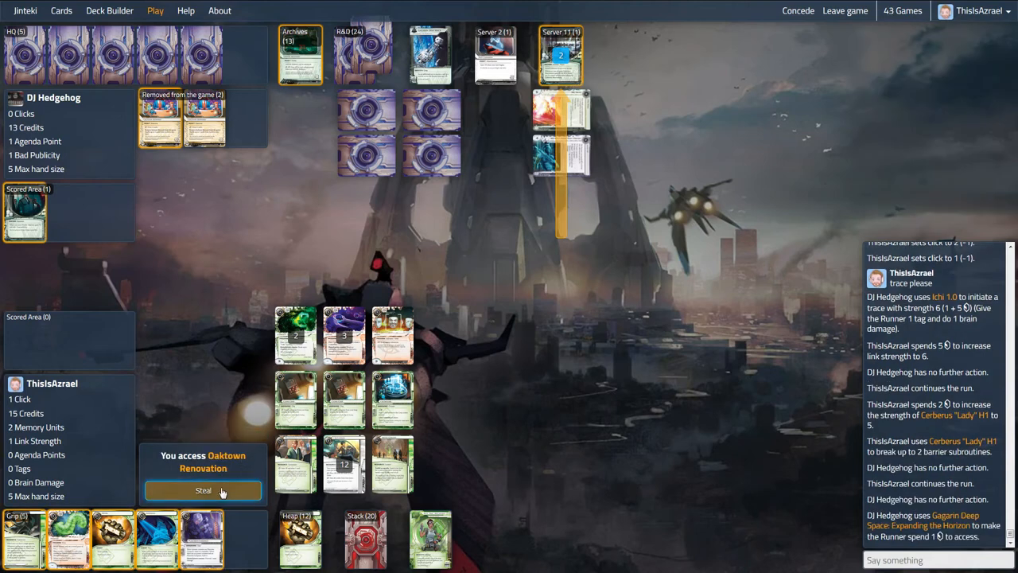
click(202, 490)
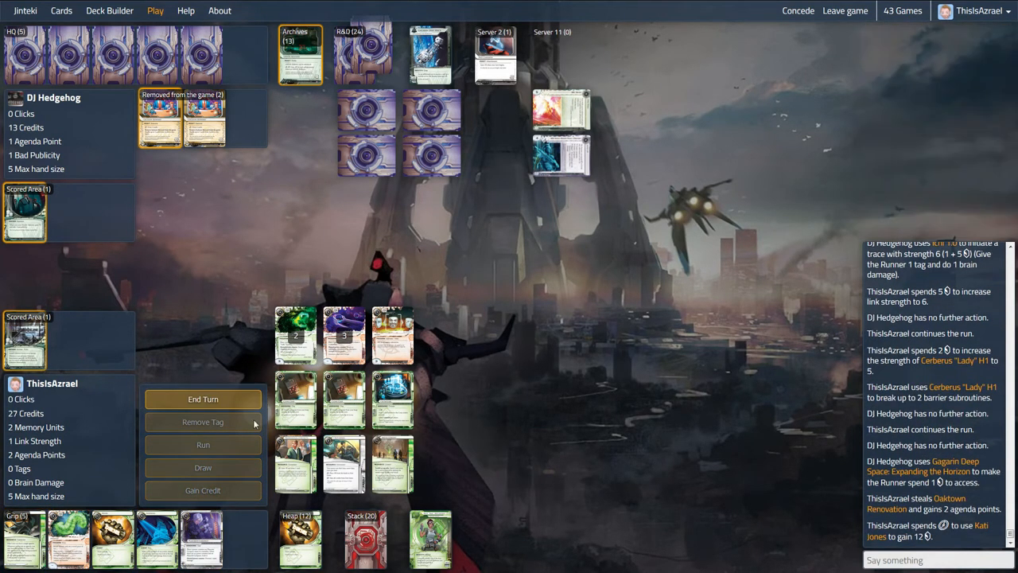
click(203, 399)
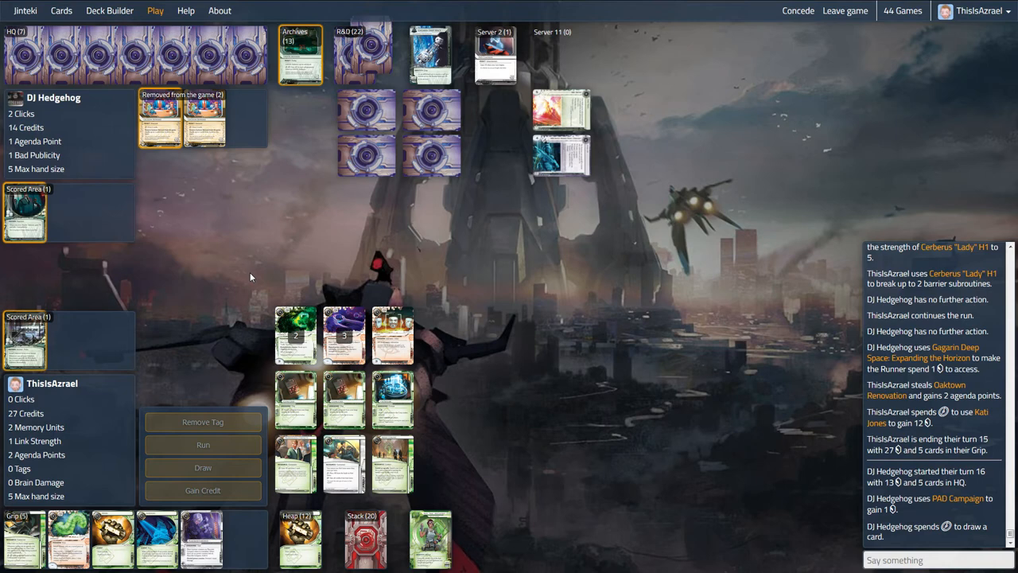
mouse_move(560, 111)
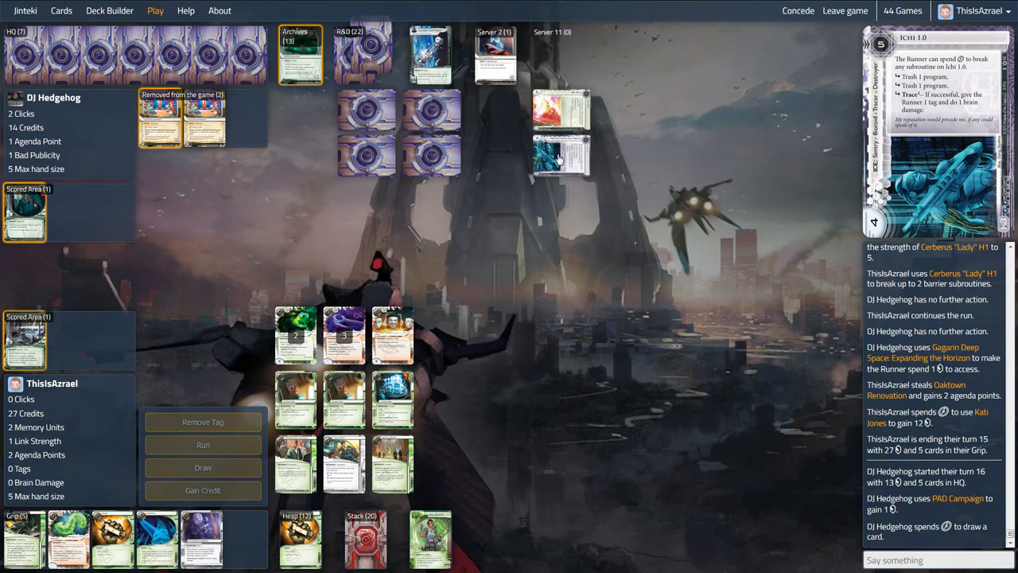
mouse_move(557, 165)
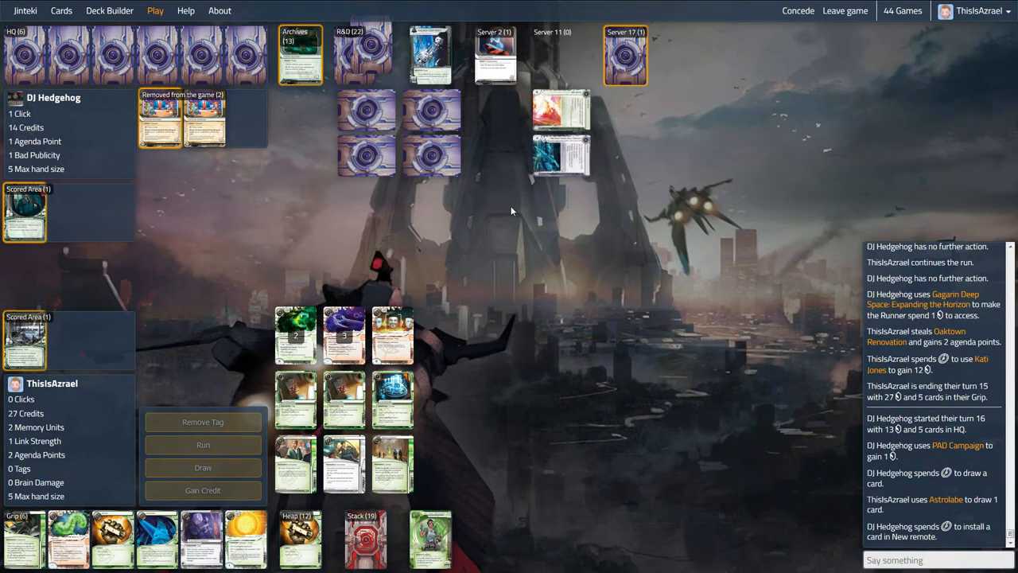
mouse_move(514, 202)
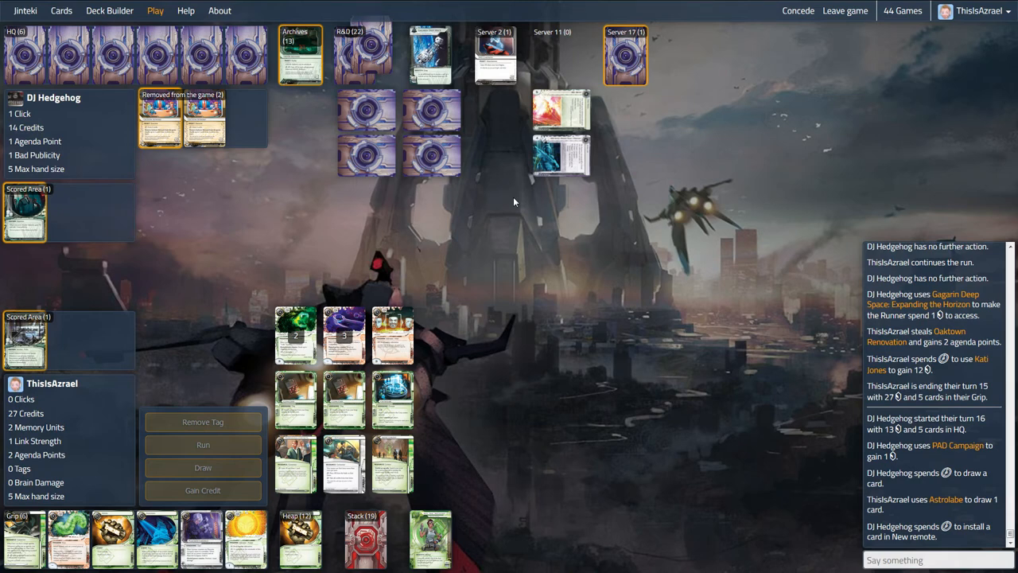
- Check the Corp's Archives, then start Runner turn 16
click(301, 55)
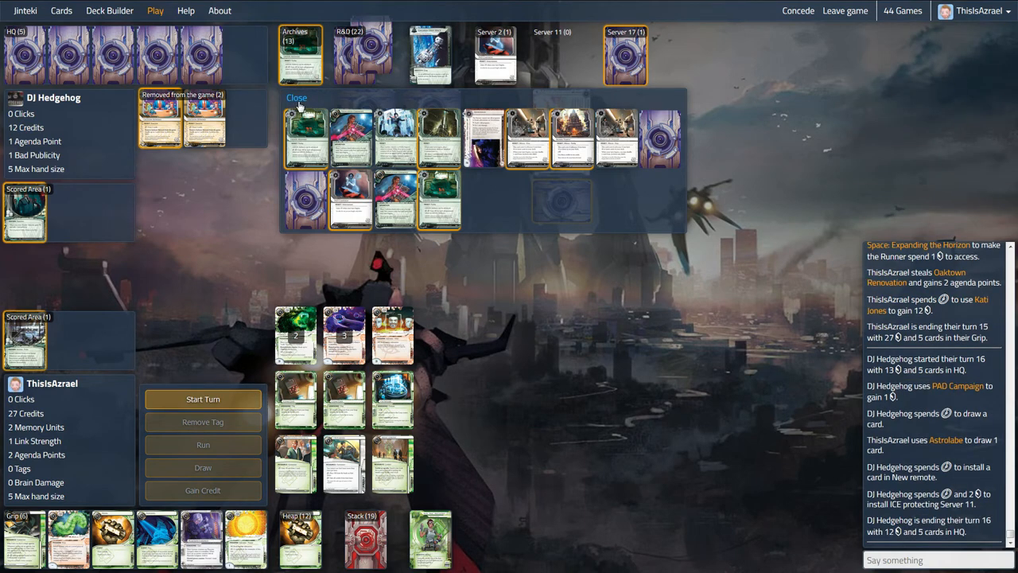
click(296, 97)
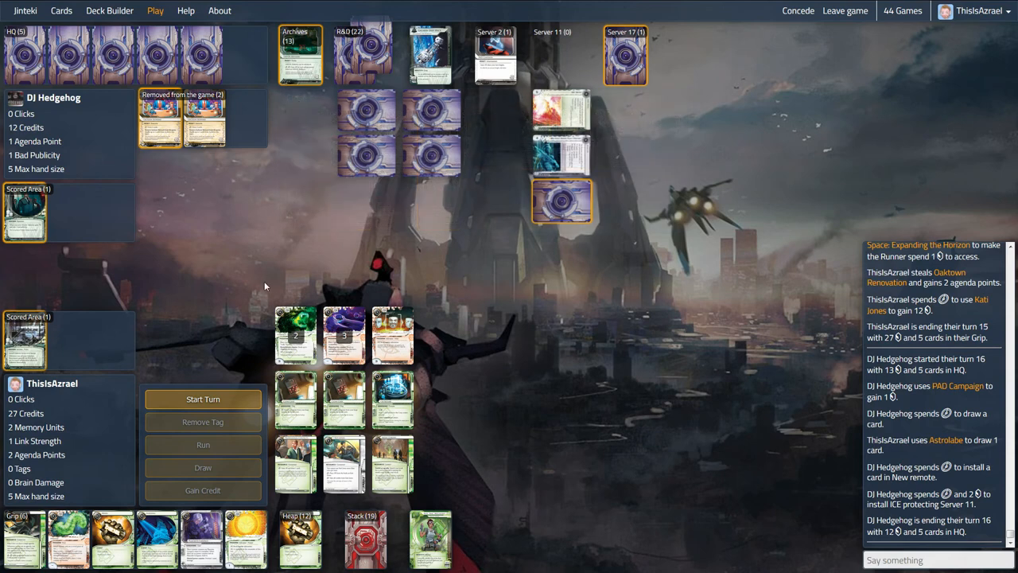
click(203, 398)
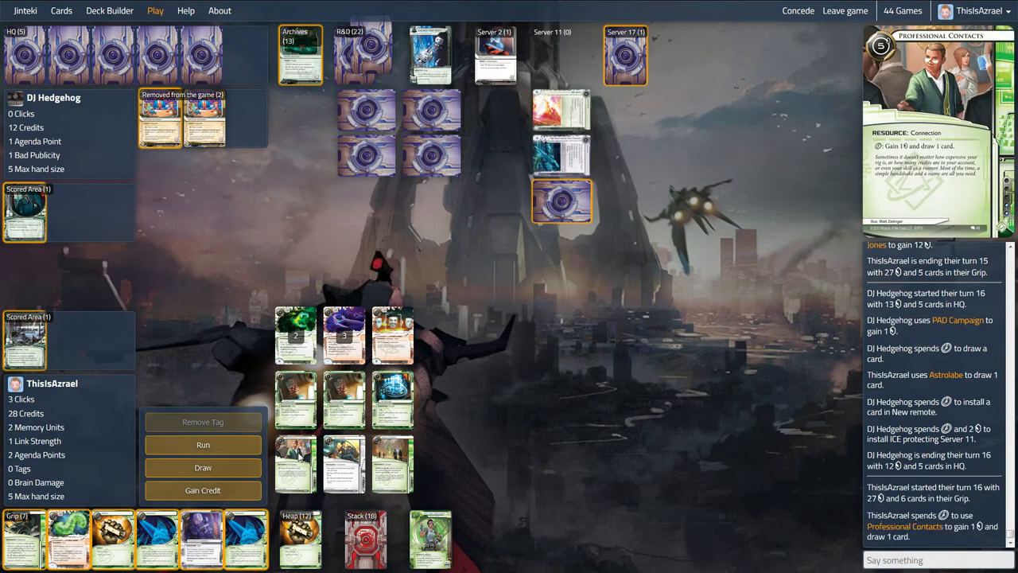
- Run on Server 17 and declare the run successful to access Turtlebacks
click(203, 444)
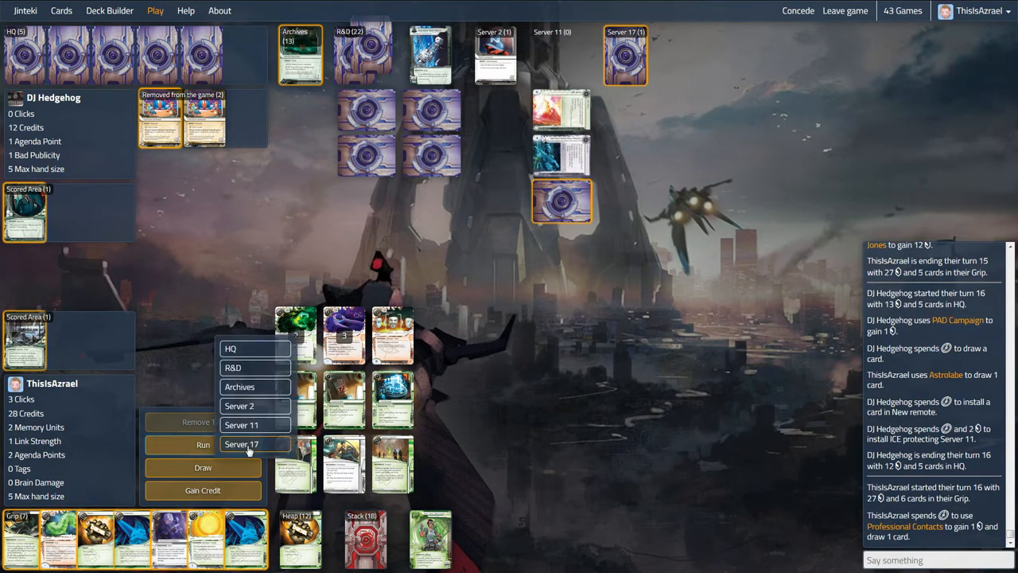
click(242, 443)
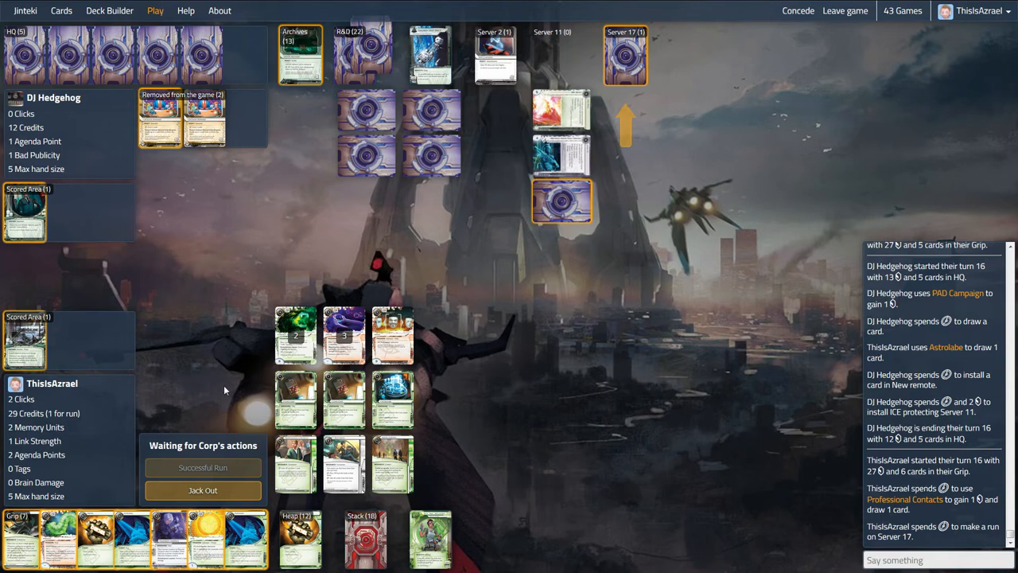
mouse_move(202, 419)
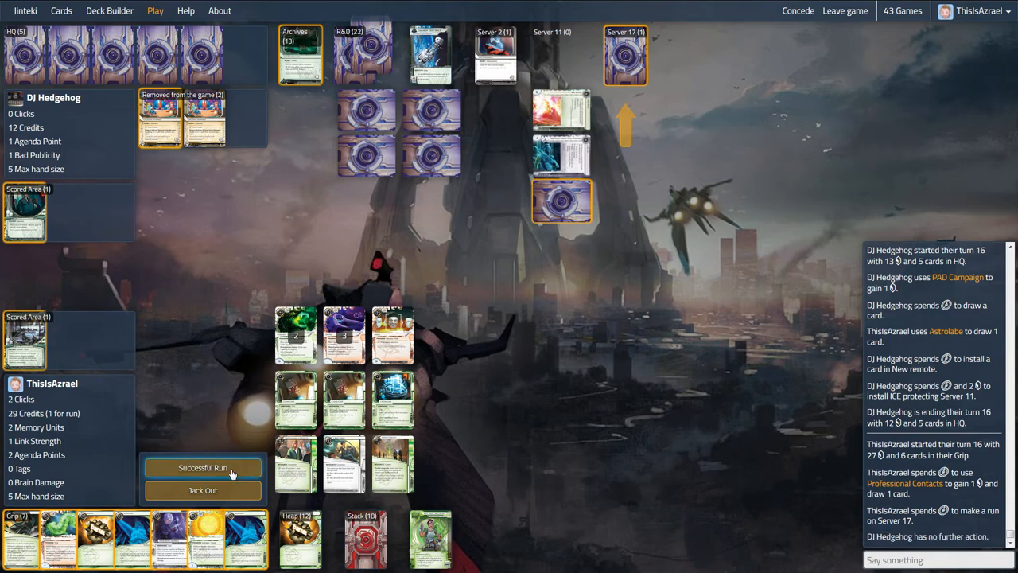
click(202, 467)
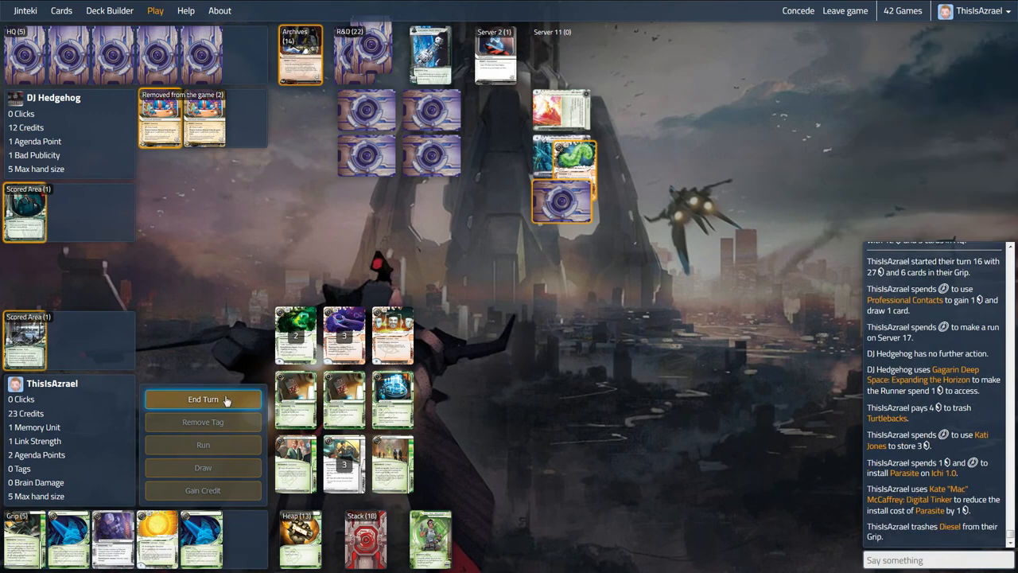
- End Runner turn 16, then start turn 17 after the Corp's turn
click(202, 398)
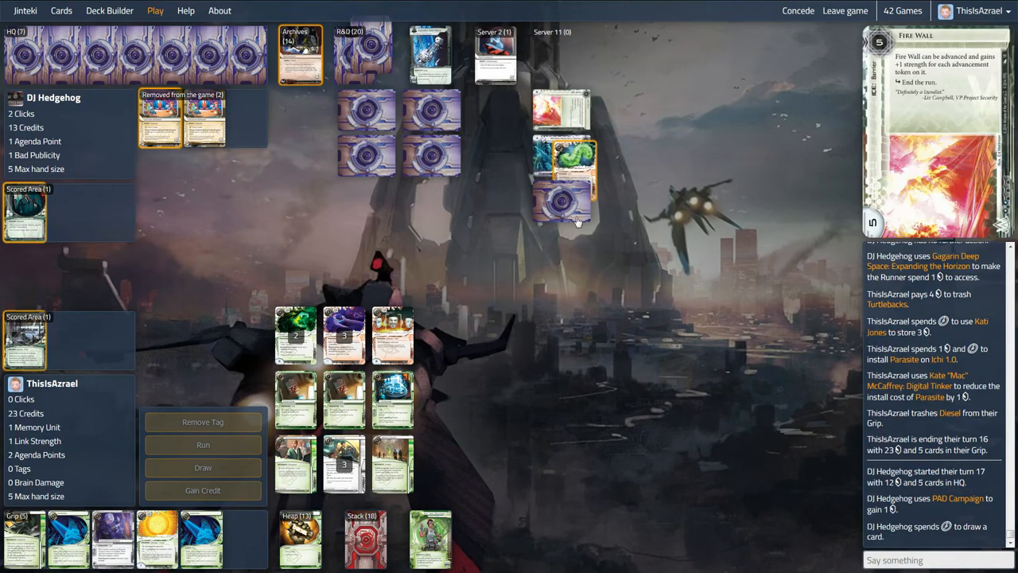
mouse_move(561, 316)
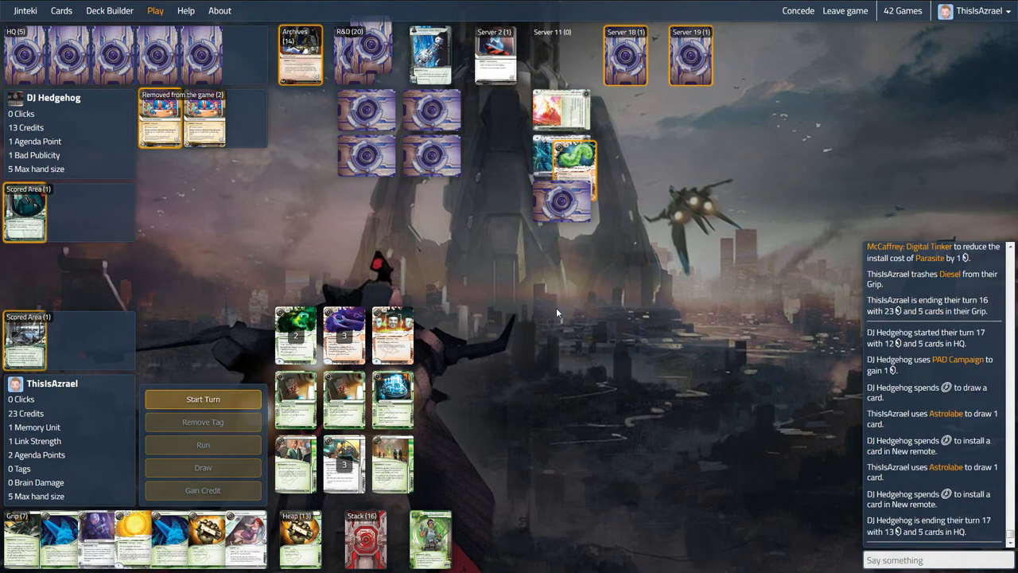
click(203, 399)
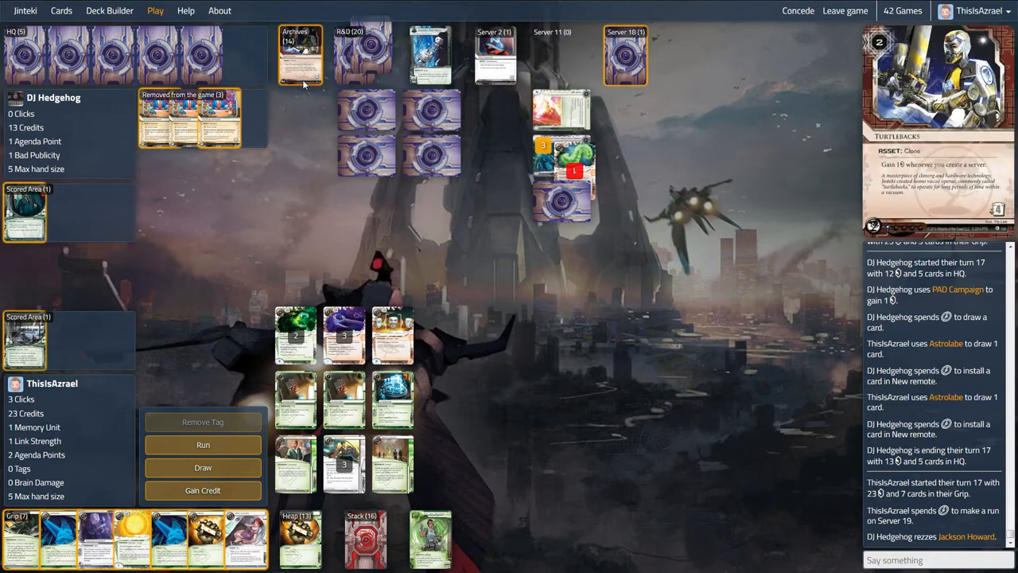
- Look through the Corp's Archives and close the card view
click(299, 54)
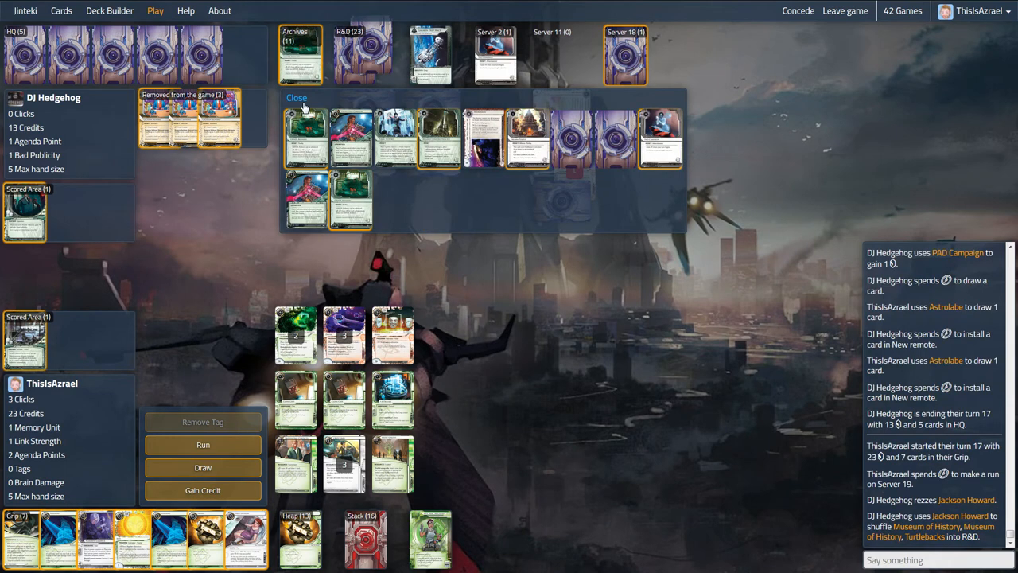
click(296, 97)
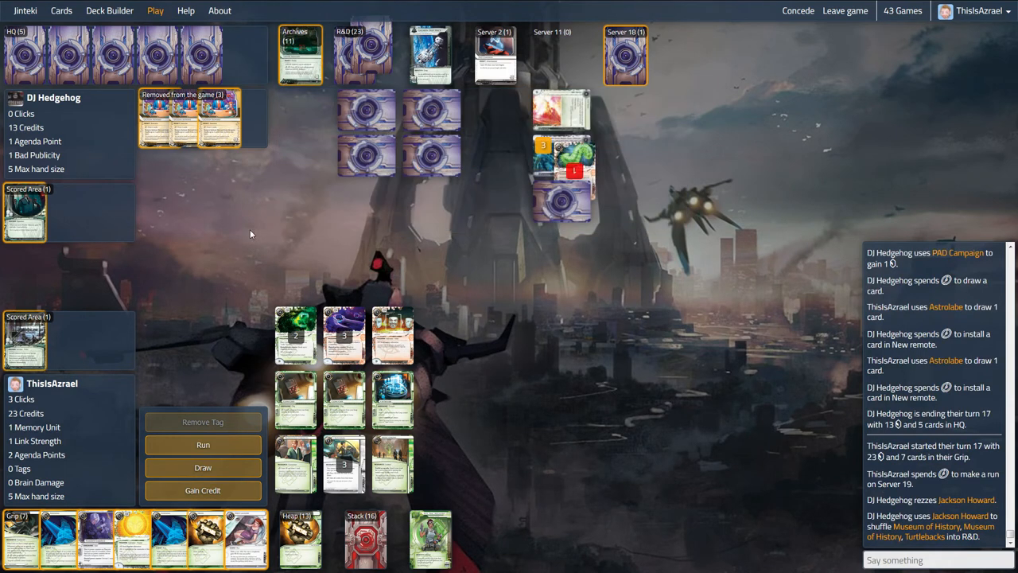
mouse_move(632, 47)
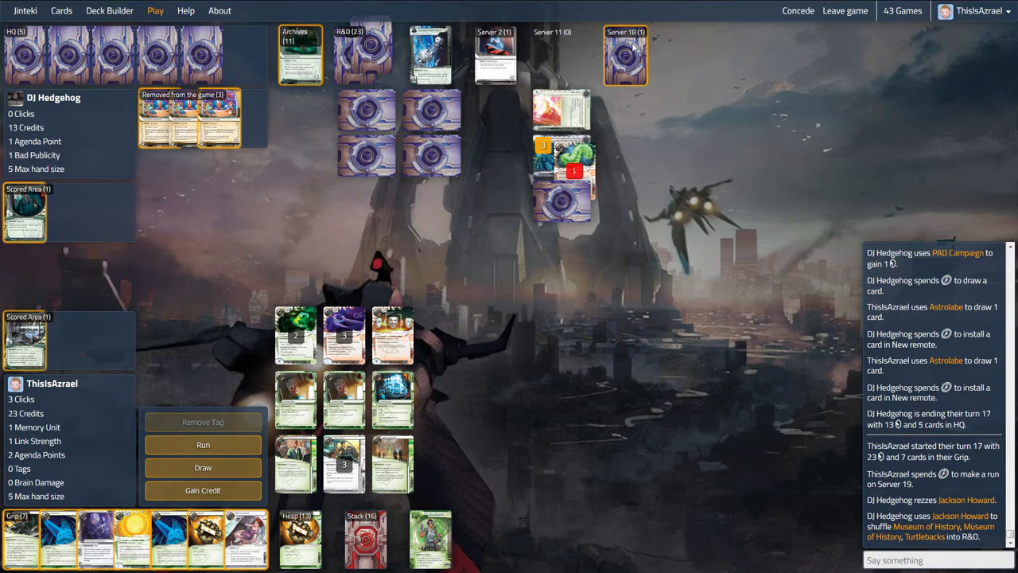
mouse_move(253, 529)
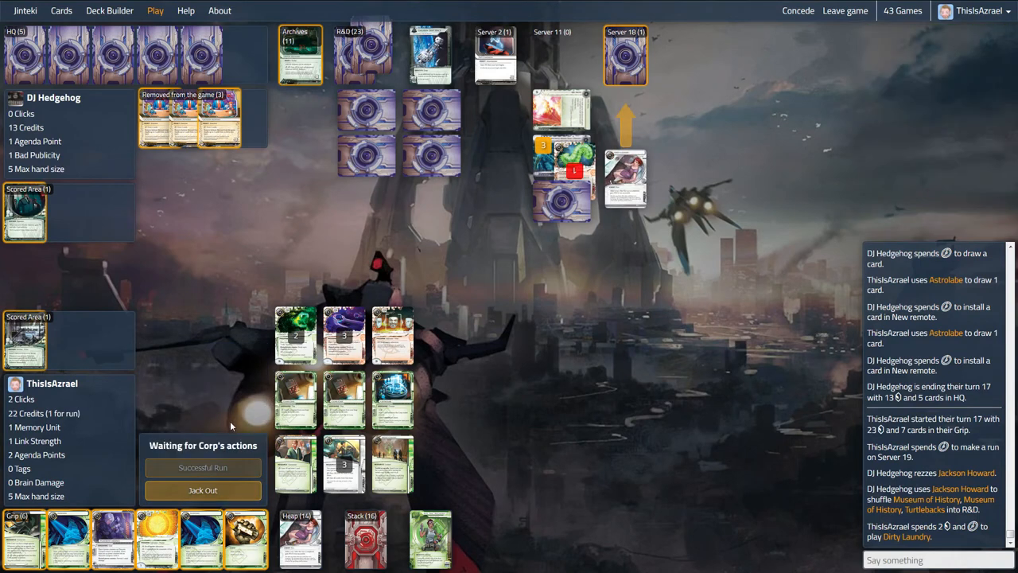
mouse_move(228, 452)
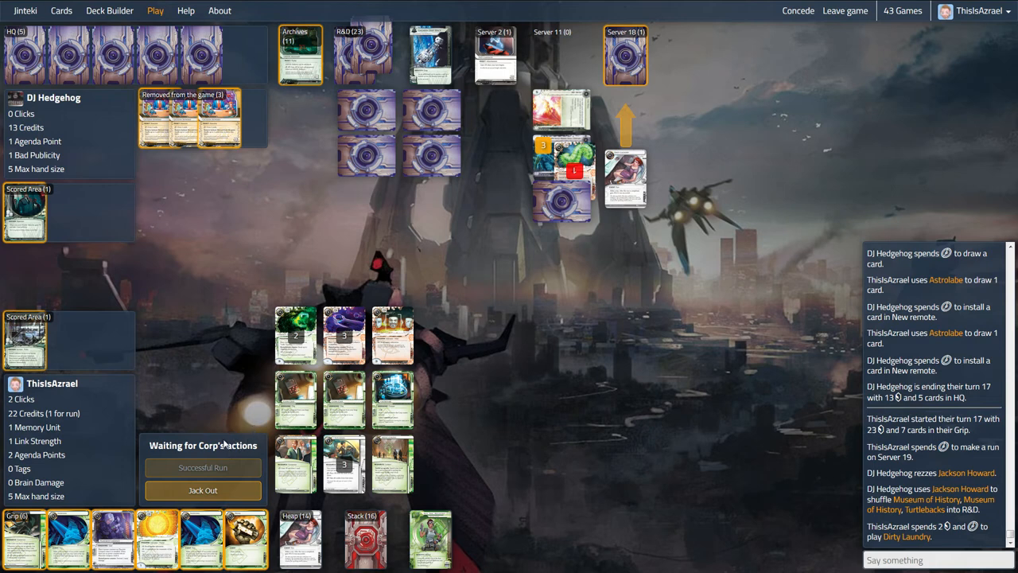
mouse_move(219, 460)
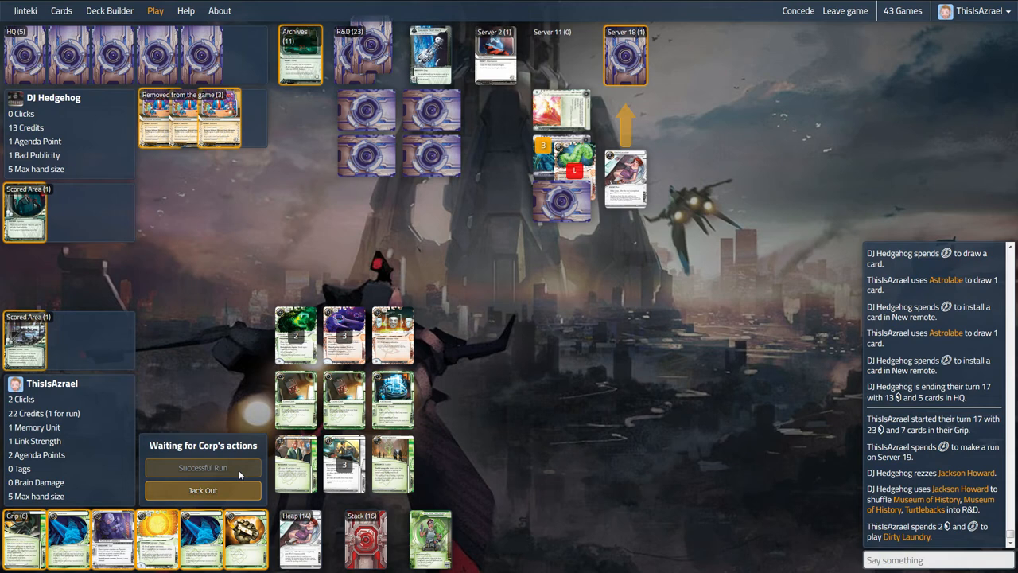
mouse_move(243, 475)
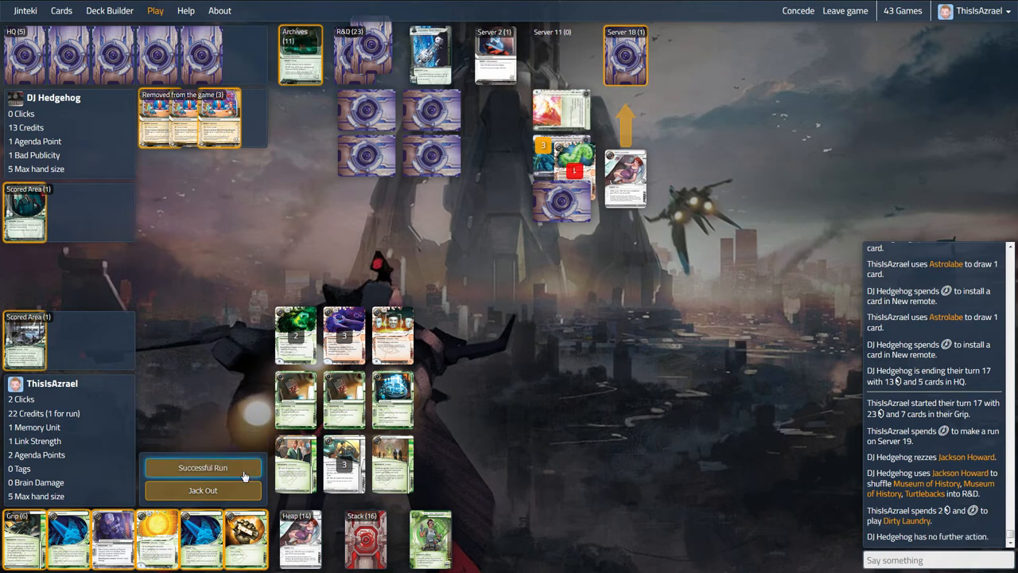
- Declare the run on Server 18 successful to access Mumbad Construction Co
click(203, 467)
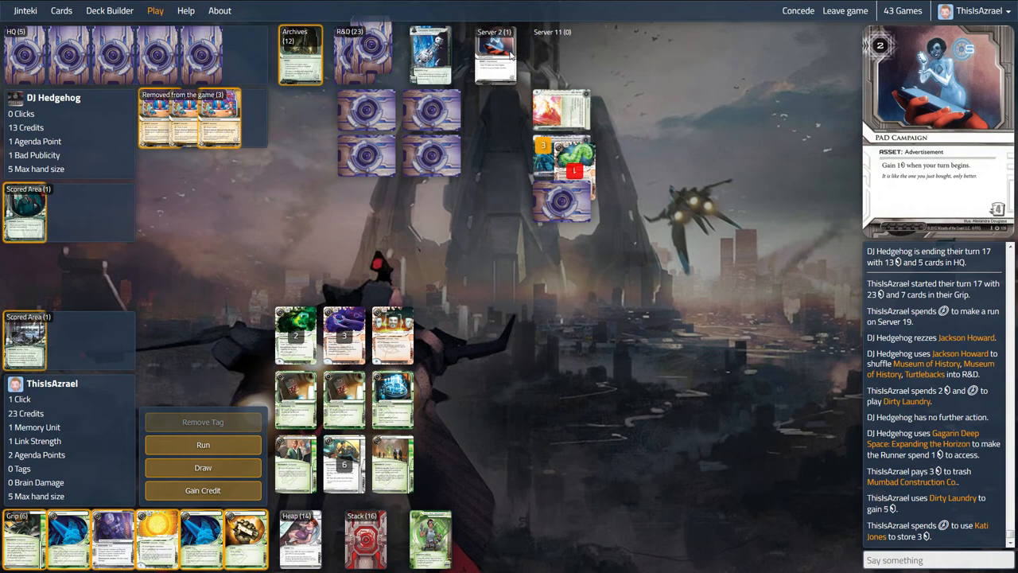
mouse_move(513, 55)
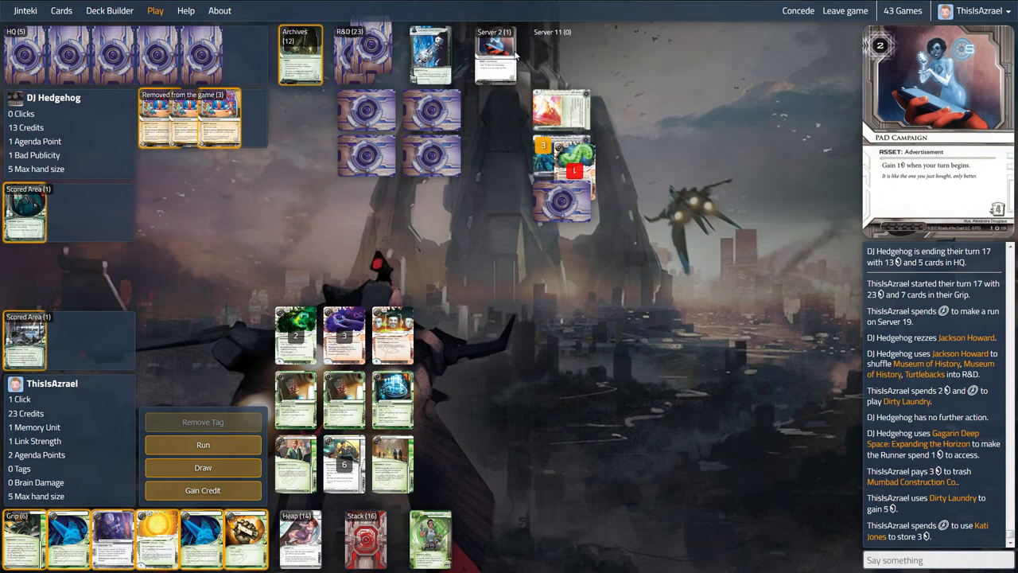
mouse_move(513, 56)
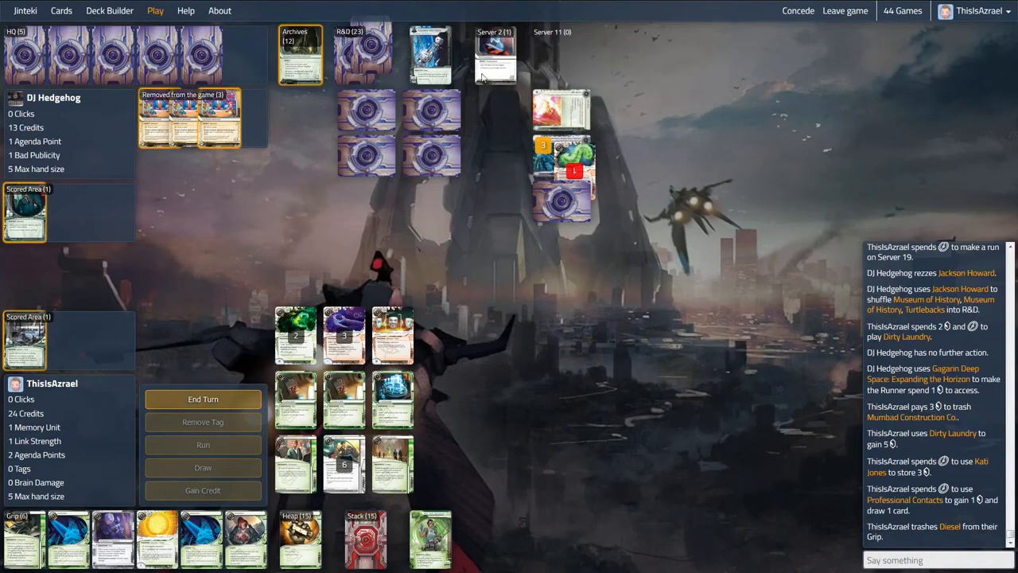
mouse_move(495, 54)
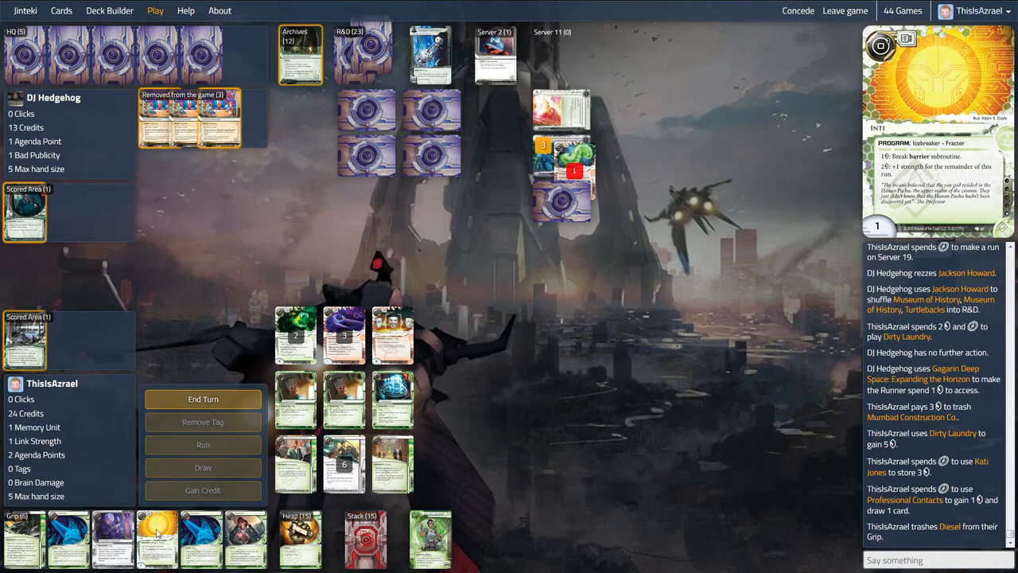
- End Runner turn 17 and close the Archives view during Corp turn 18
click(203, 399)
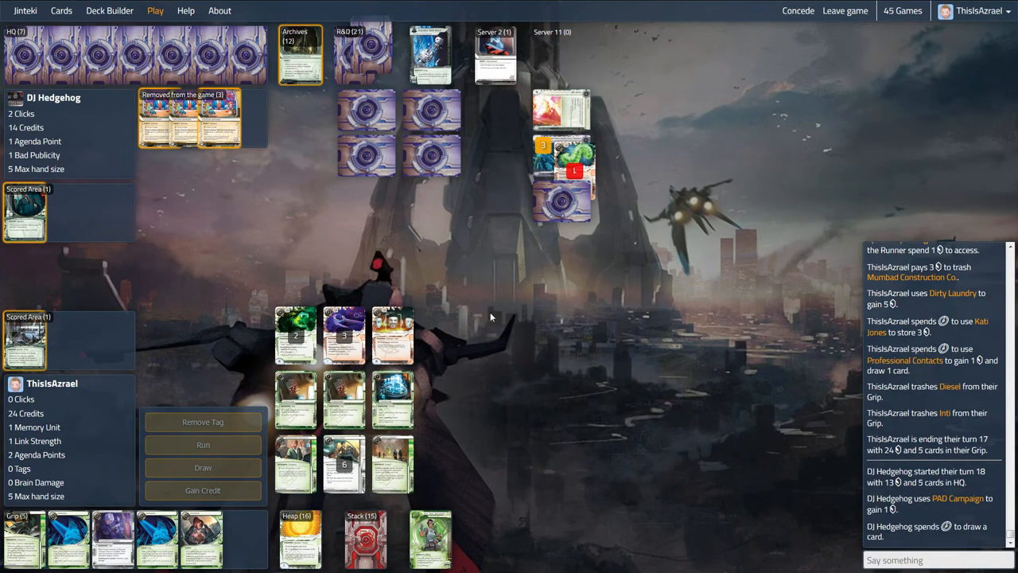
mouse_move(502, 256)
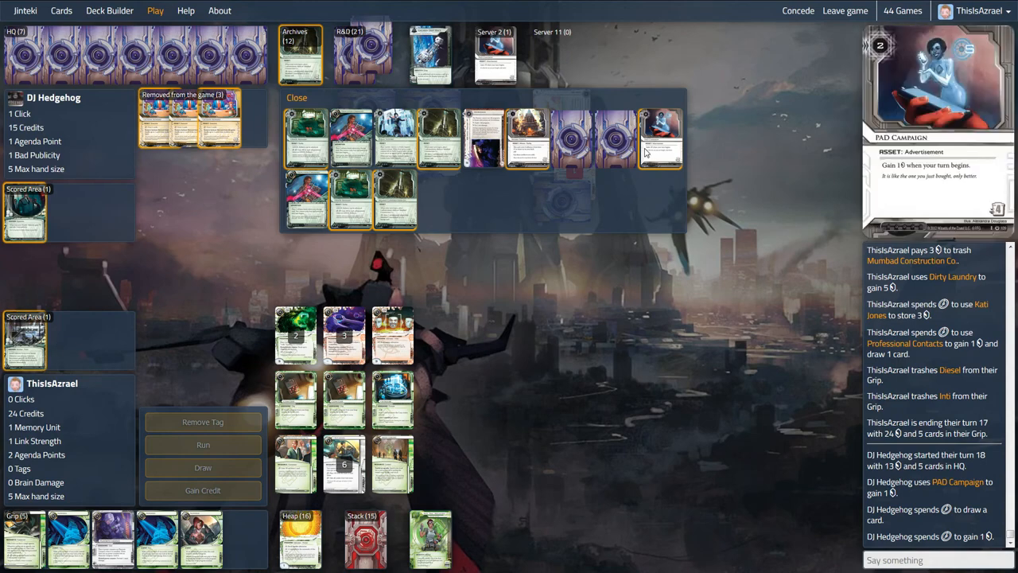
click(296, 97)
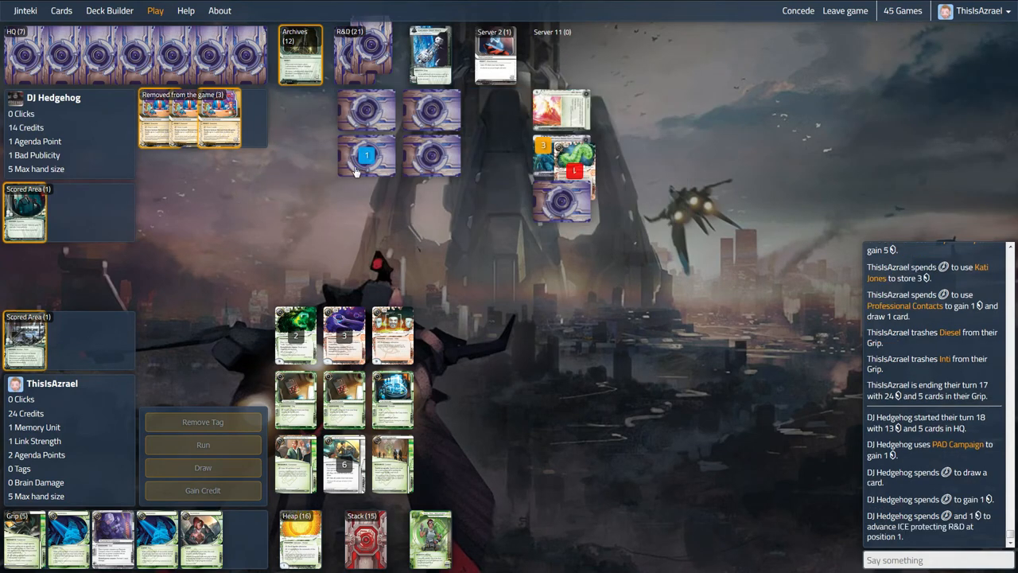
mouse_move(354, 171)
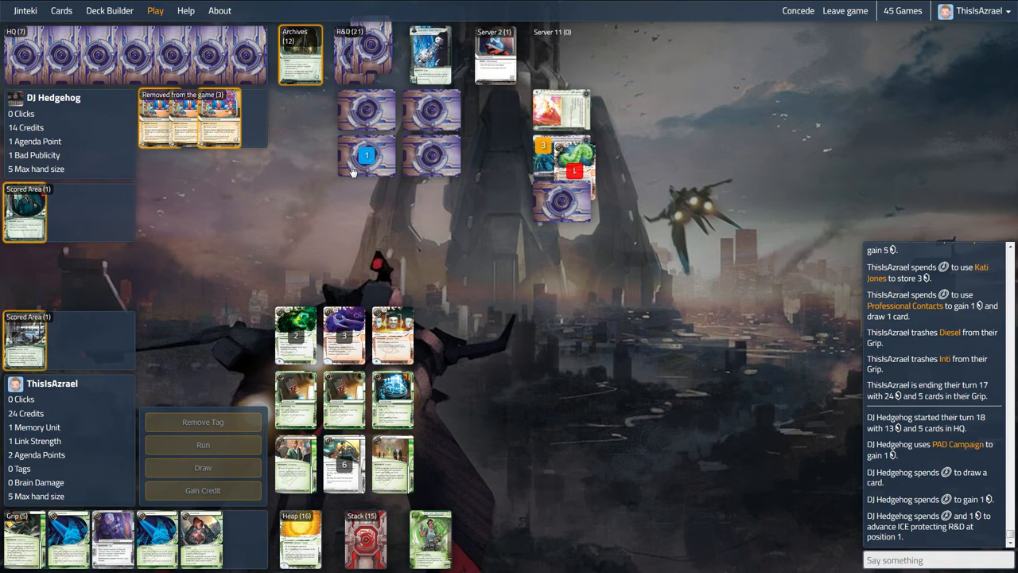
mouse_move(373, 184)
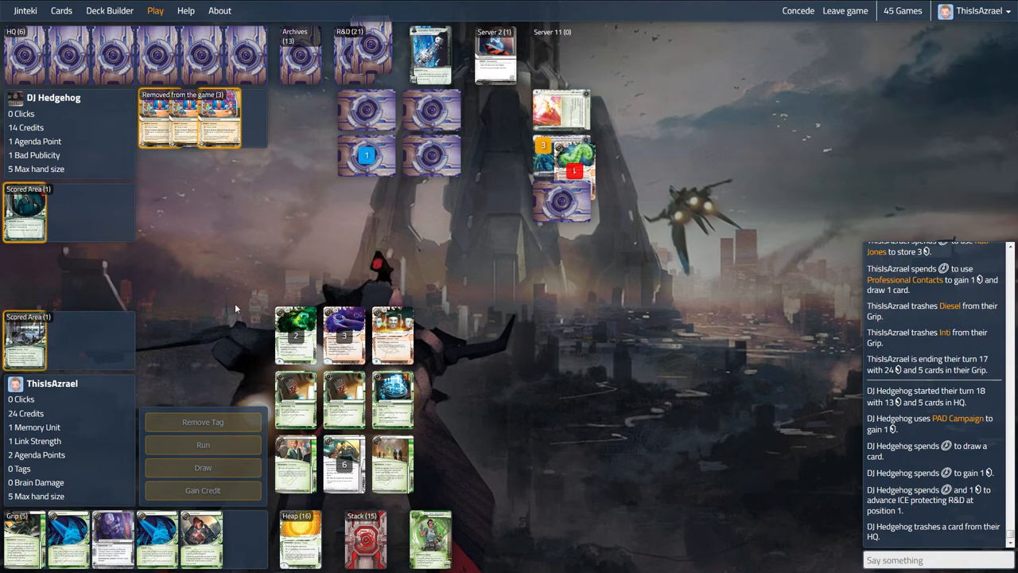
mouse_move(388, 176)
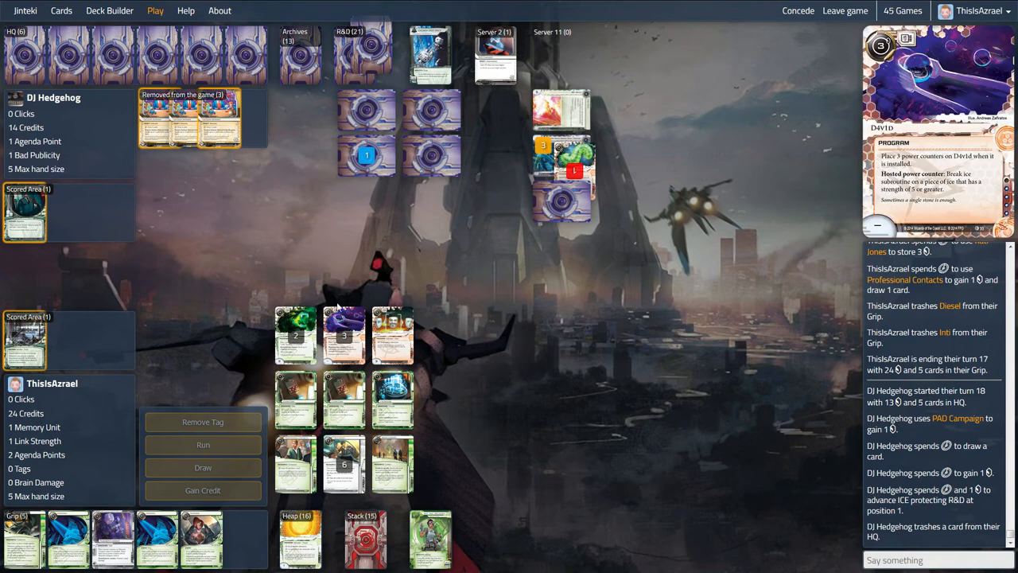
mouse_move(291, 234)
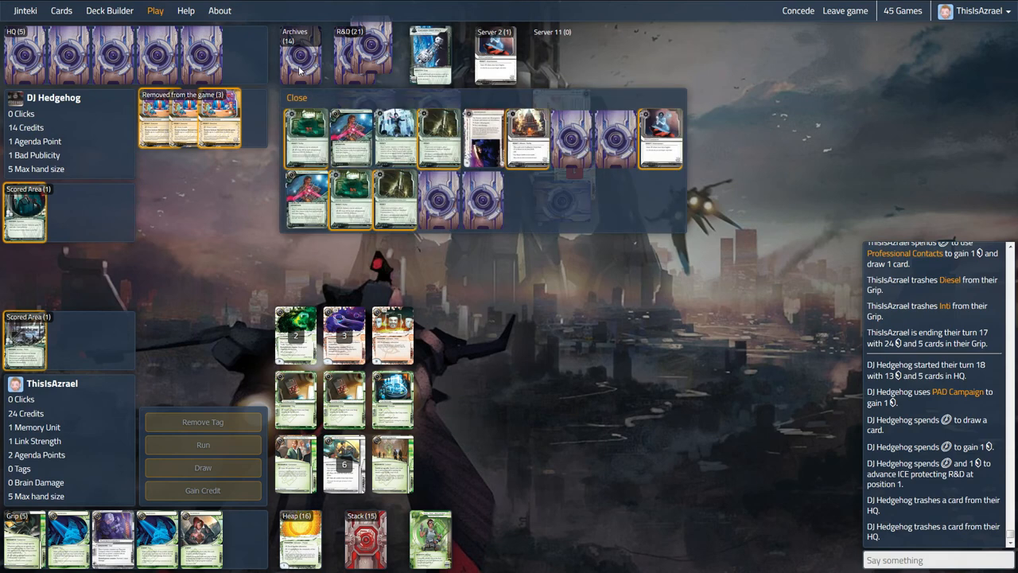
click(295, 97)
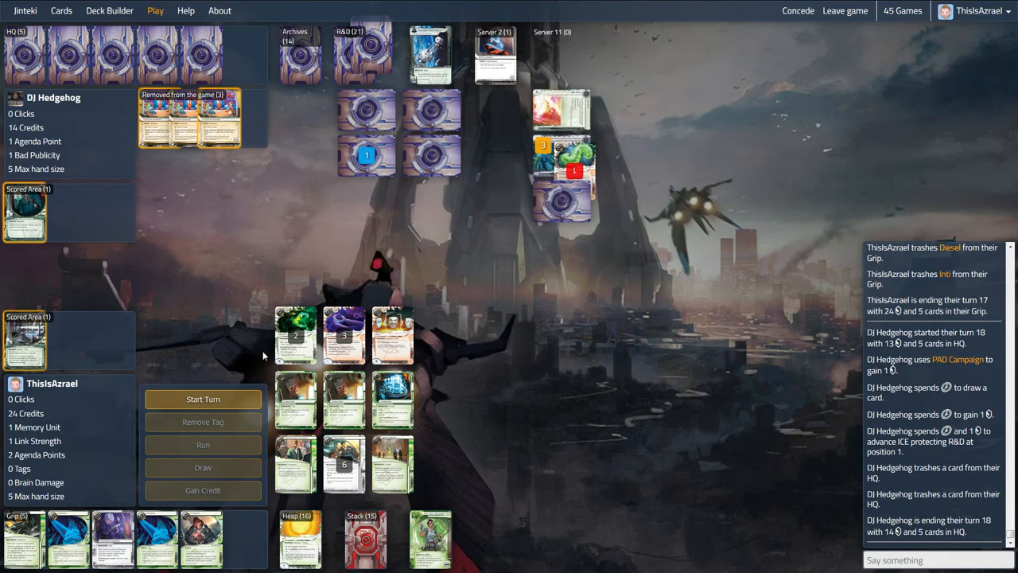
- Play out Runner turns 18 and 19, then review the Corp's Archives
click(203, 399)
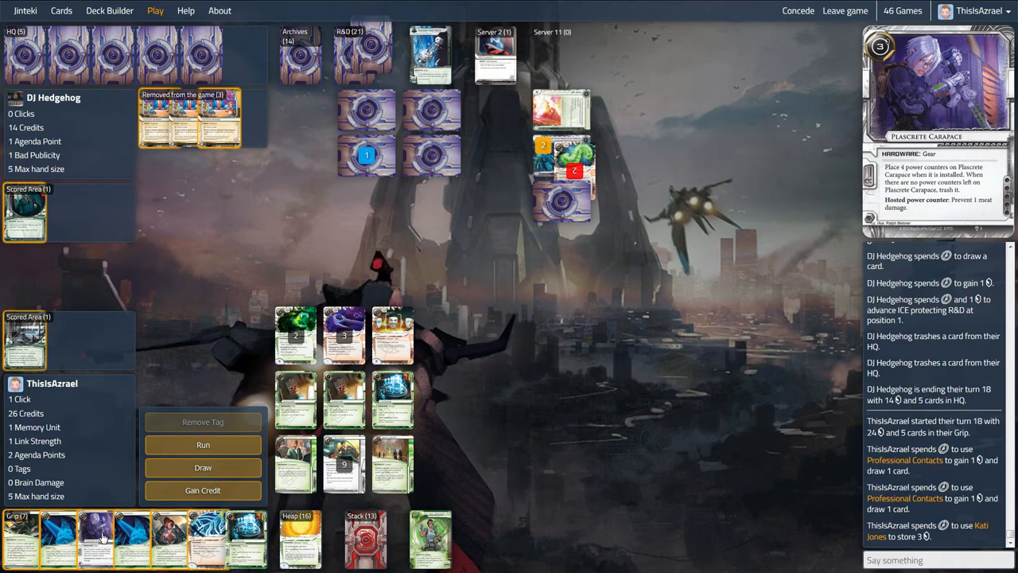
mouse_move(101, 538)
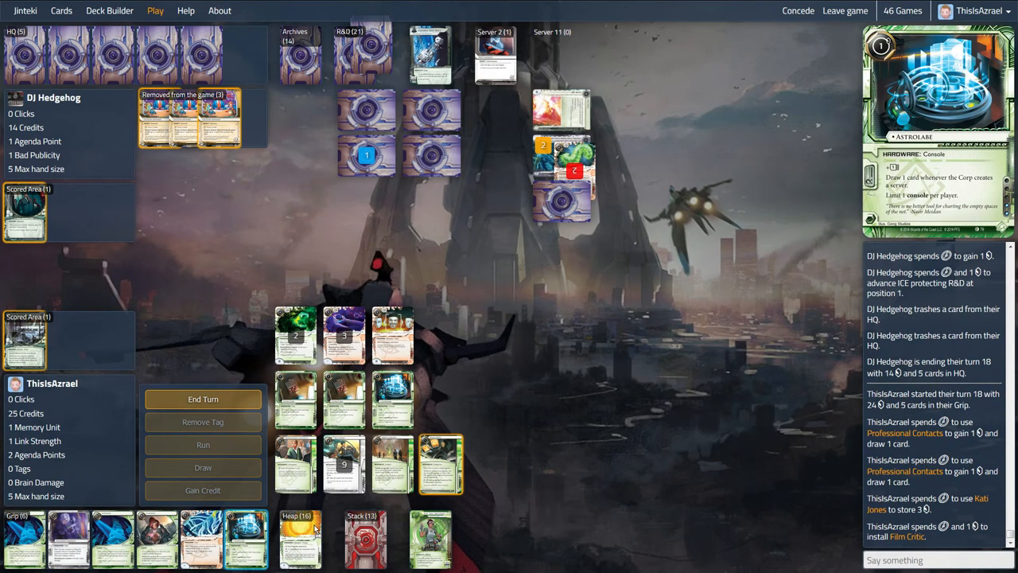
click(203, 399)
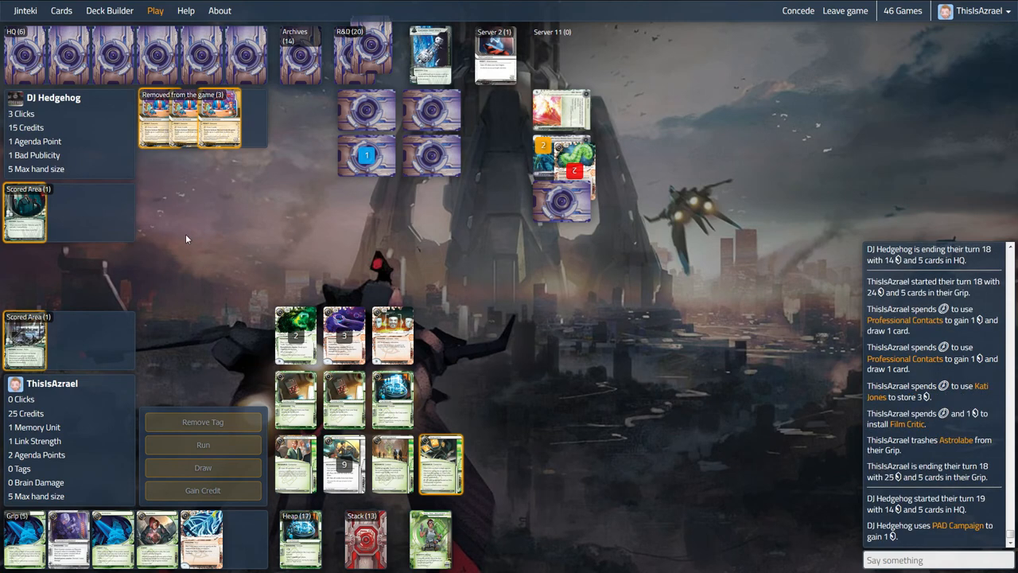
mouse_move(190, 240)
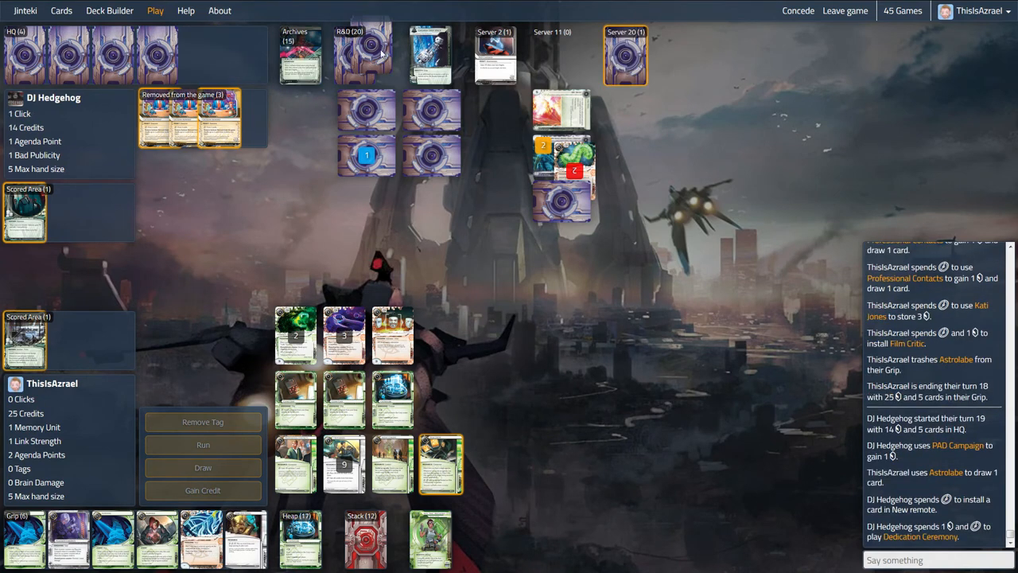
mouse_move(301, 220)
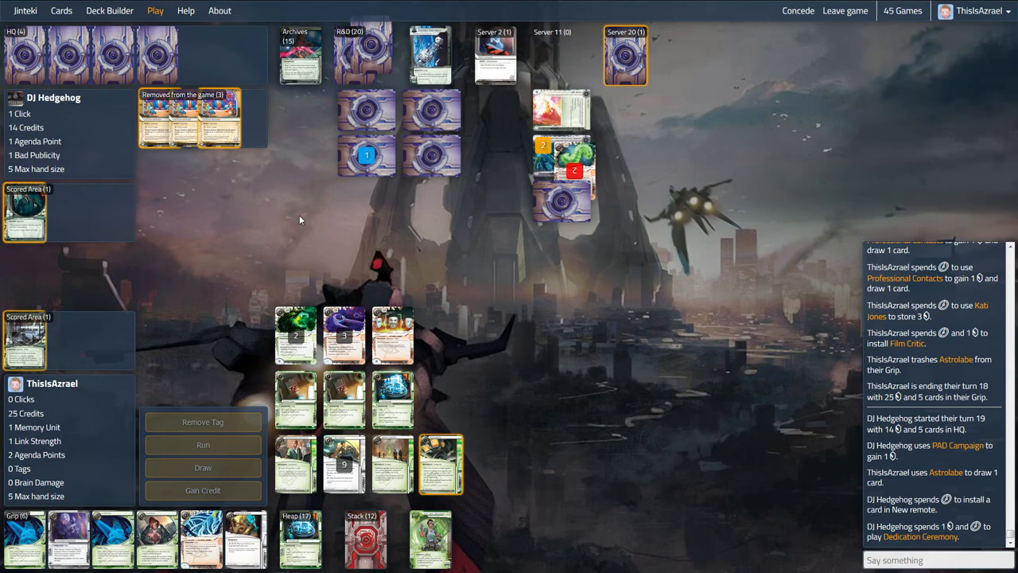
mouse_move(304, 239)
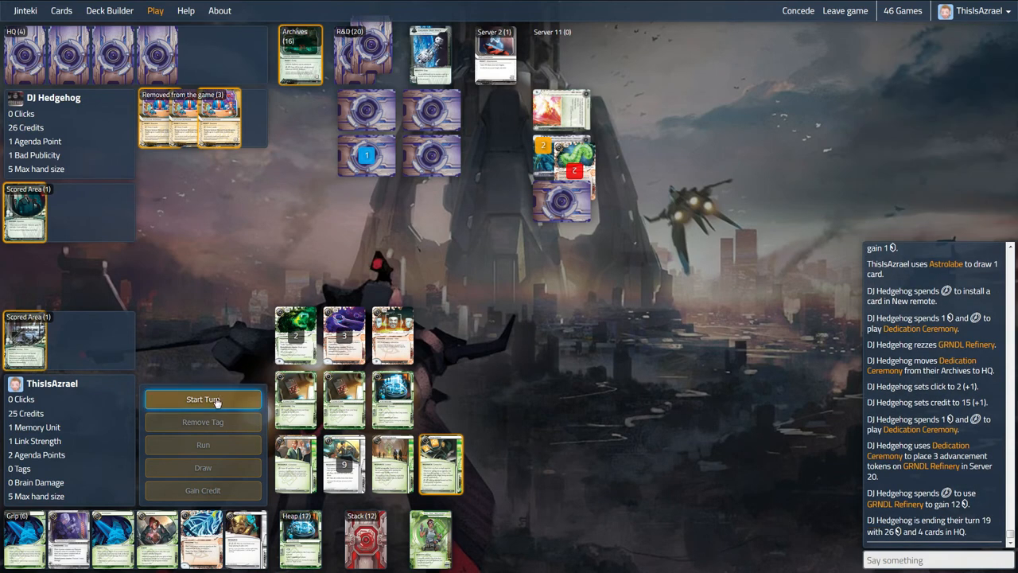
click(203, 398)
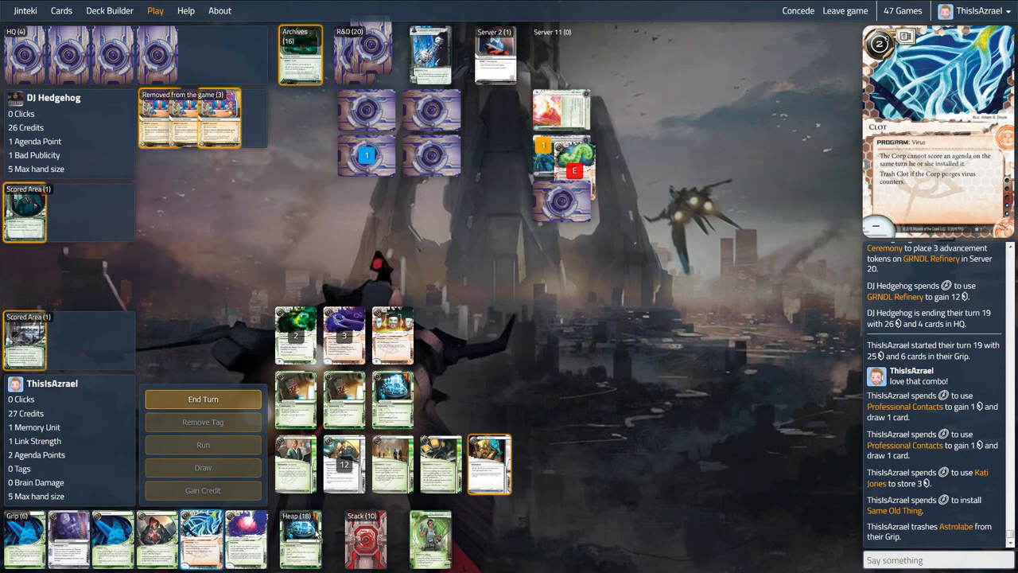
click(202, 398)
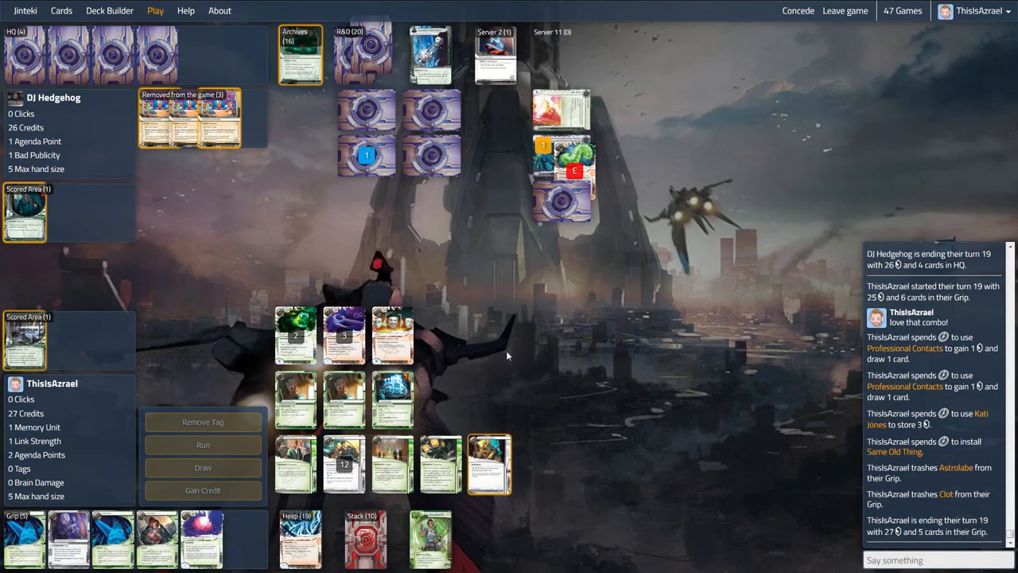
mouse_move(517, 345)
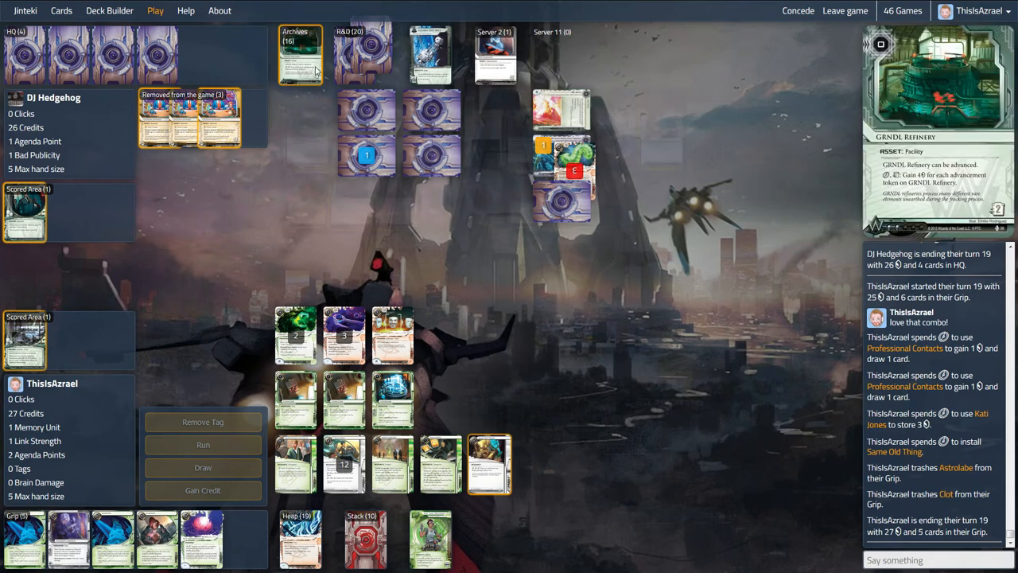
click(300, 54)
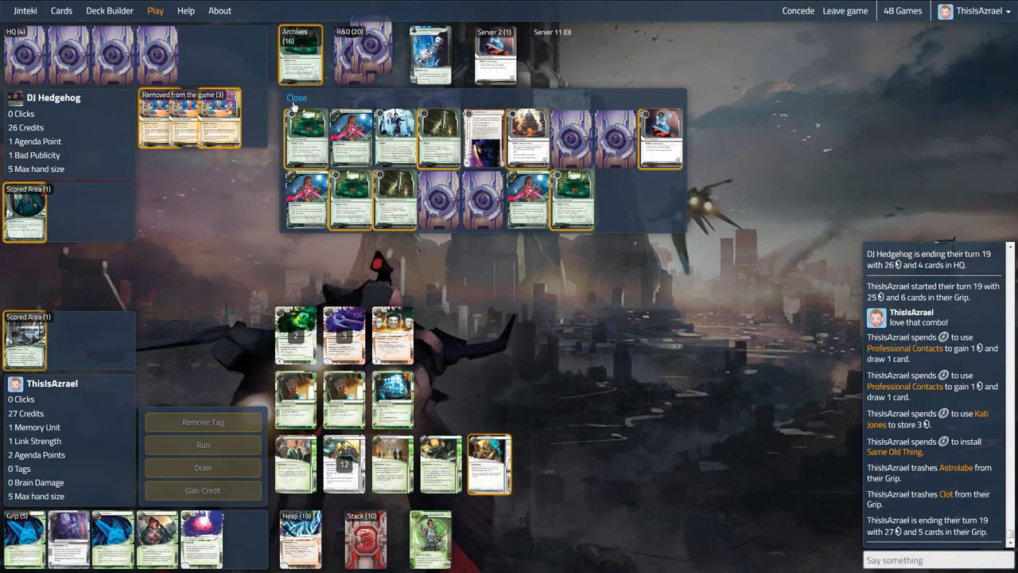
click(296, 97)
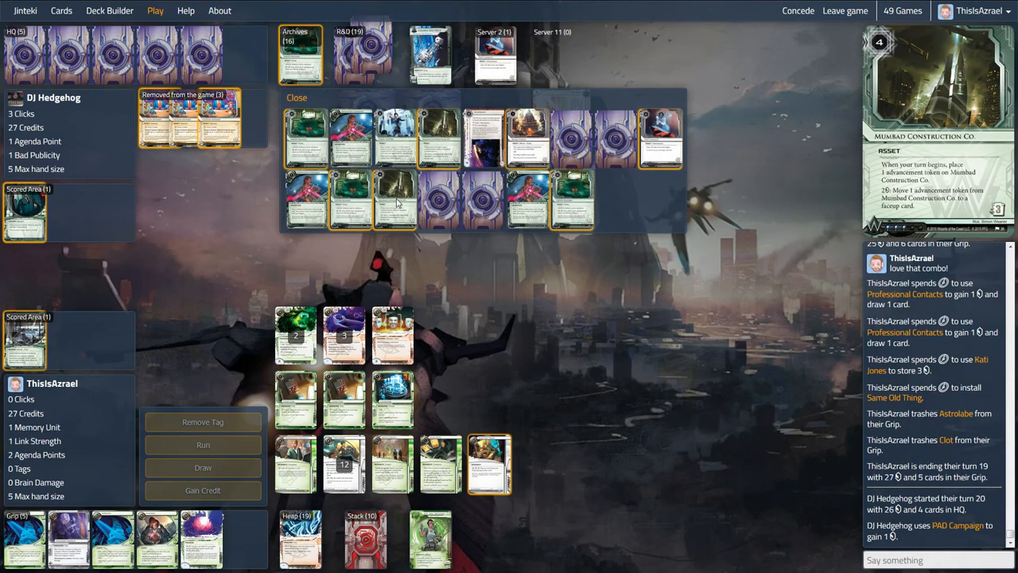
mouse_move(445, 147)
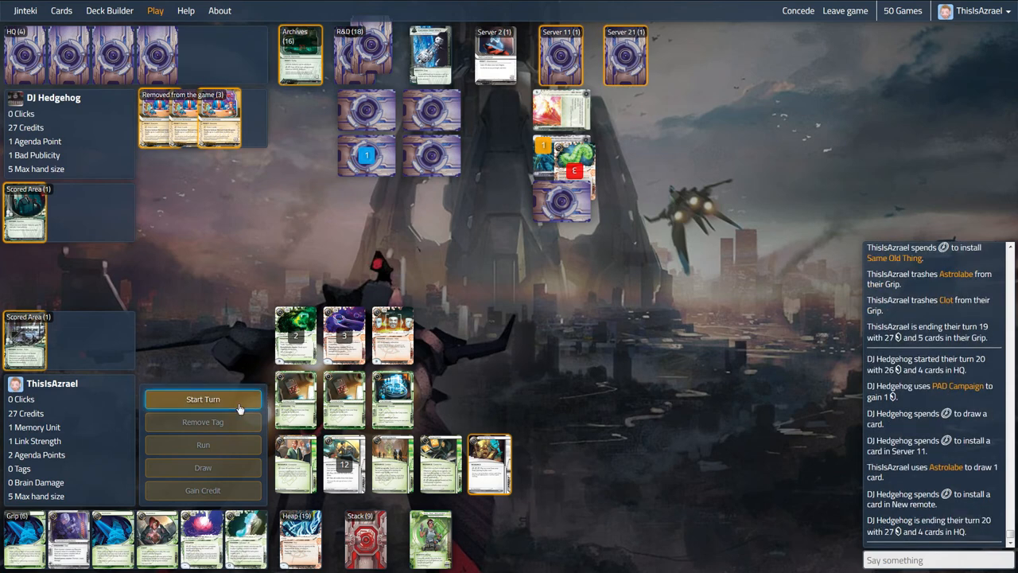
- Start turn 20, run on Server 21, and pay 3 credits to trash Mumba Temple
click(203, 399)
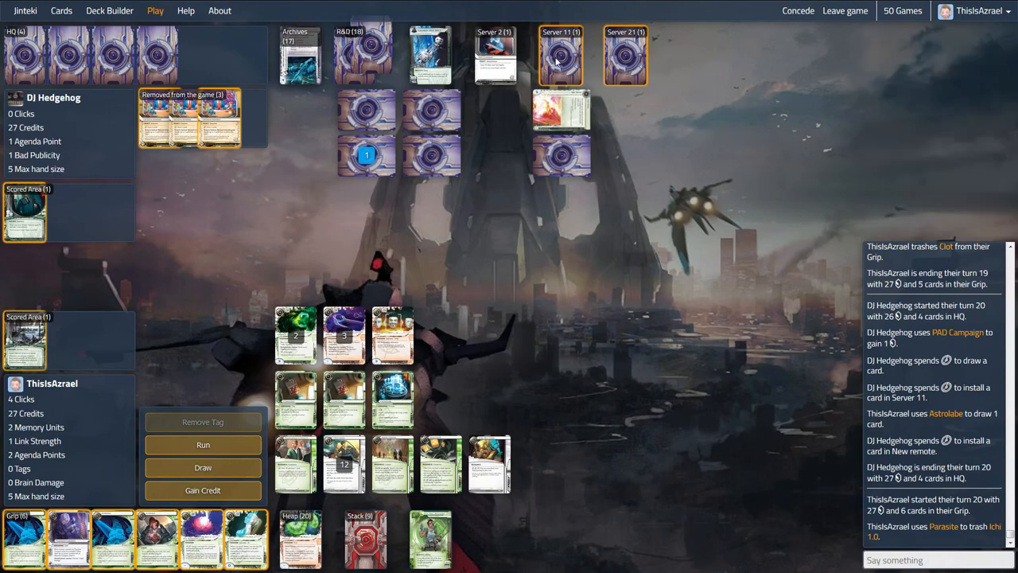
mouse_move(516, 105)
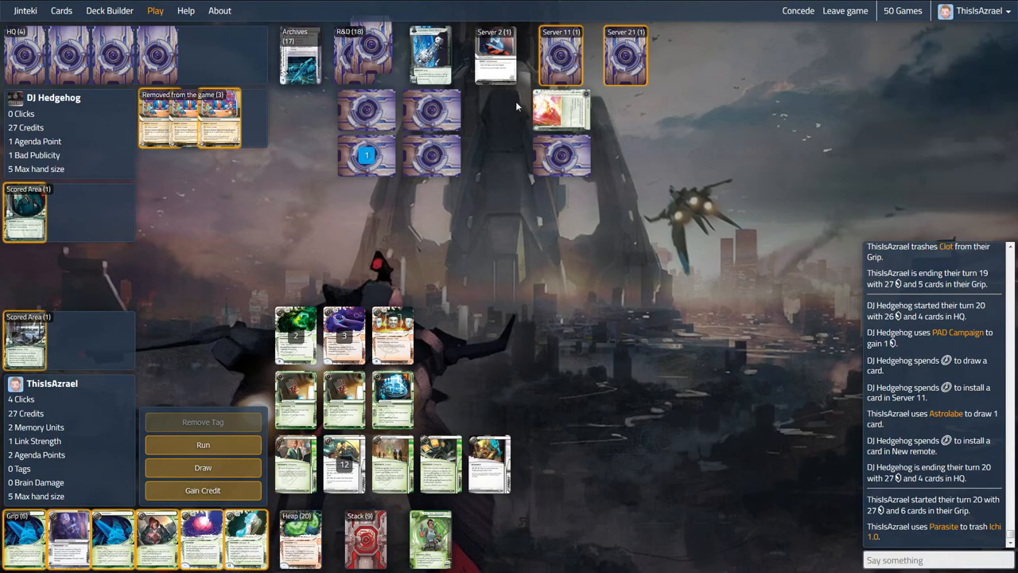
mouse_move(448, 150)
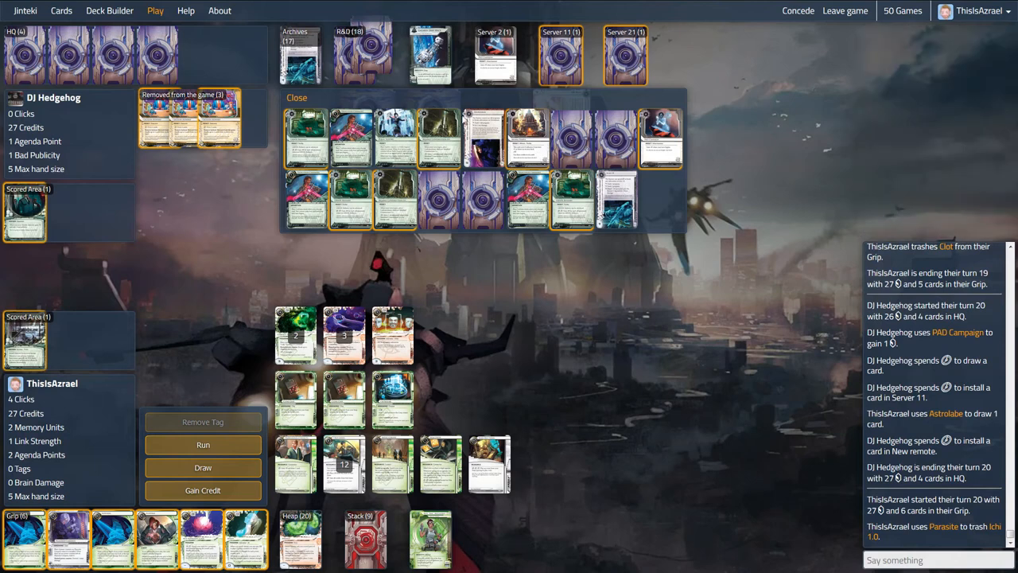
click(296, 97)
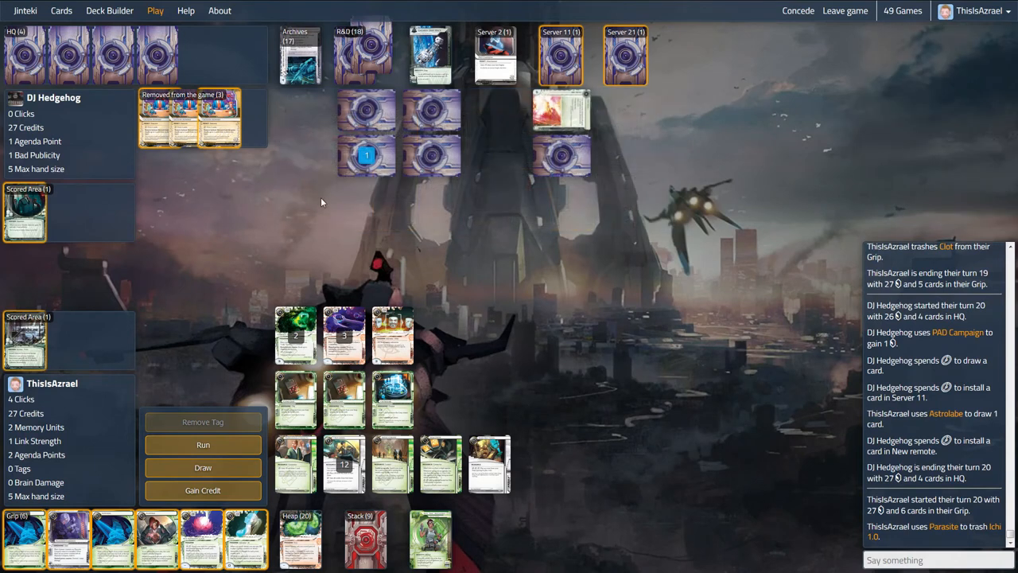
mouse_move(203, 444)
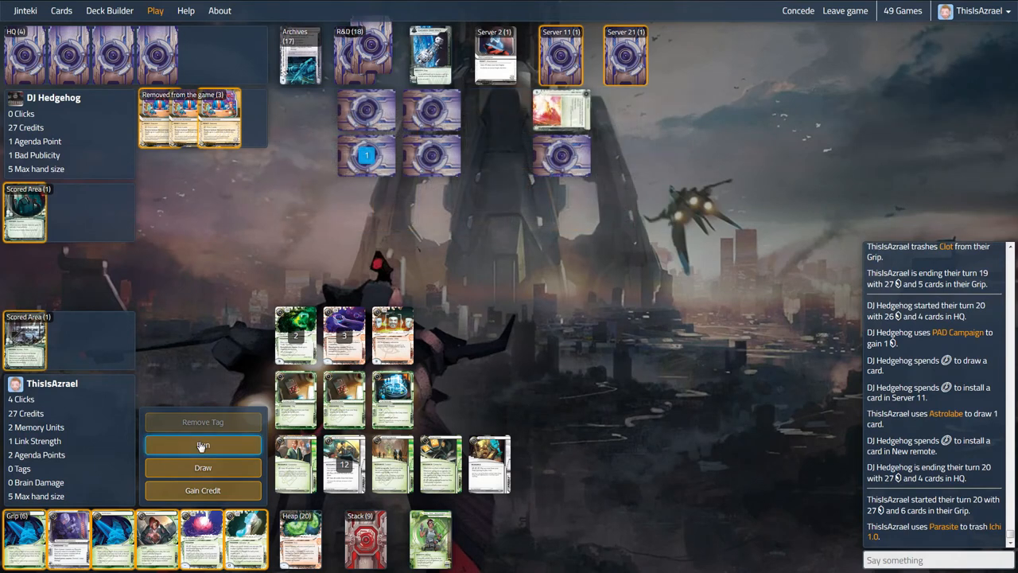
click(202, 445)
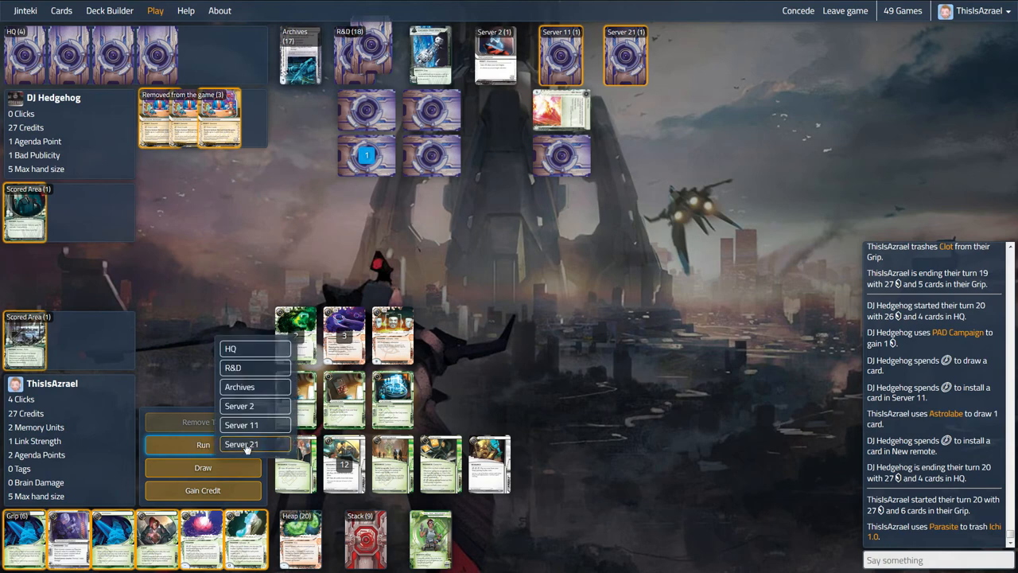
click(241, 443)
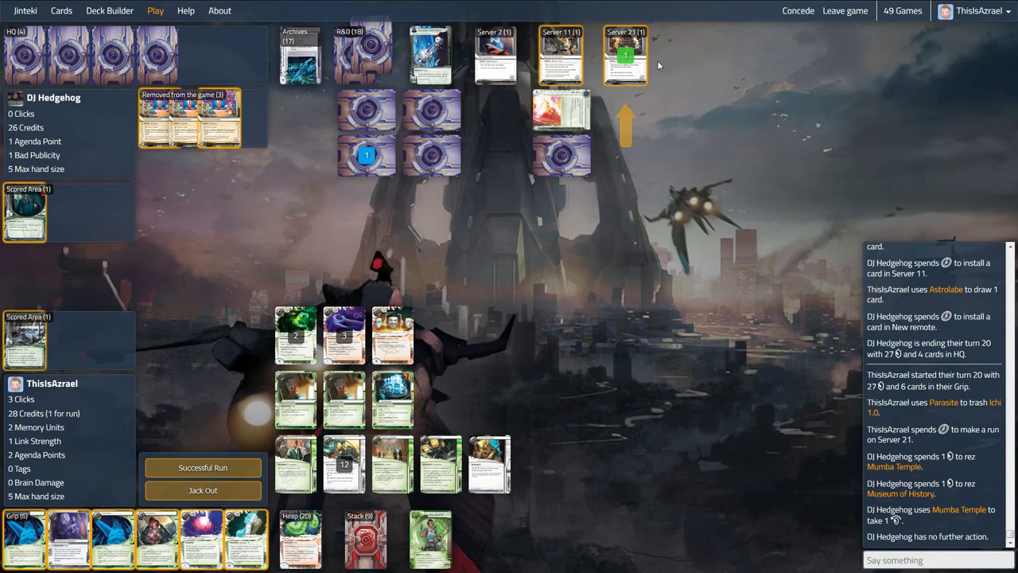
click(203, 467)
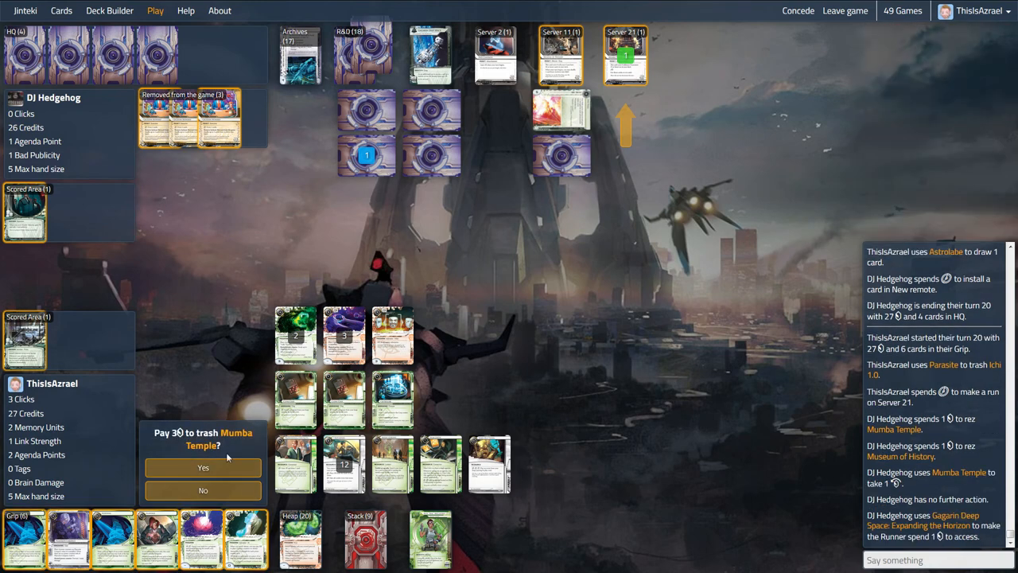
click(202, 467)
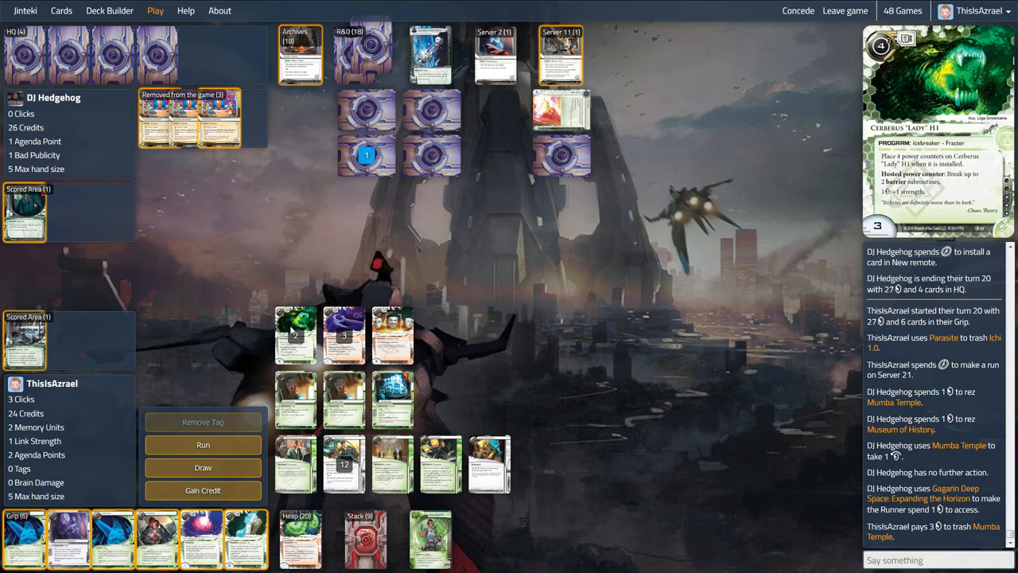
mouse_move(292, 330)
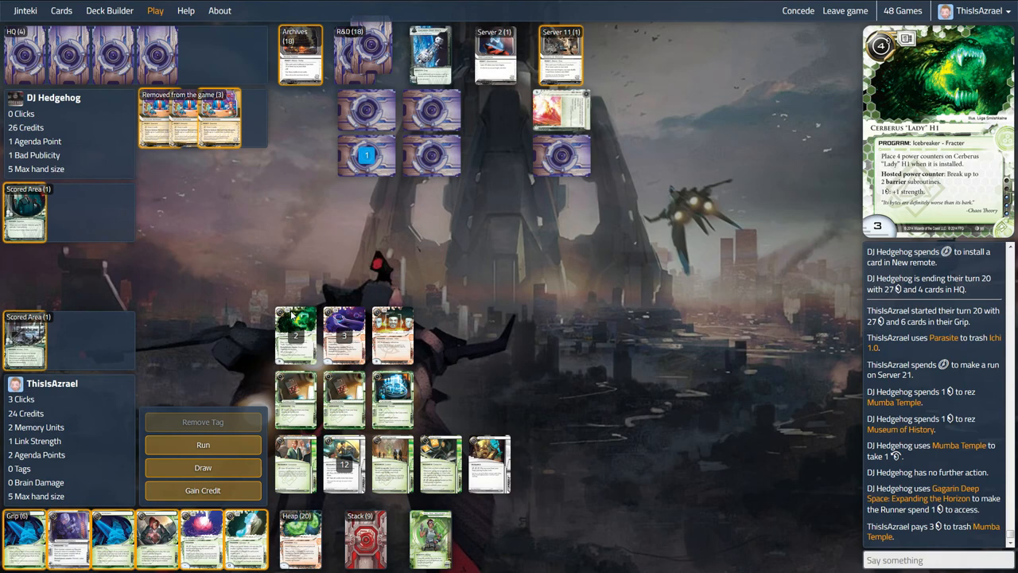
- Run on Server 11 and reinstall Parasite from the heap to trash Tour Guide
click(203, 443)
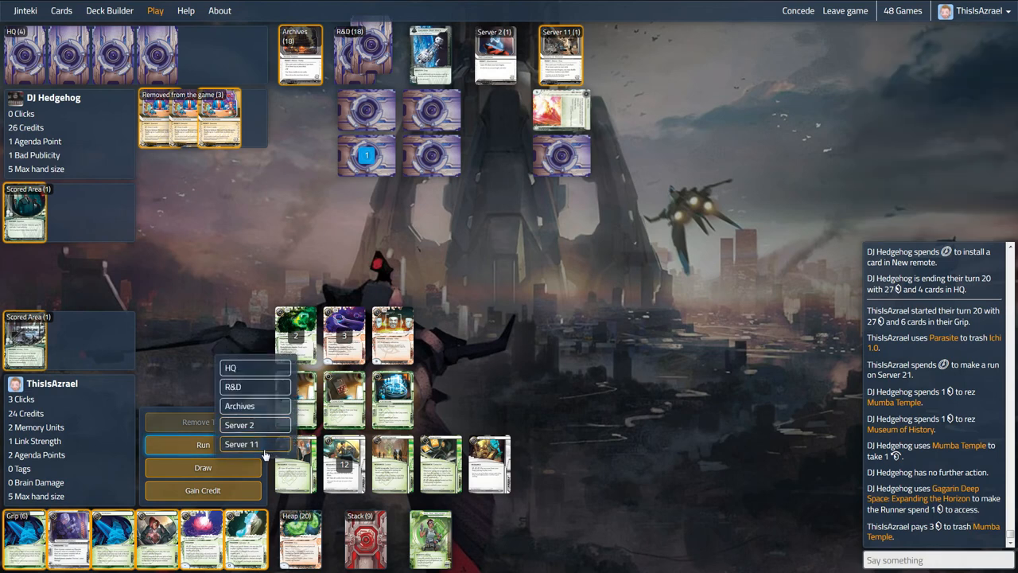
click(242, 444)
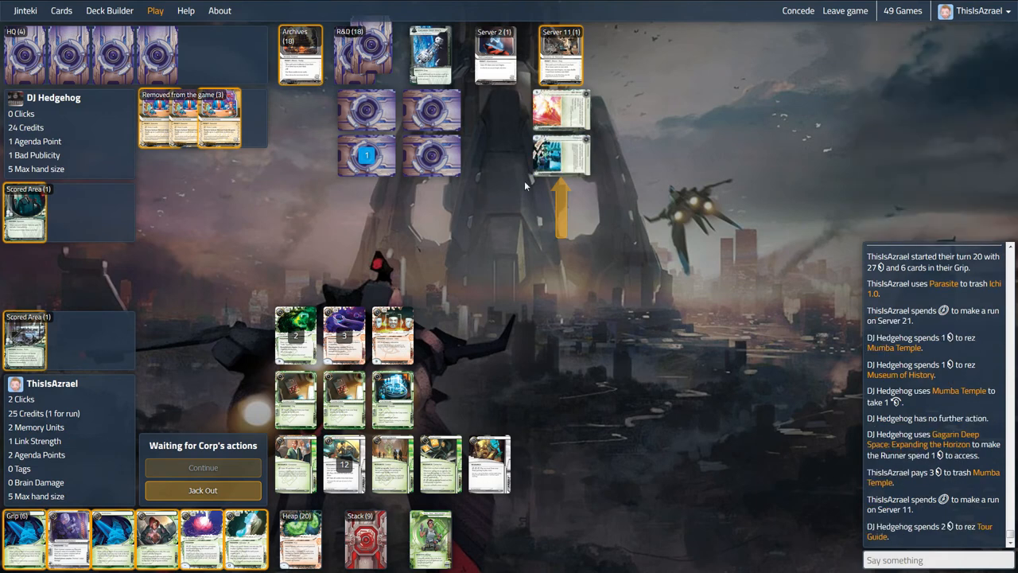
mouse_move(539, 155)
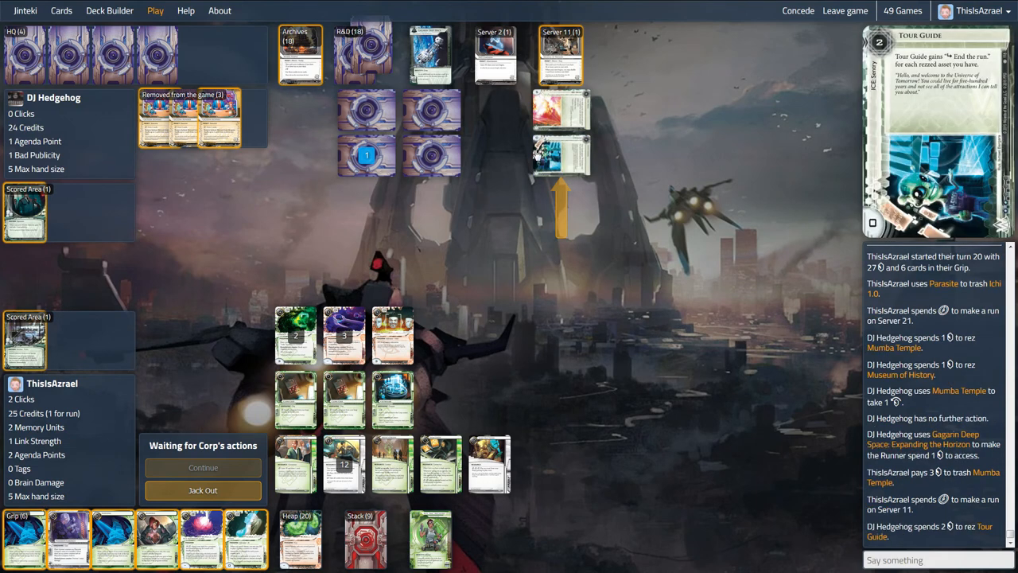
mouse_move(525, 157)
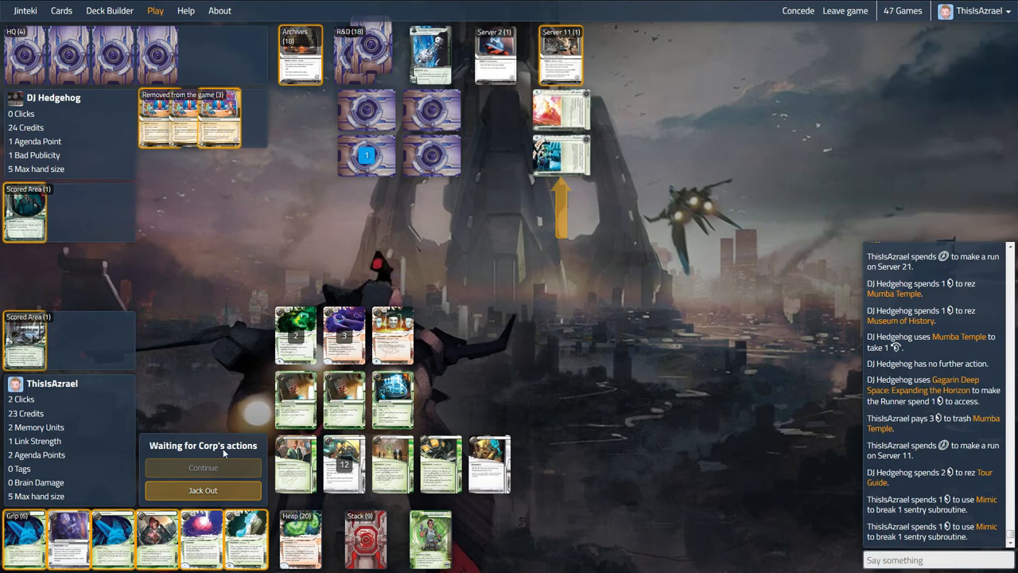
mouse_move(327, 256)
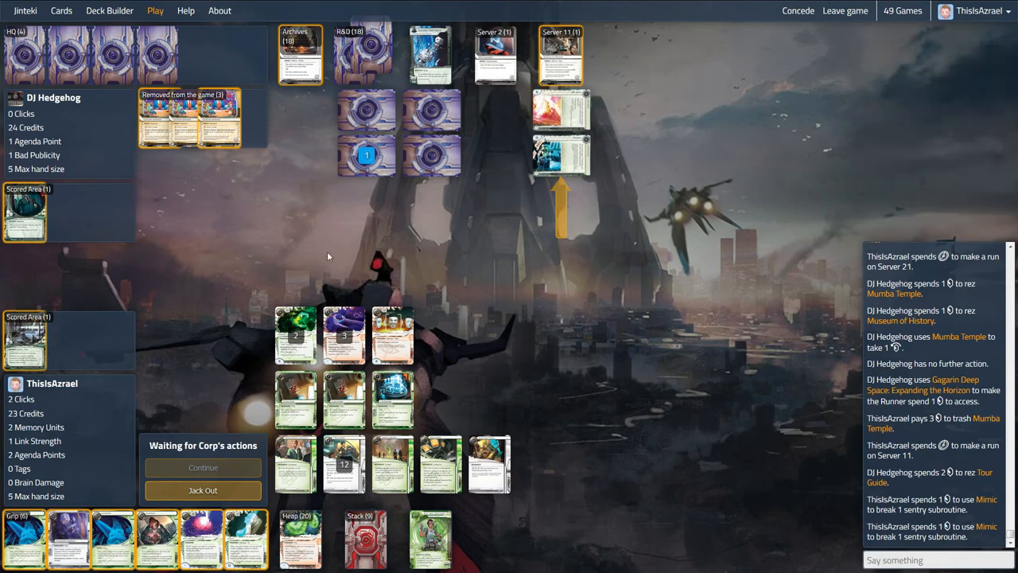
mouse_move(561, 159)
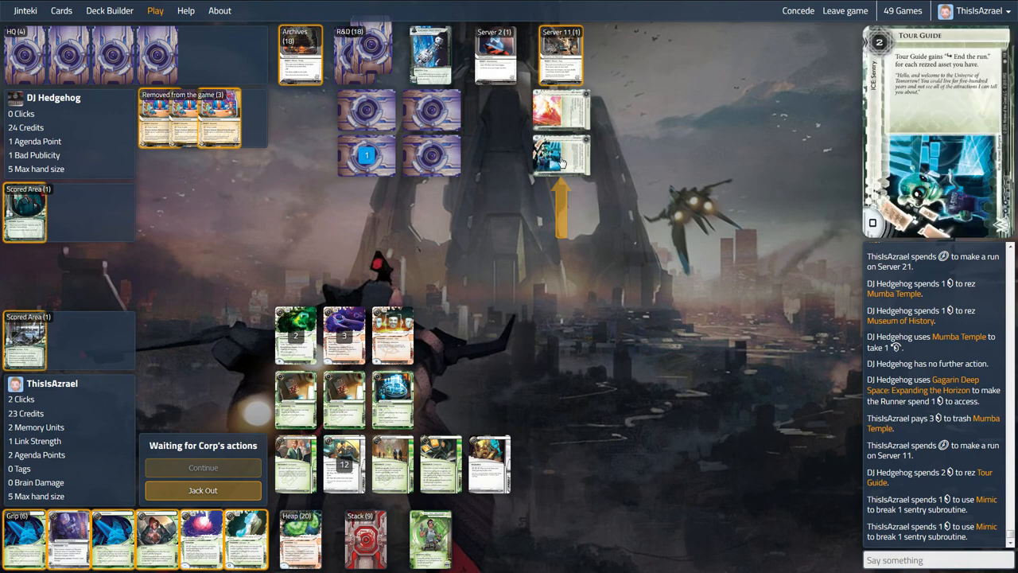
mouse_move(561, 158)
text(can I not break)
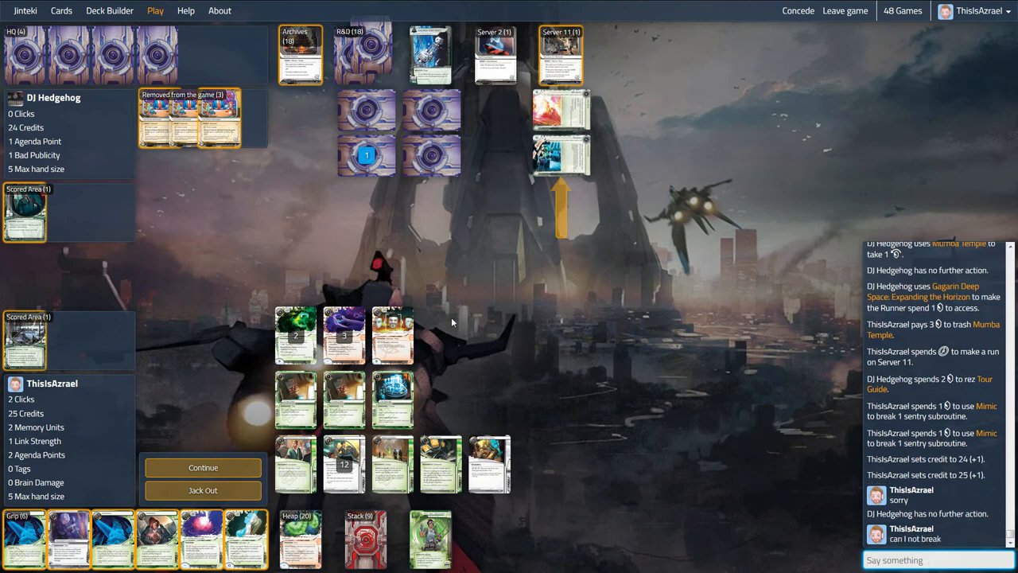
mouse_move(345, 390)
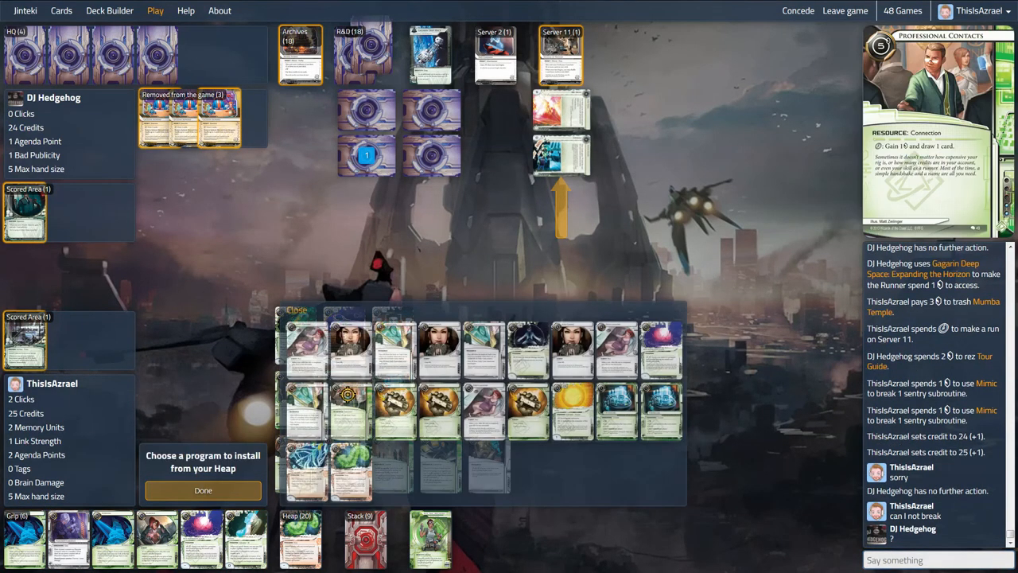
click(395, 469)
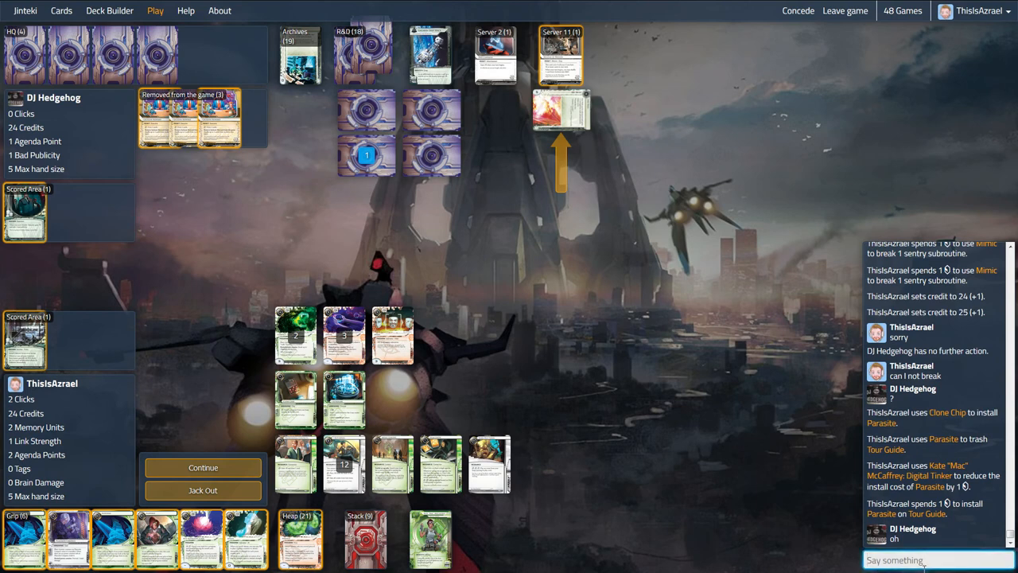
- Send chat goodbyes such as ':)', 'much better' and 'all the best'
text(:))
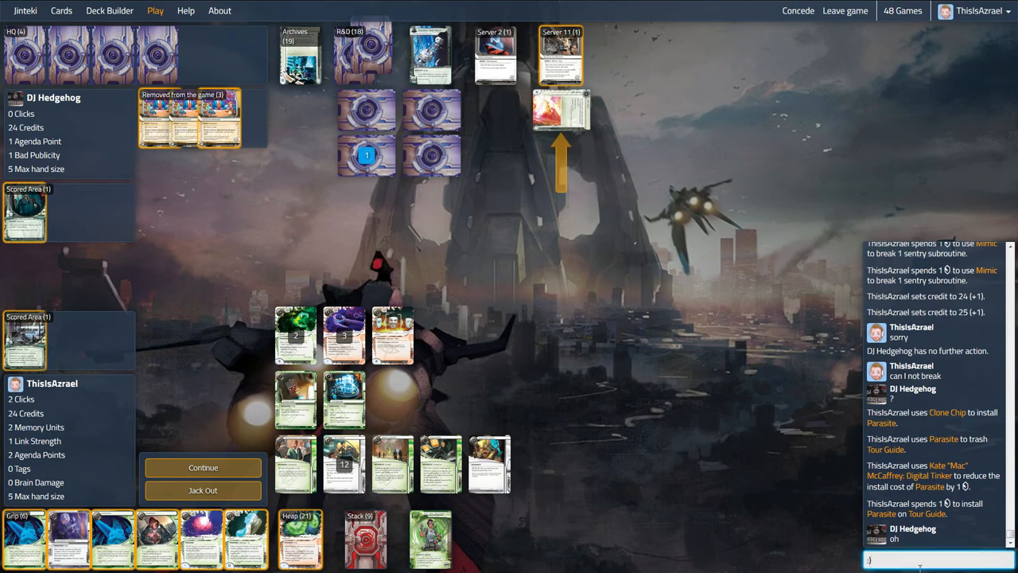
text(mush)
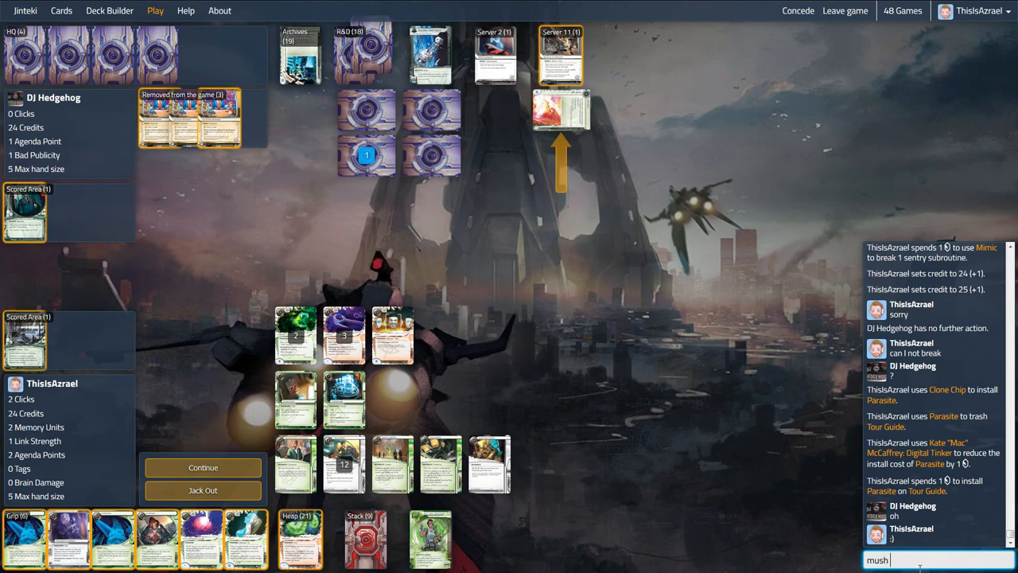
text(much better i t)
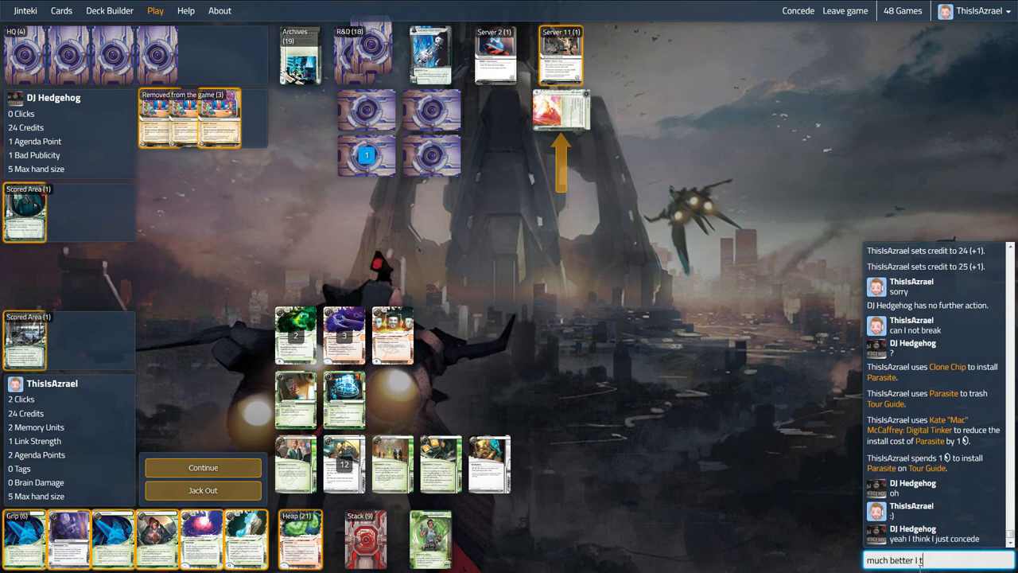
text(ah)
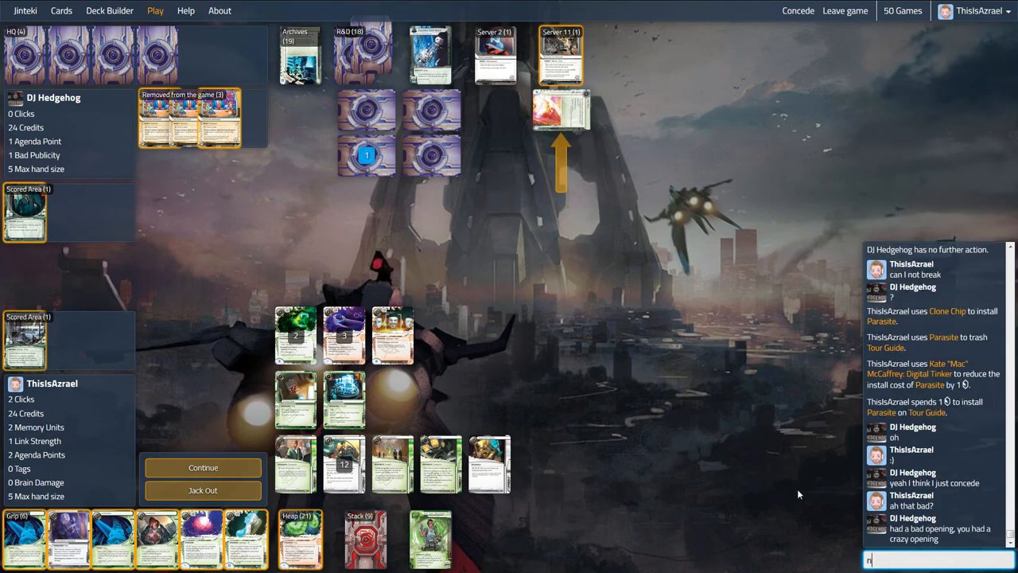
text(ot si)
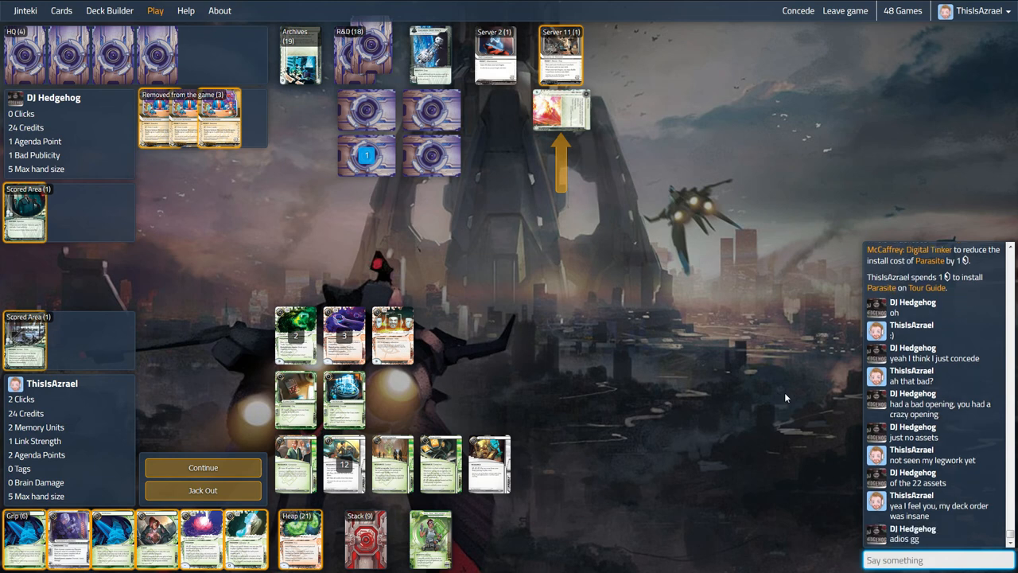
text(all the best)
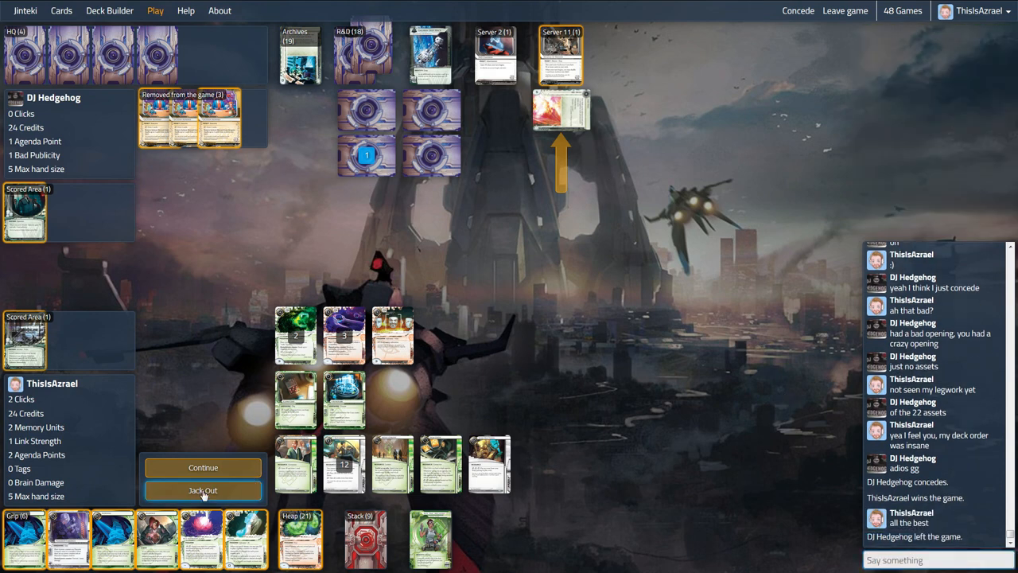
- Jack out of the Server 11 run and close the Archives card view
click(203, 490)
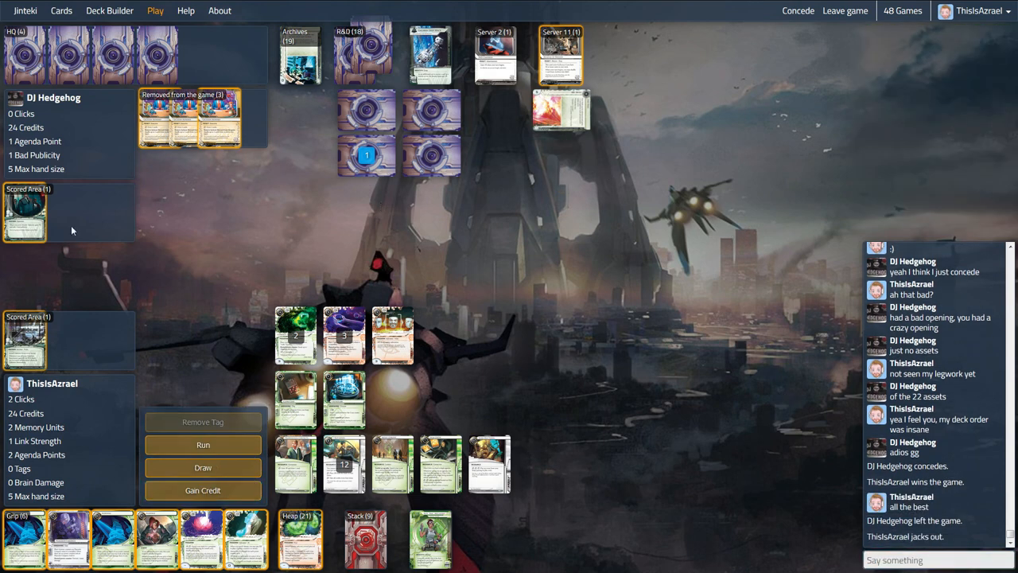
mouse_move(429, 226)
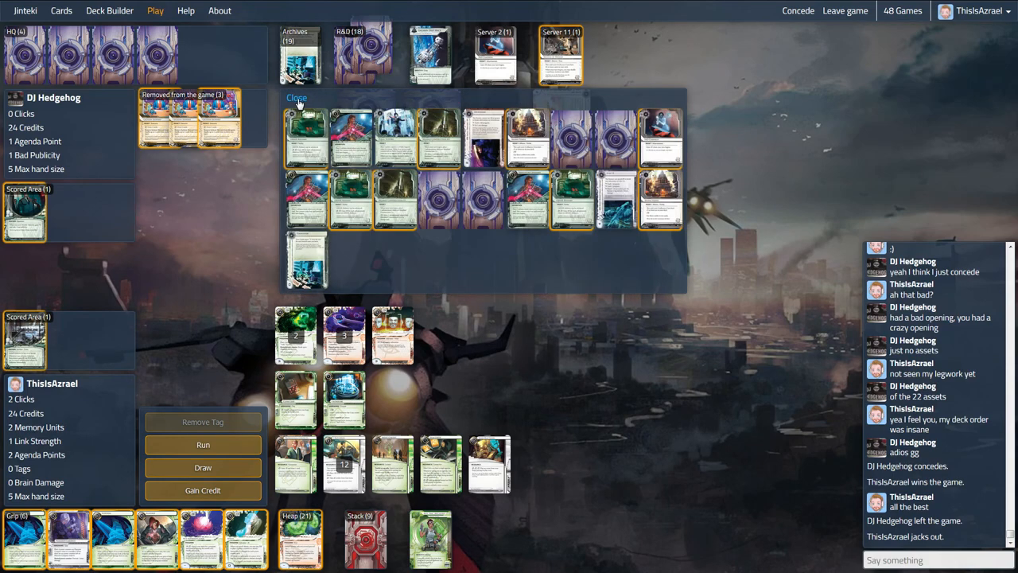
click(296, 97)
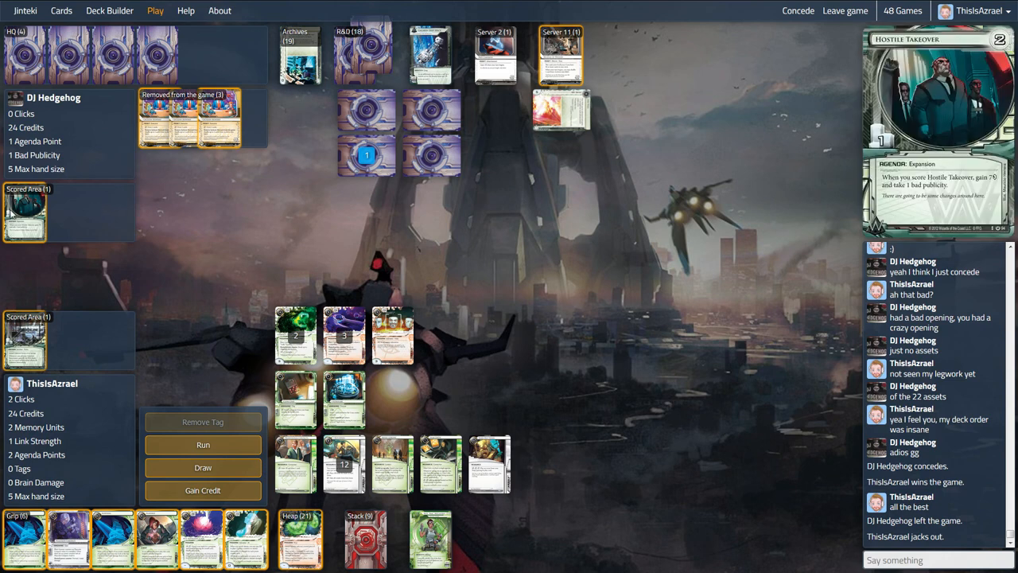
mouse_move(348, 270)
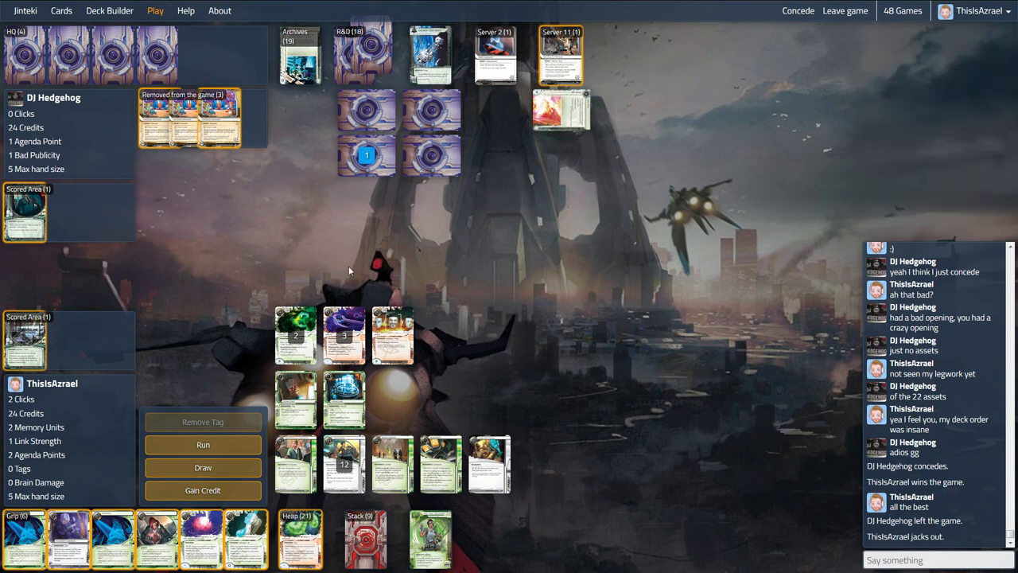
mouse_move(43, 70)
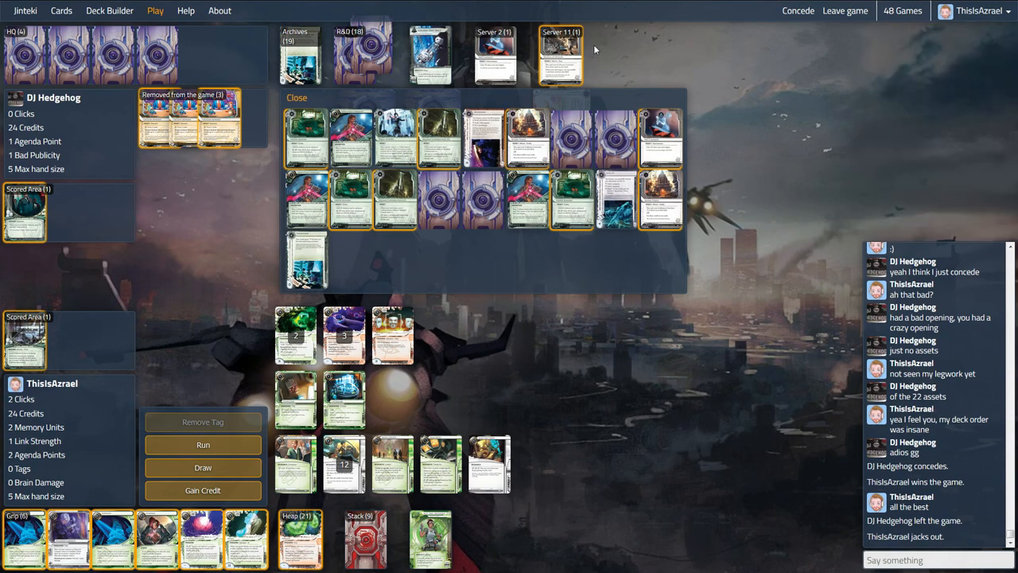
click(296, 97)
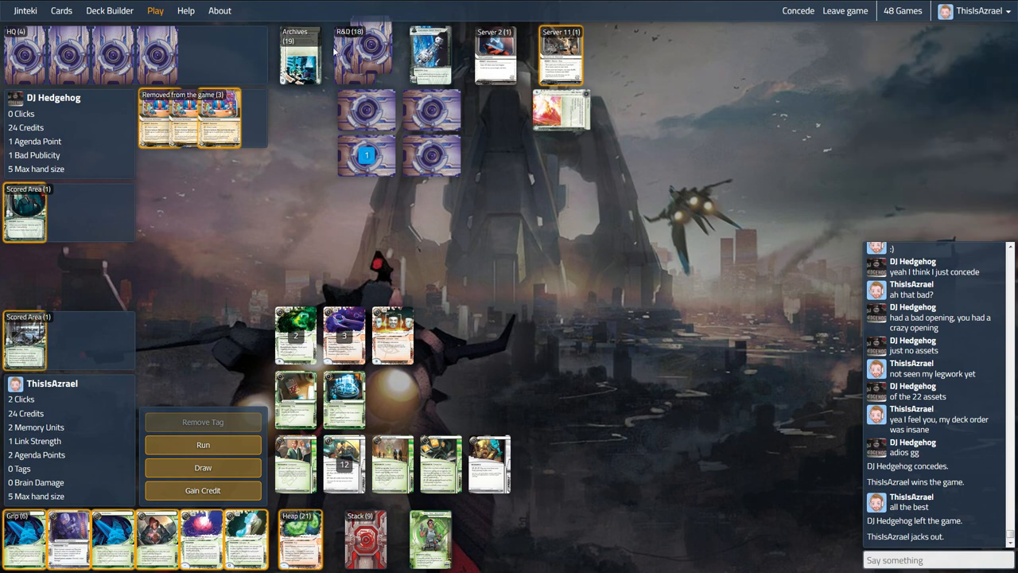
mouse_move(103, 158)
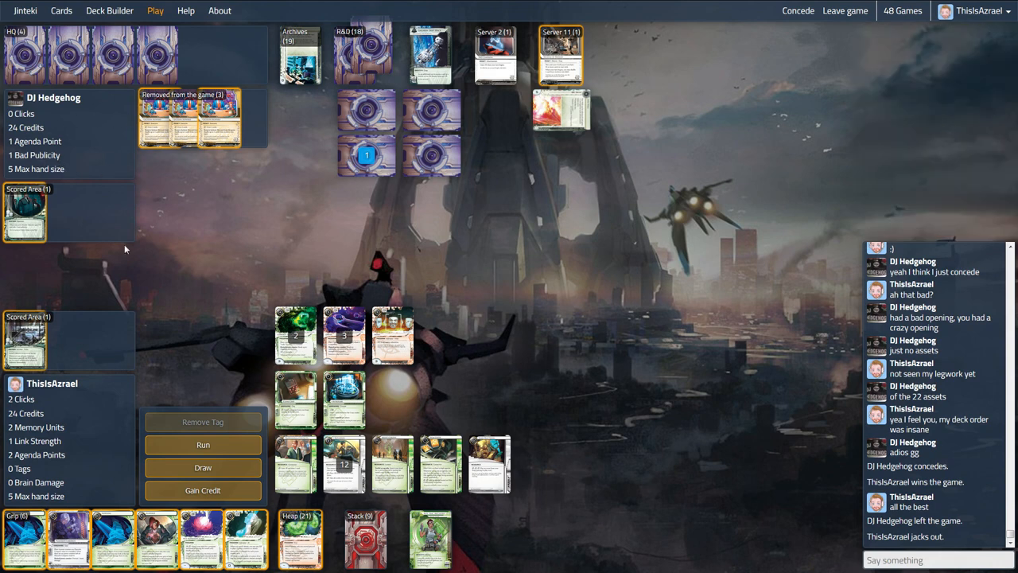
mouse_move(135, 253)
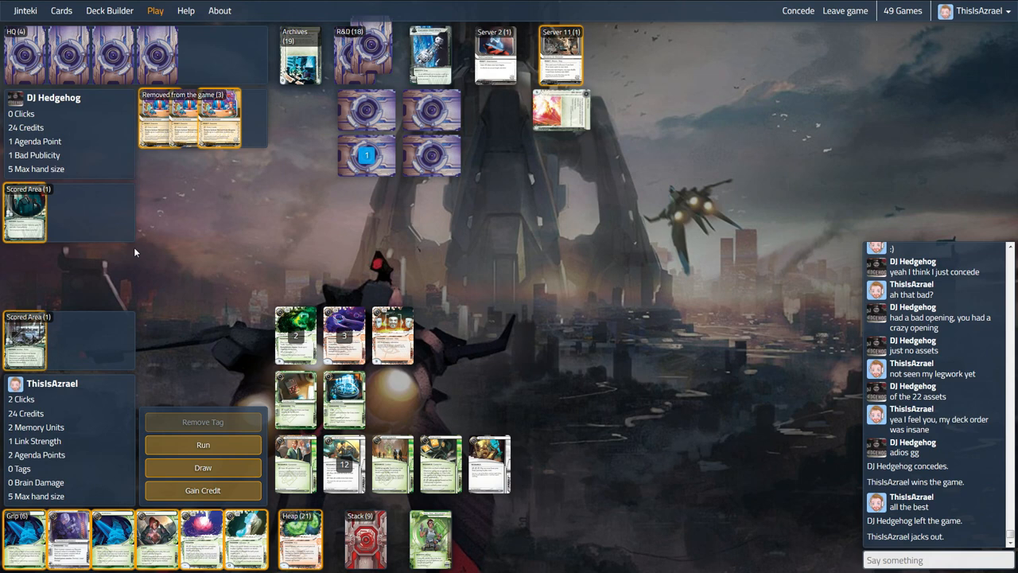
mouse_move(163, 241)
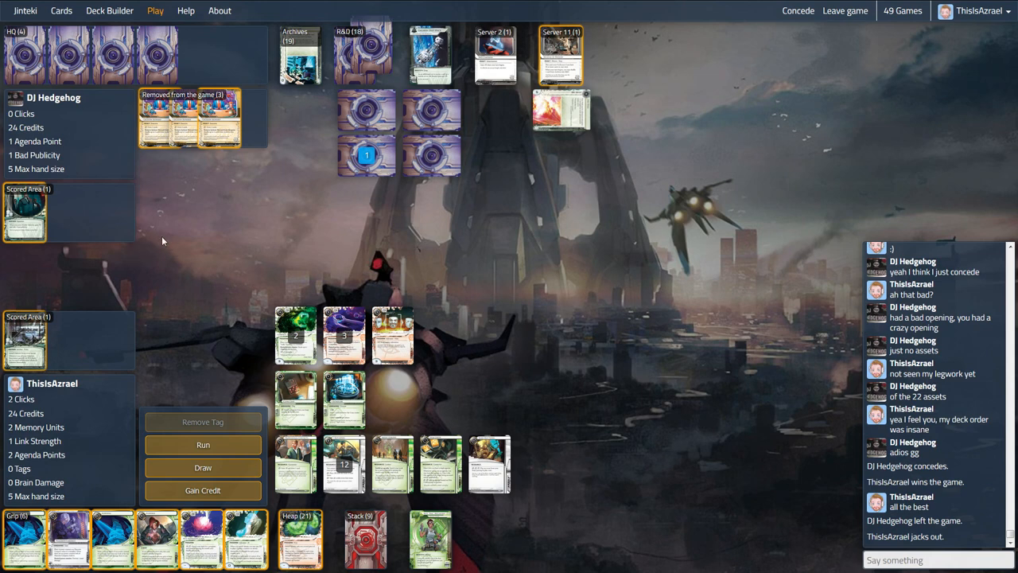
mouse_move(168, 242)
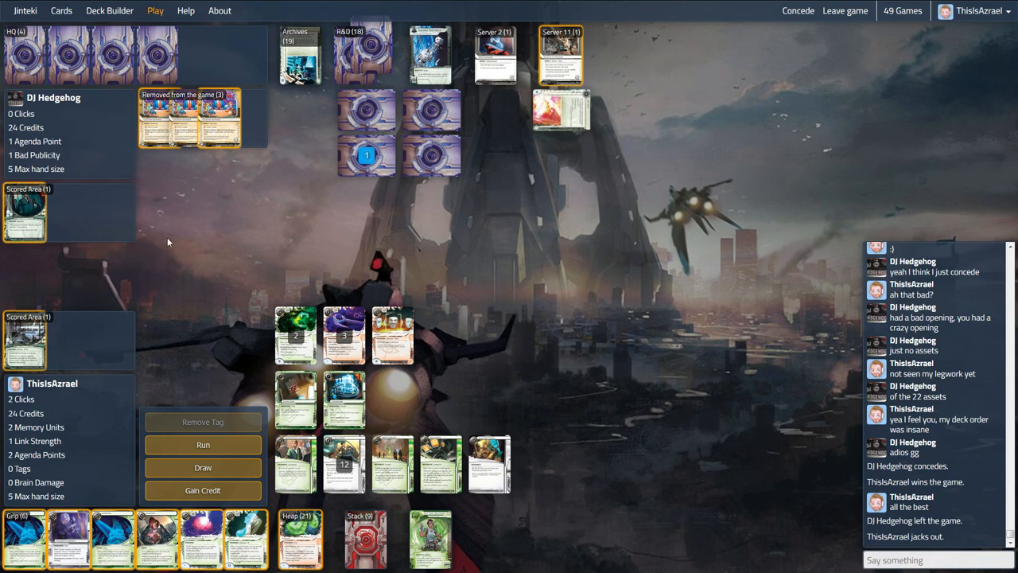
mouse_move(475, 329)
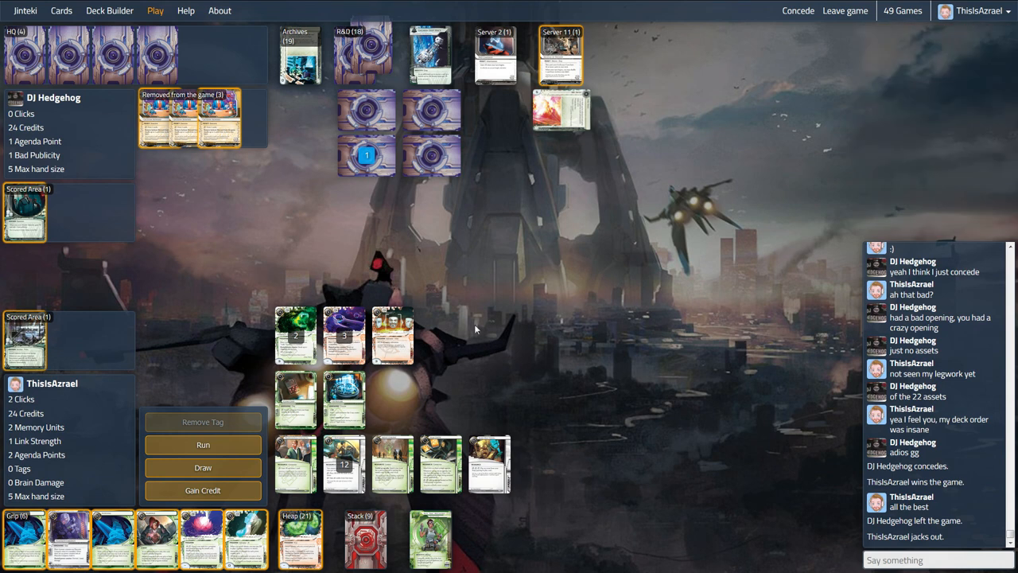
mouse_move(572, 375)
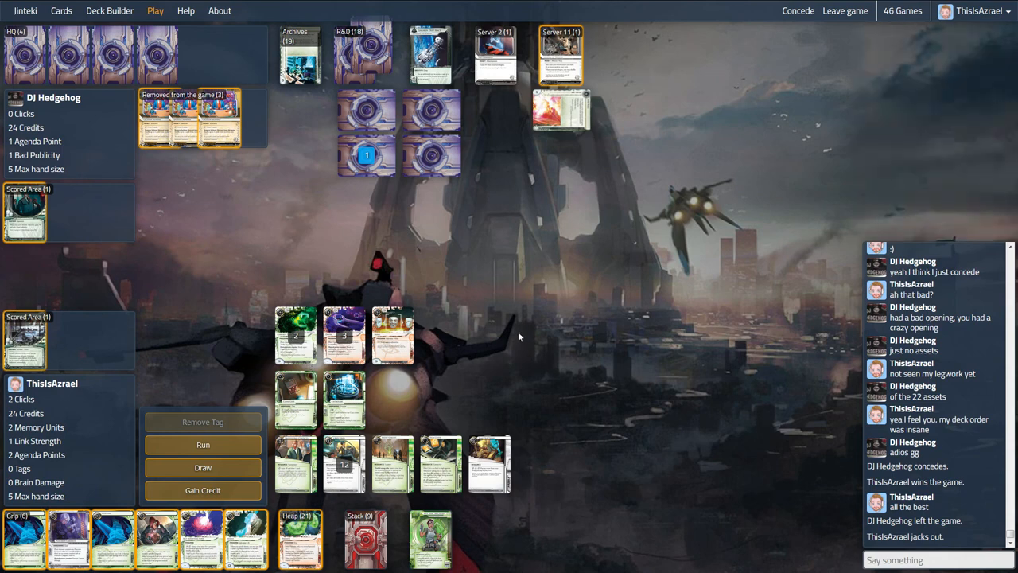
mouse_move(405, 474)
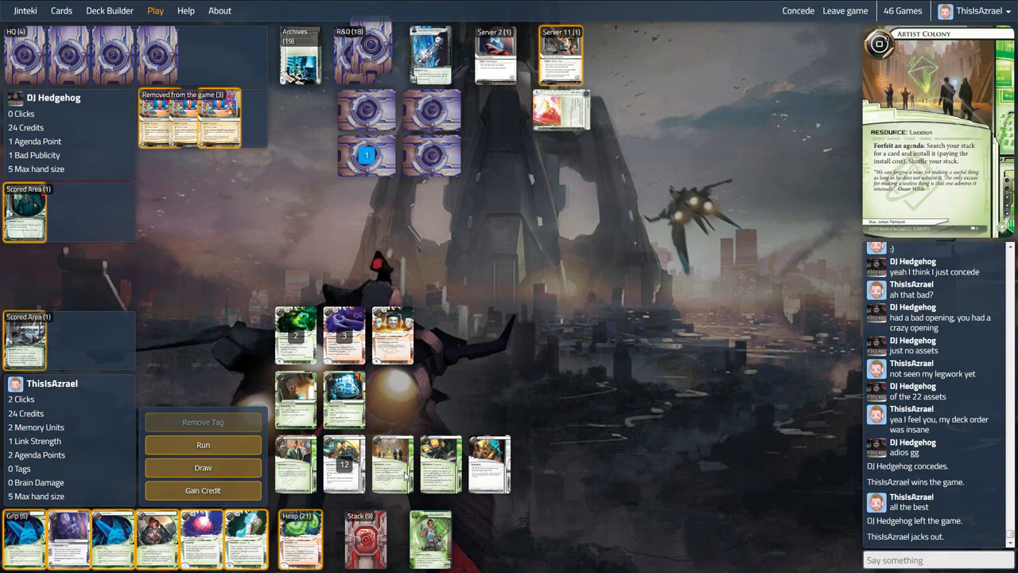